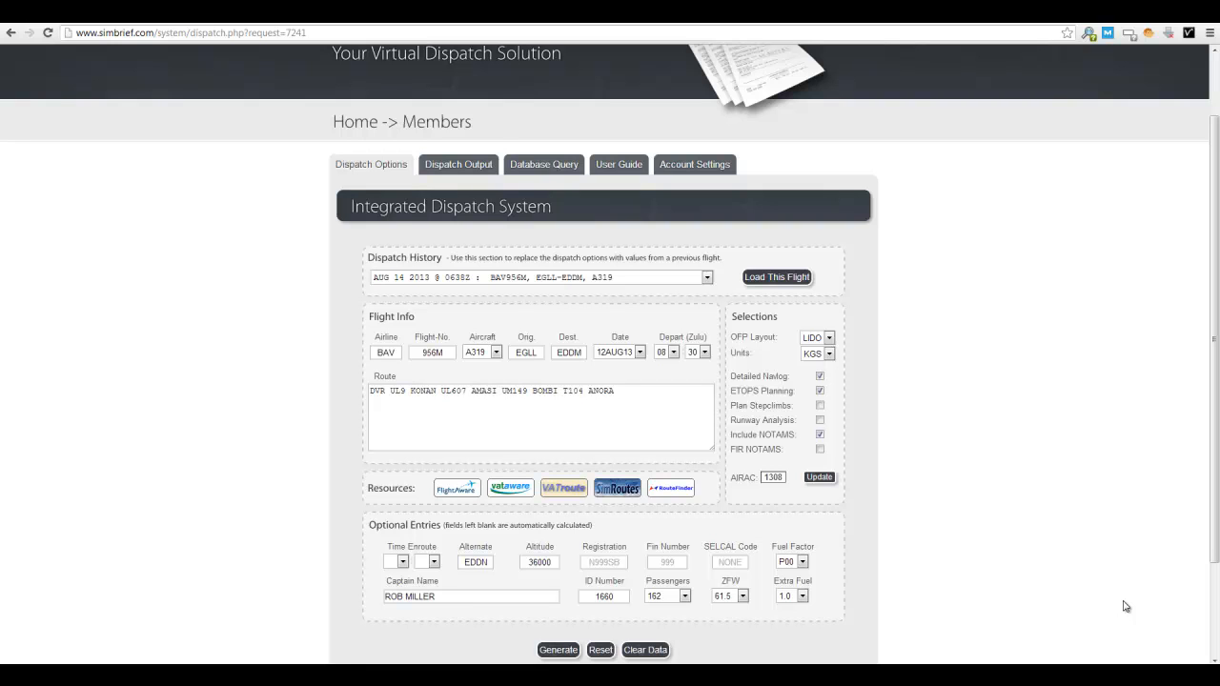
mouse_move(1103, 573)
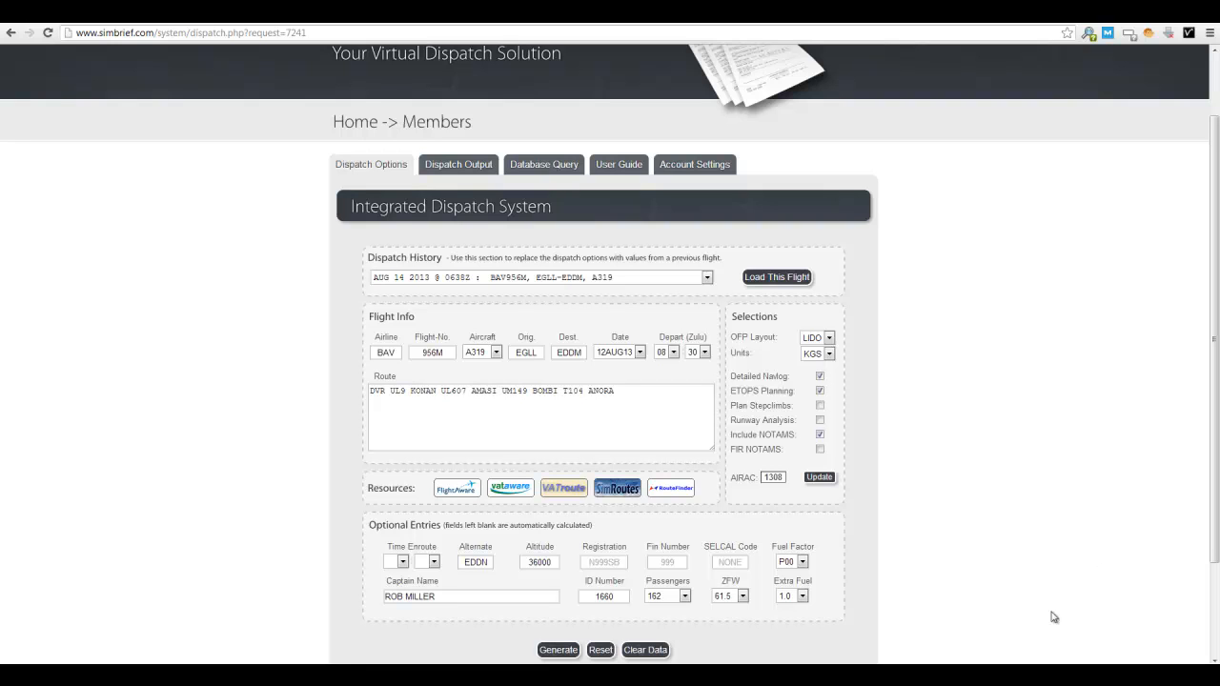
mouse_move(380, 369)
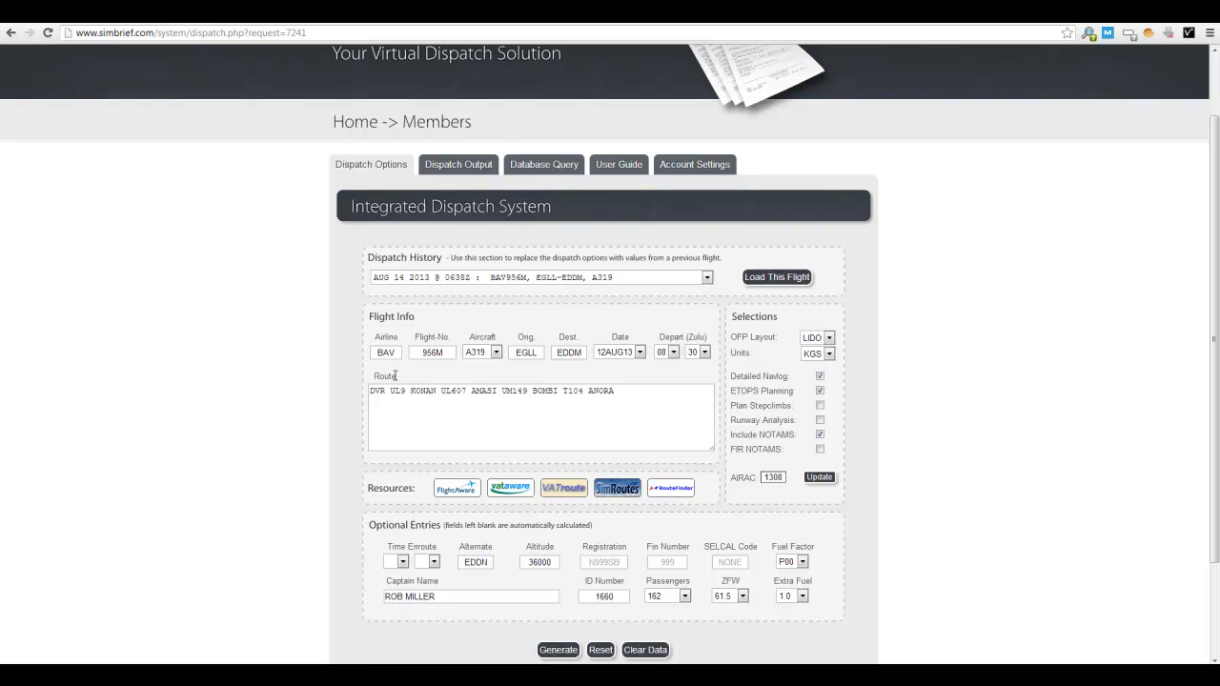
Set the airline to BAW, departure time to 07:00 Zulu and the date to 14AUG13.
click(386, 352)
text(W)
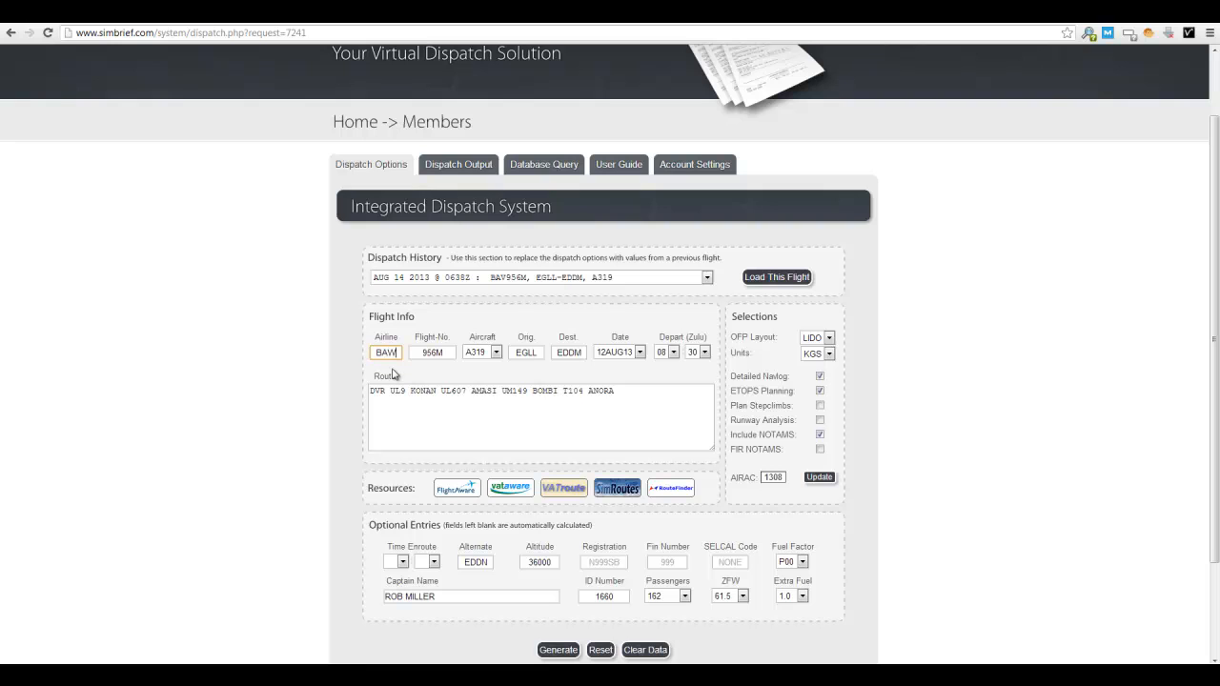
mouse_move(402, 386)
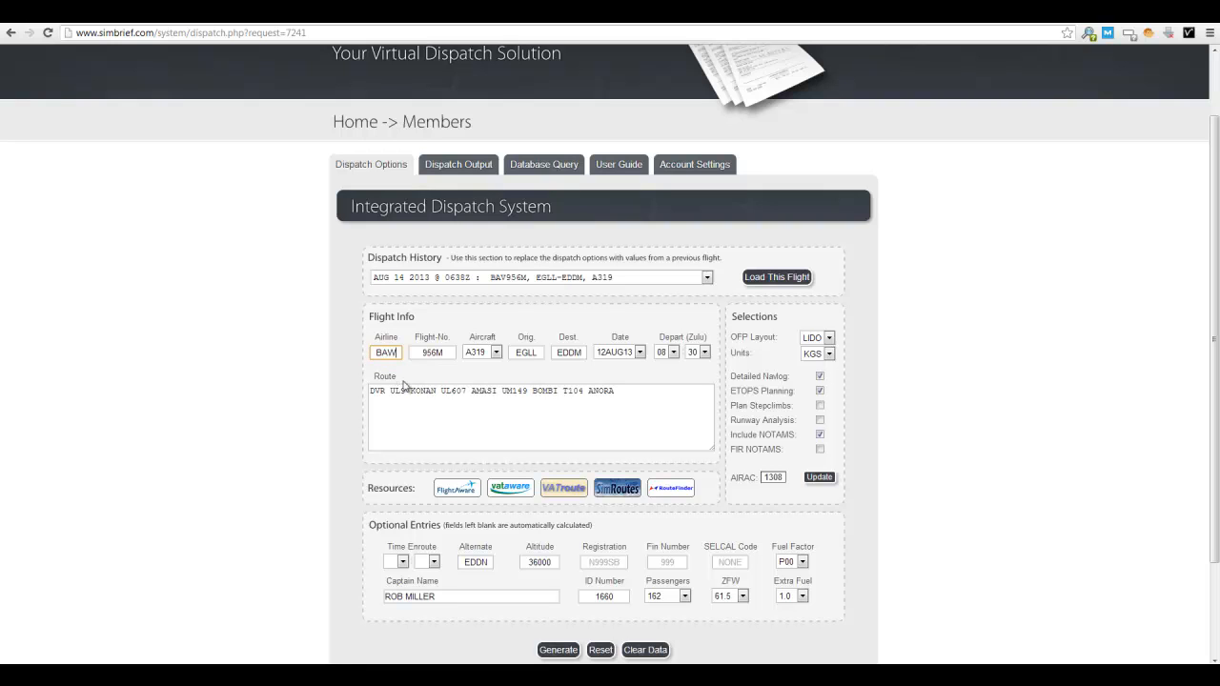
mouse_move(685, 374)
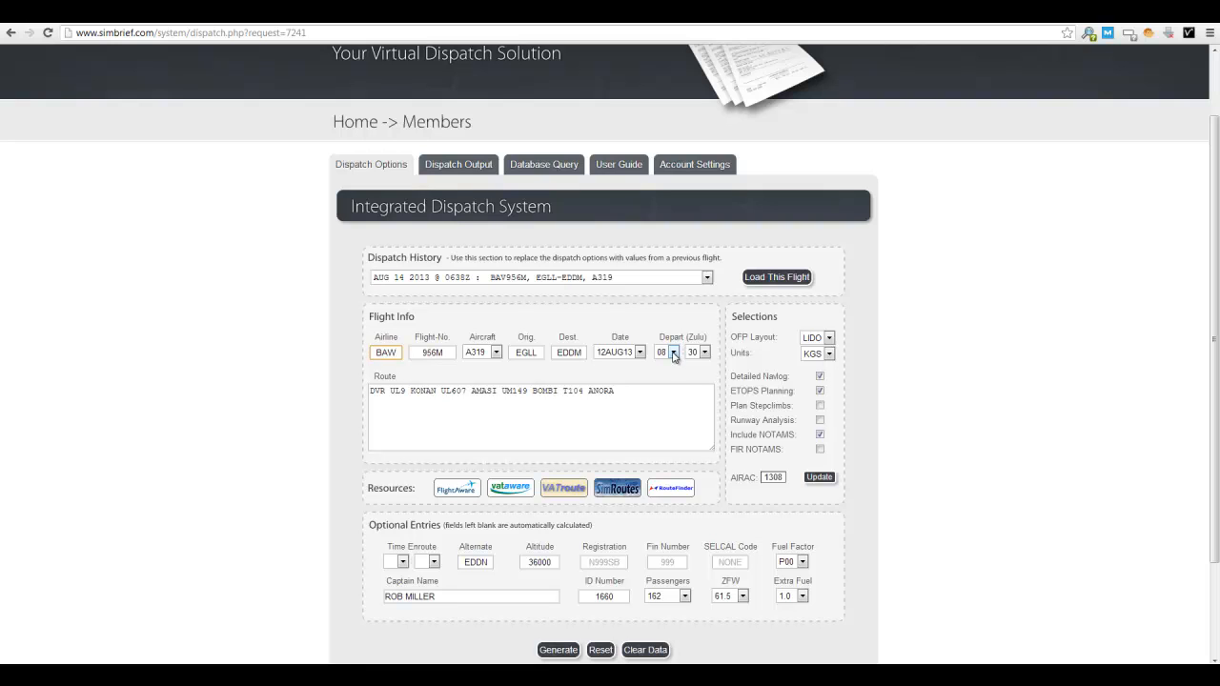
click(673, 352)
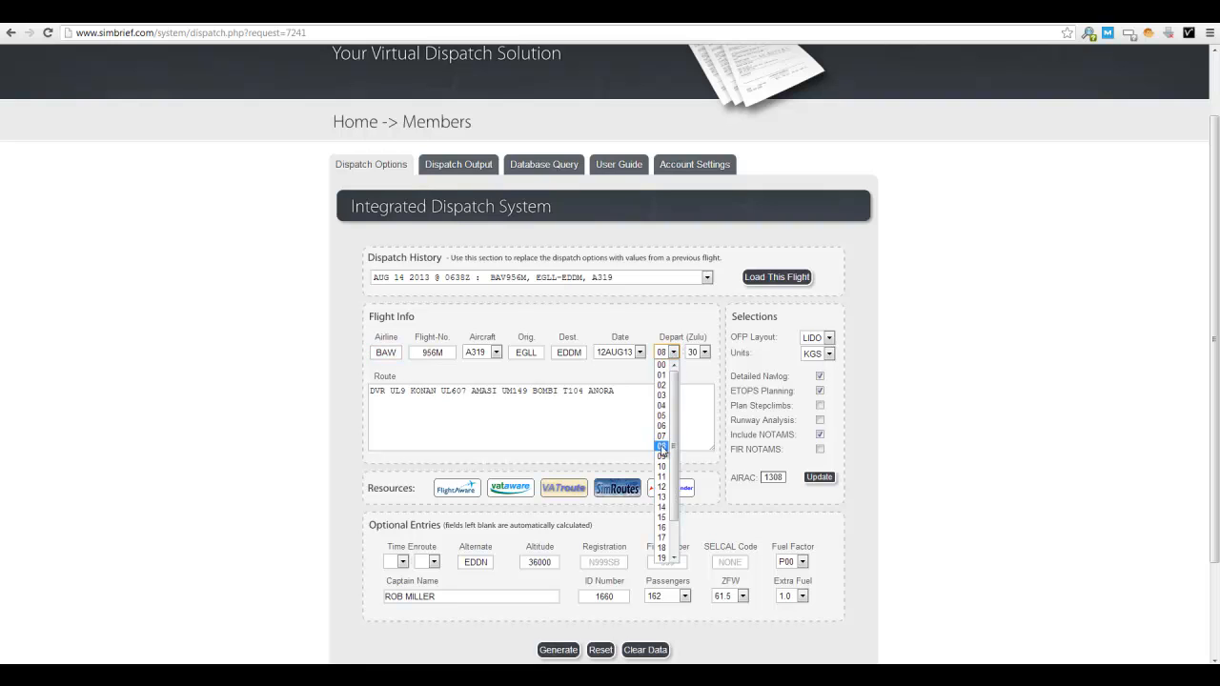
click(661, 436)
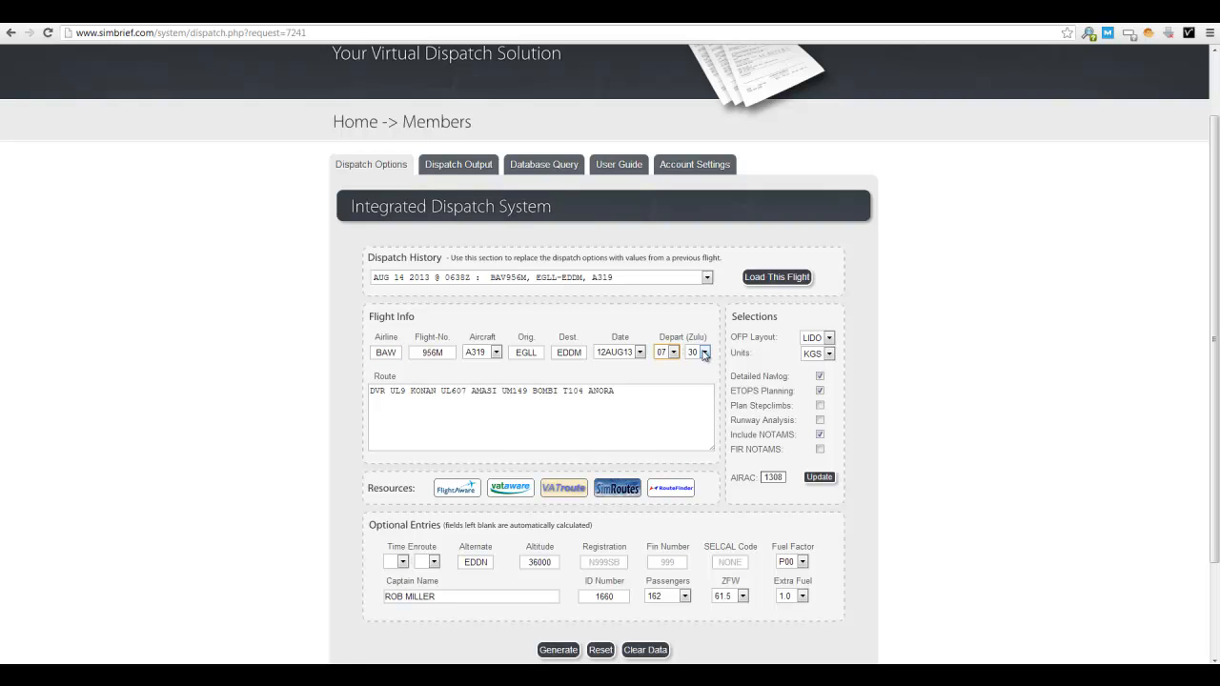
click(705, 352)
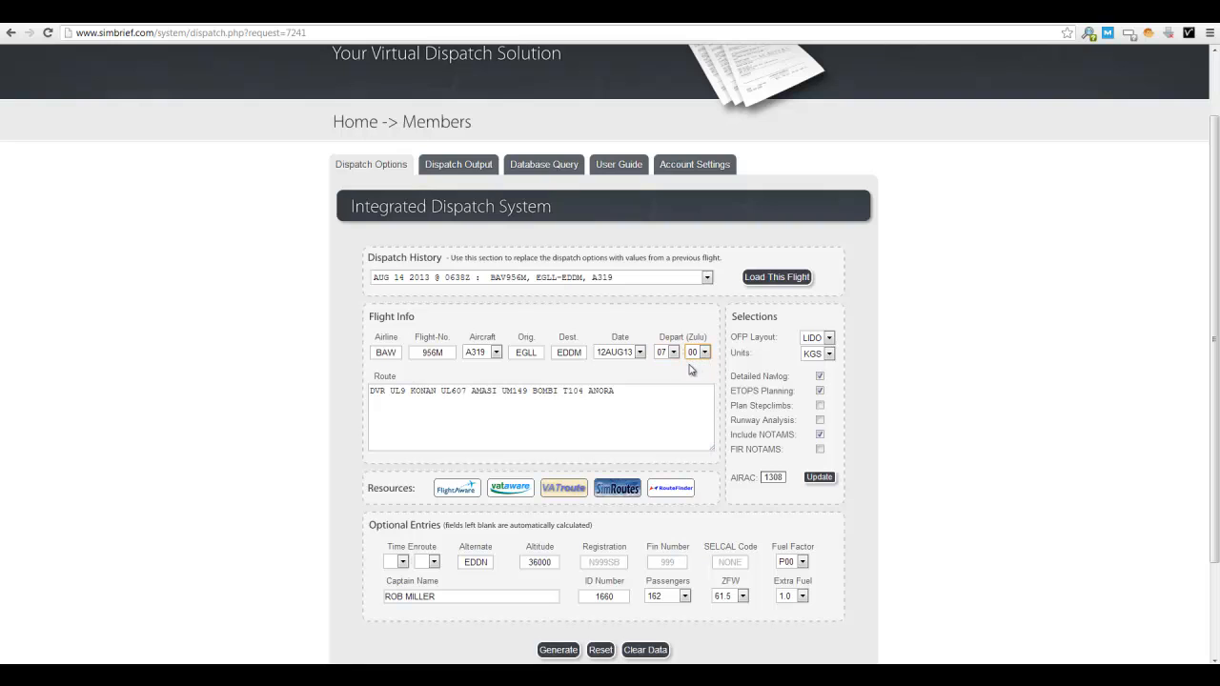
click(640, 351)
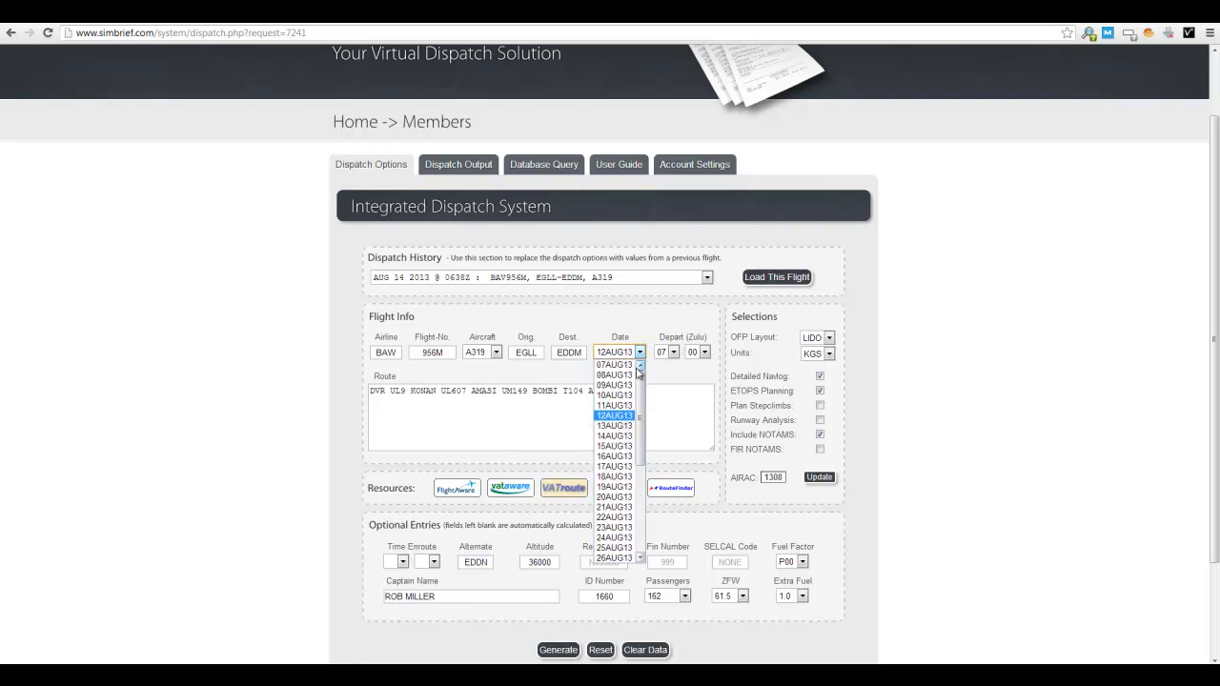
click(614, 436)
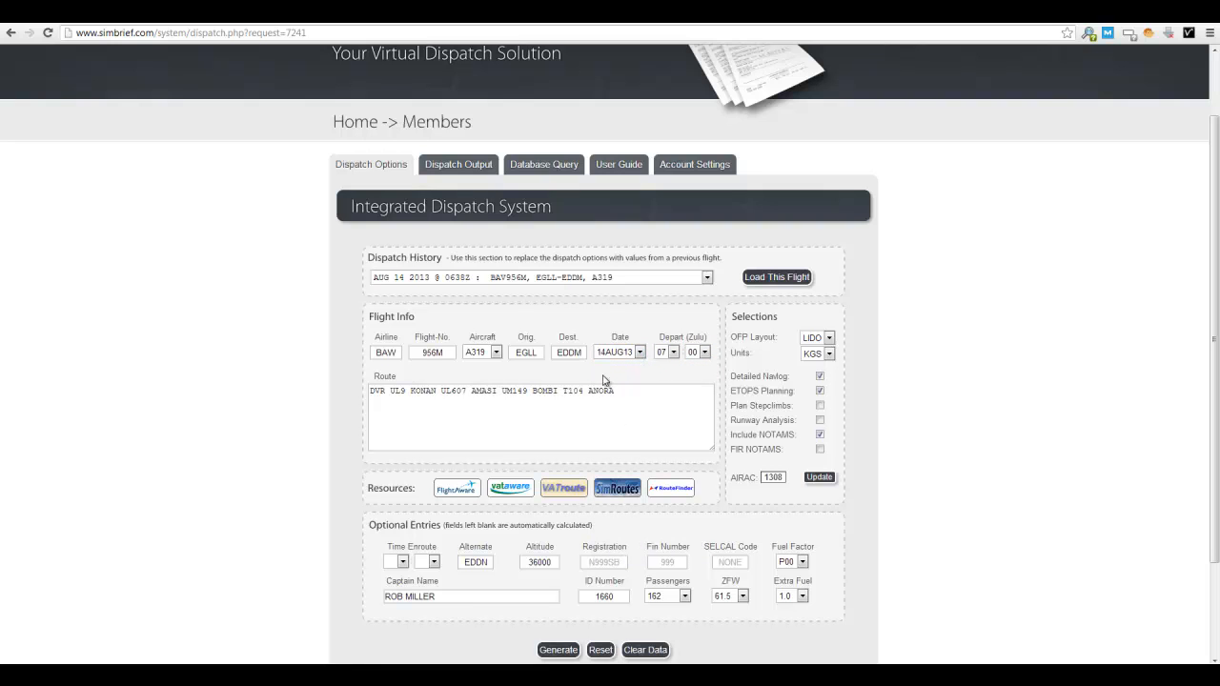
mouse_move(629, 556)
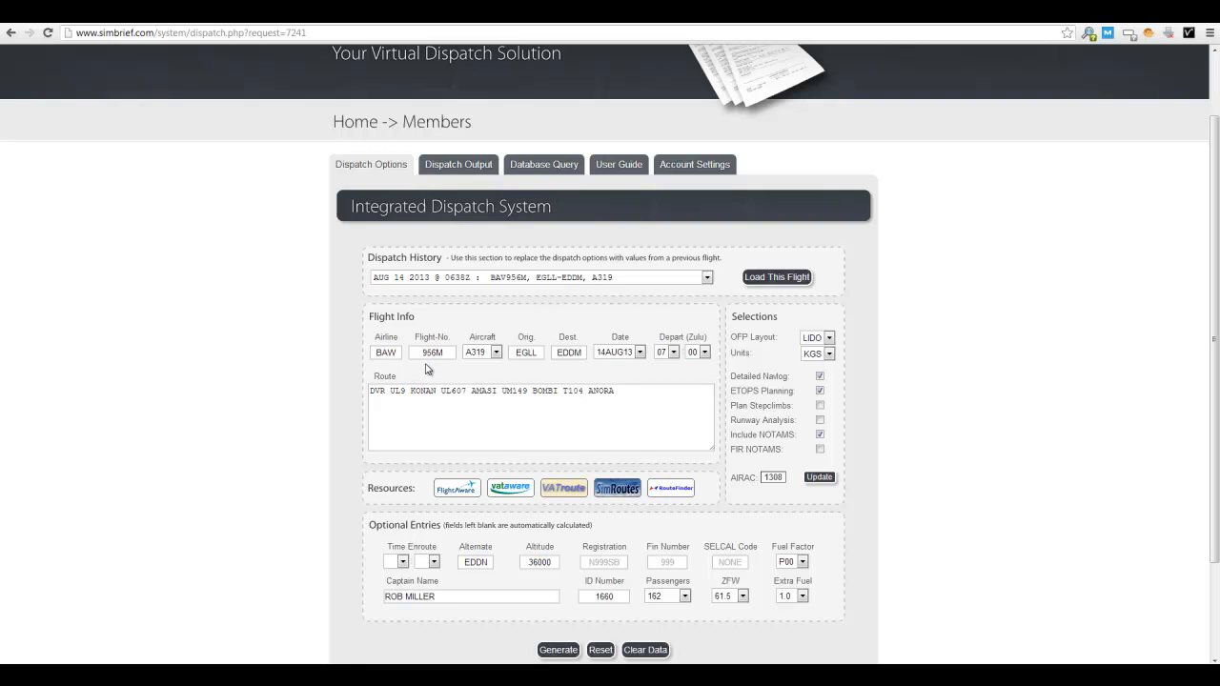
mouse_move(482, 369)
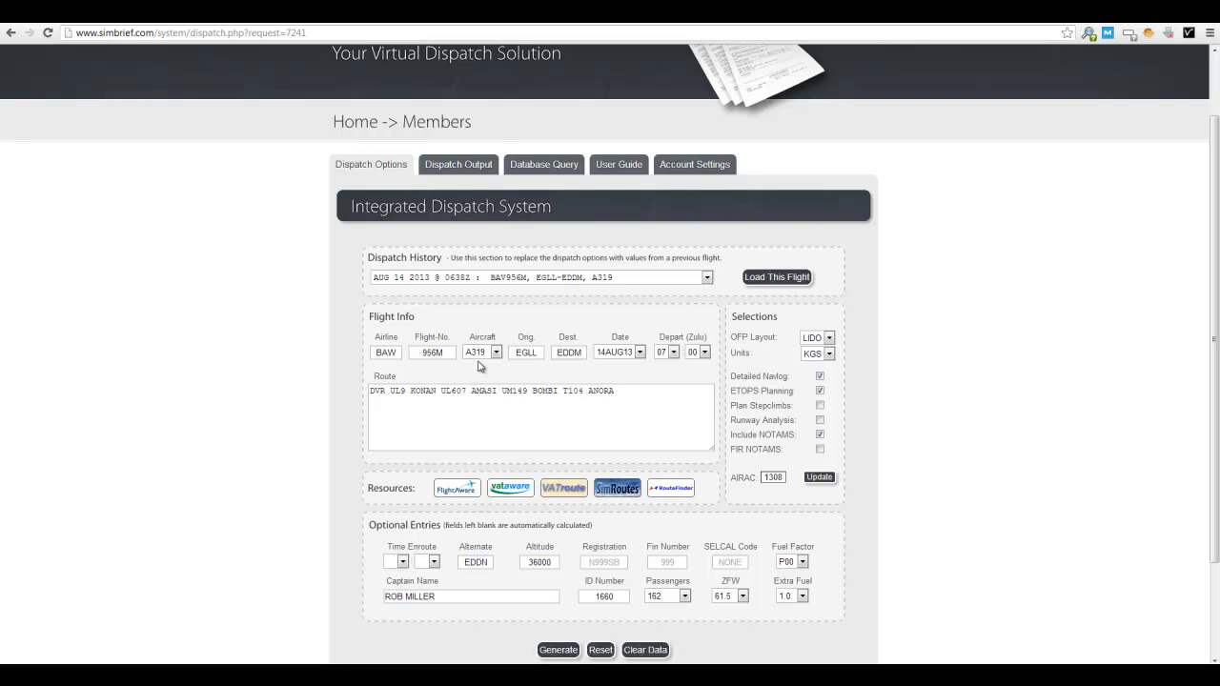
mouse_move(555, 359)
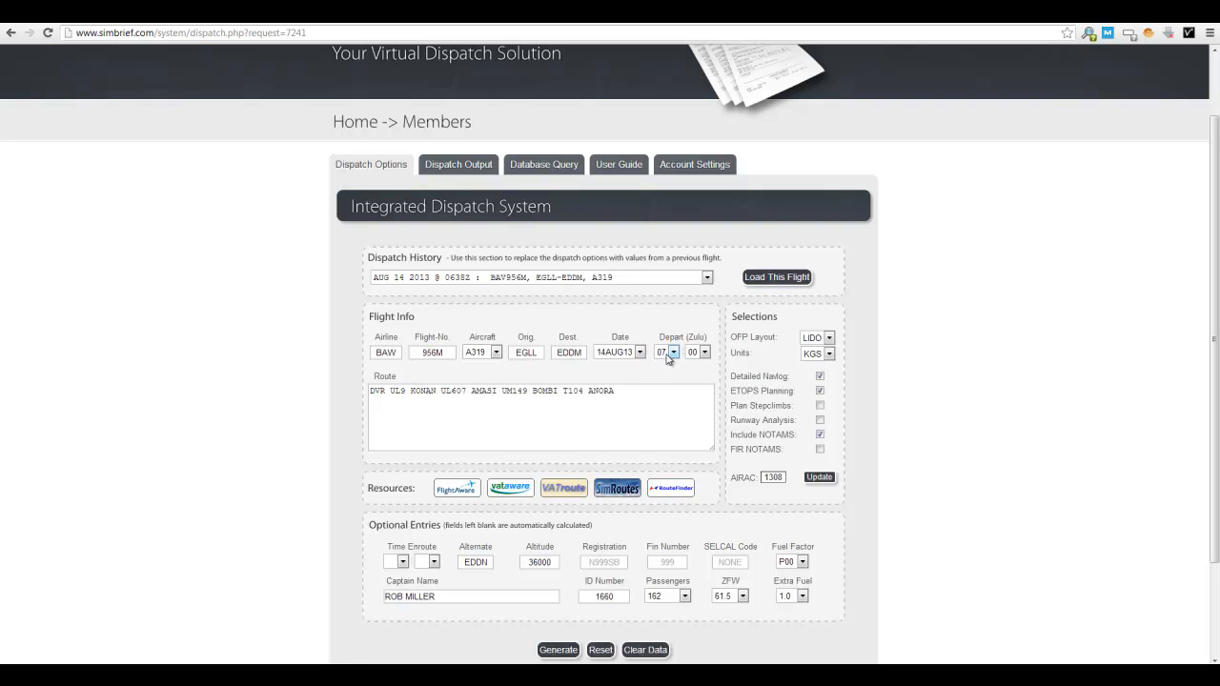
mouse_move(663, 410)
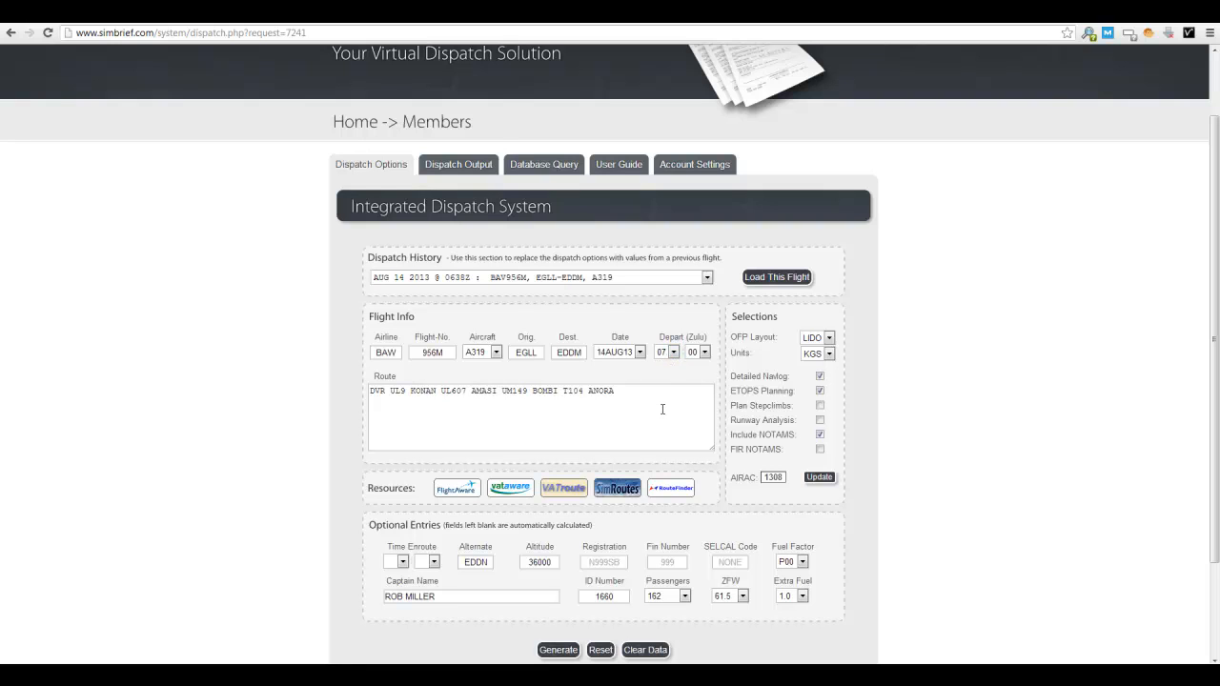
mouse_move(457, 488)
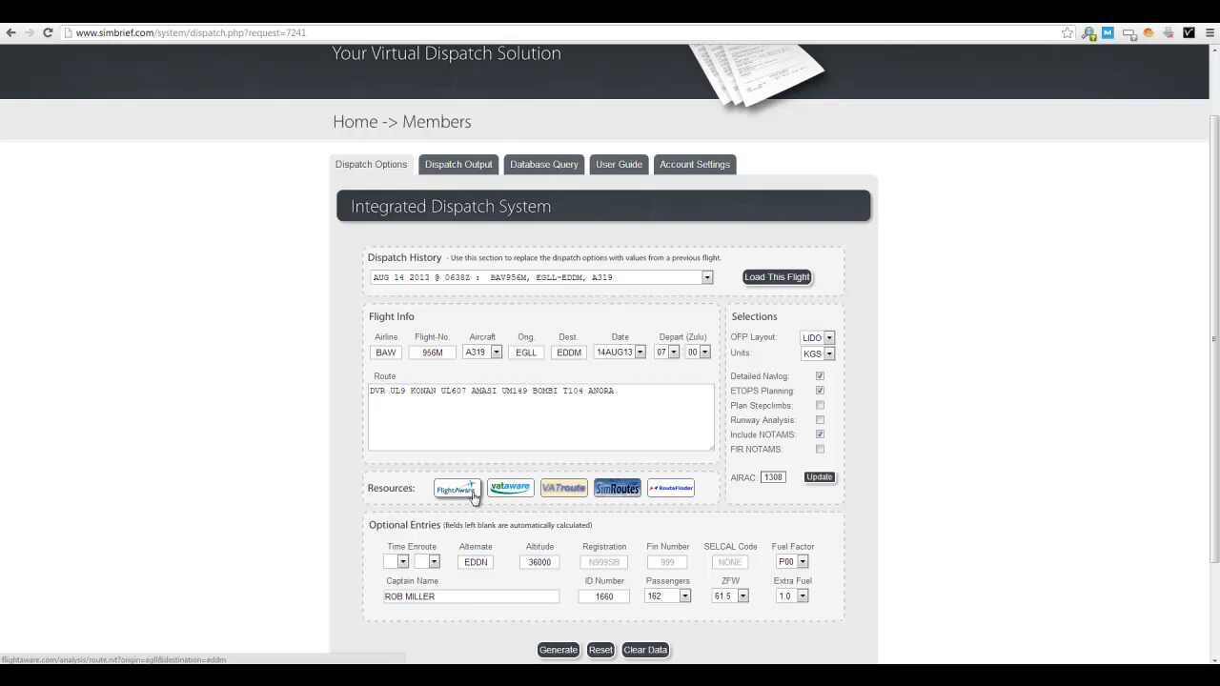
mouse_move(670, 488)
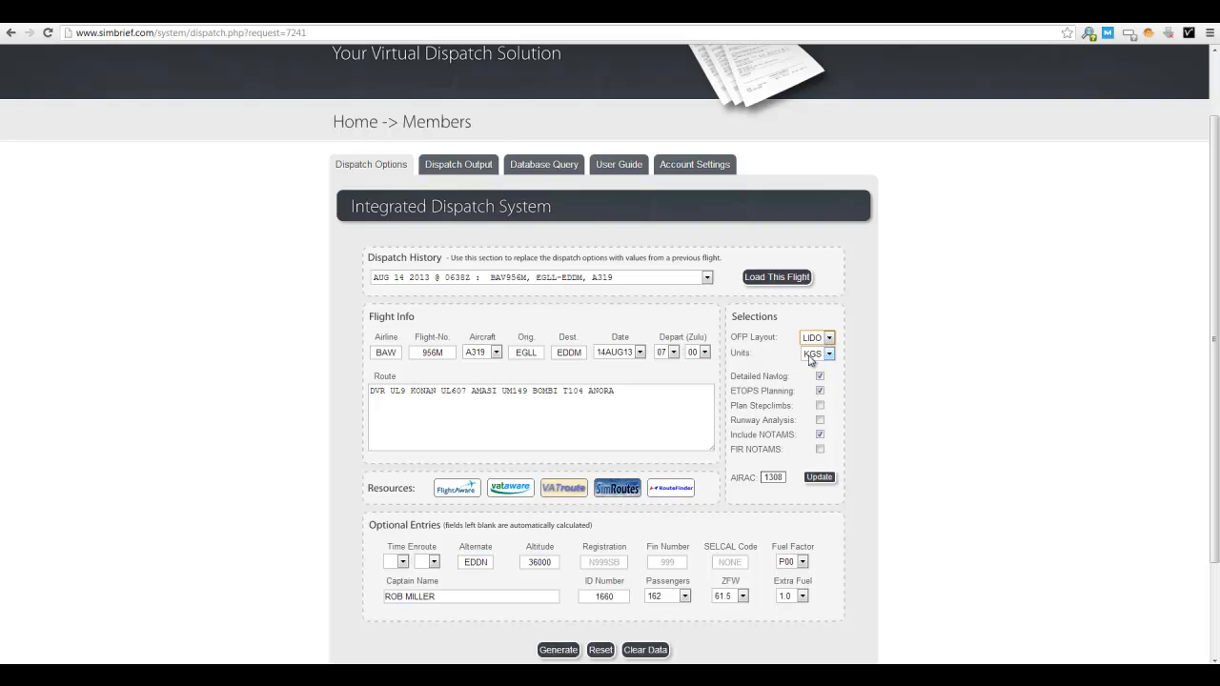
Keep weight units in KGS and enable Runway Analysis in the dispatch selections.
click(817, 354)
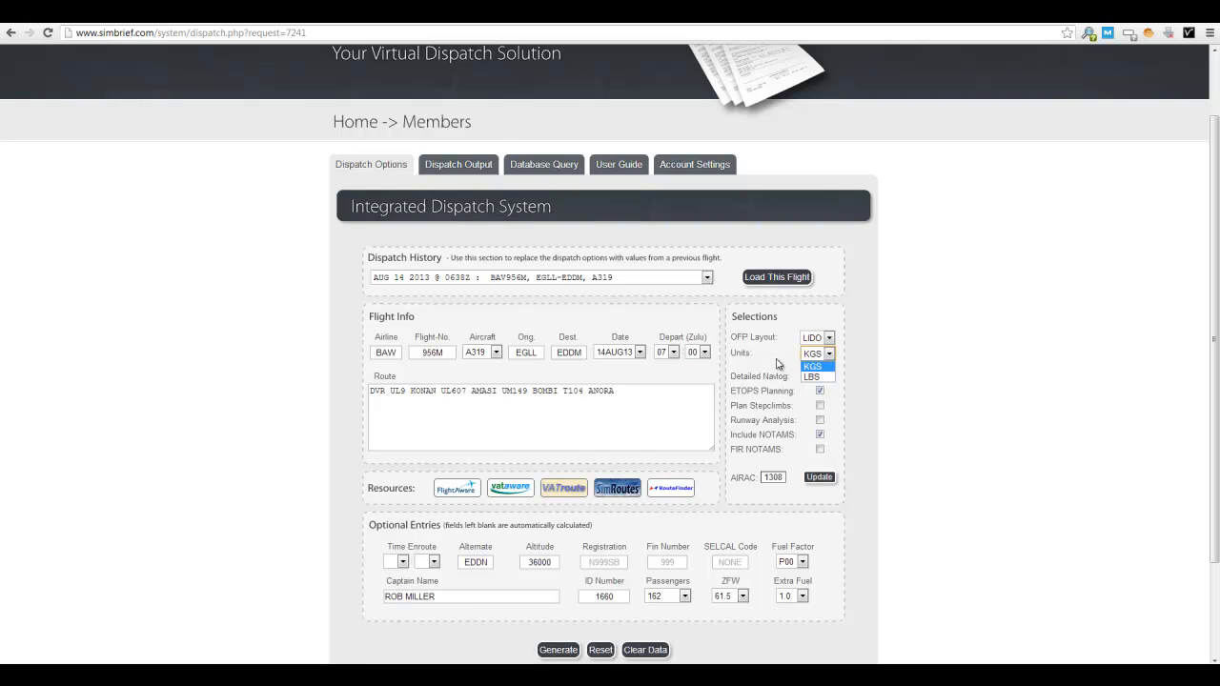
click(813, 353)
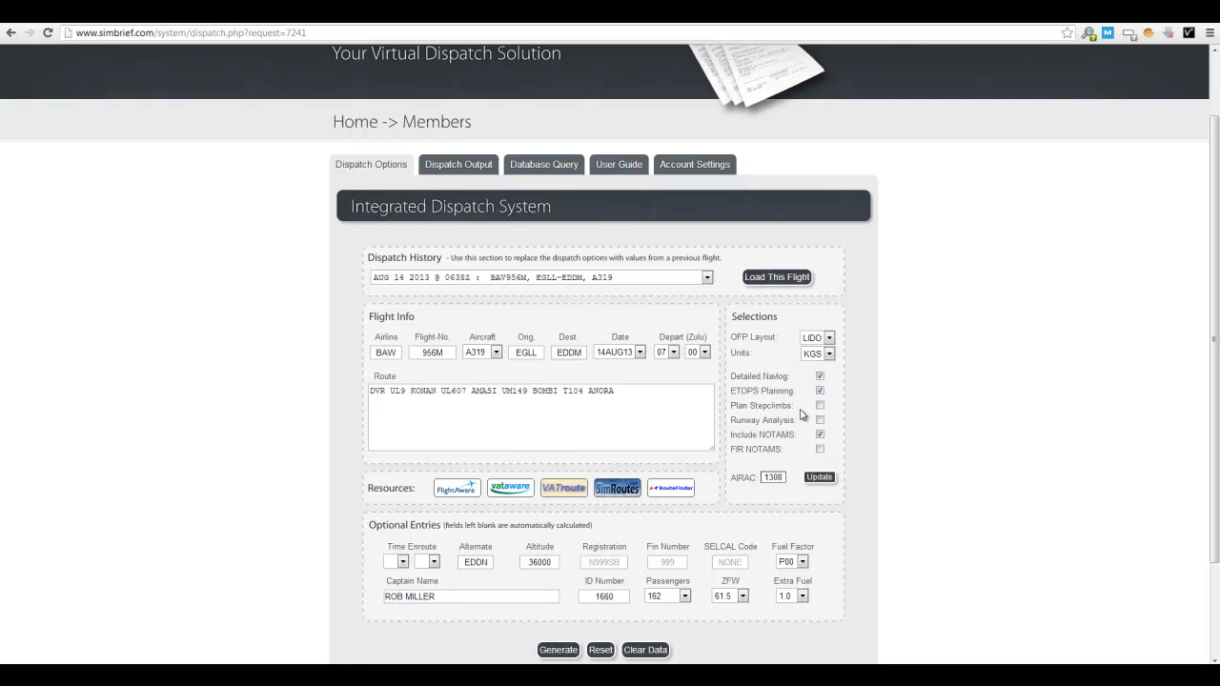
click(819, 420)
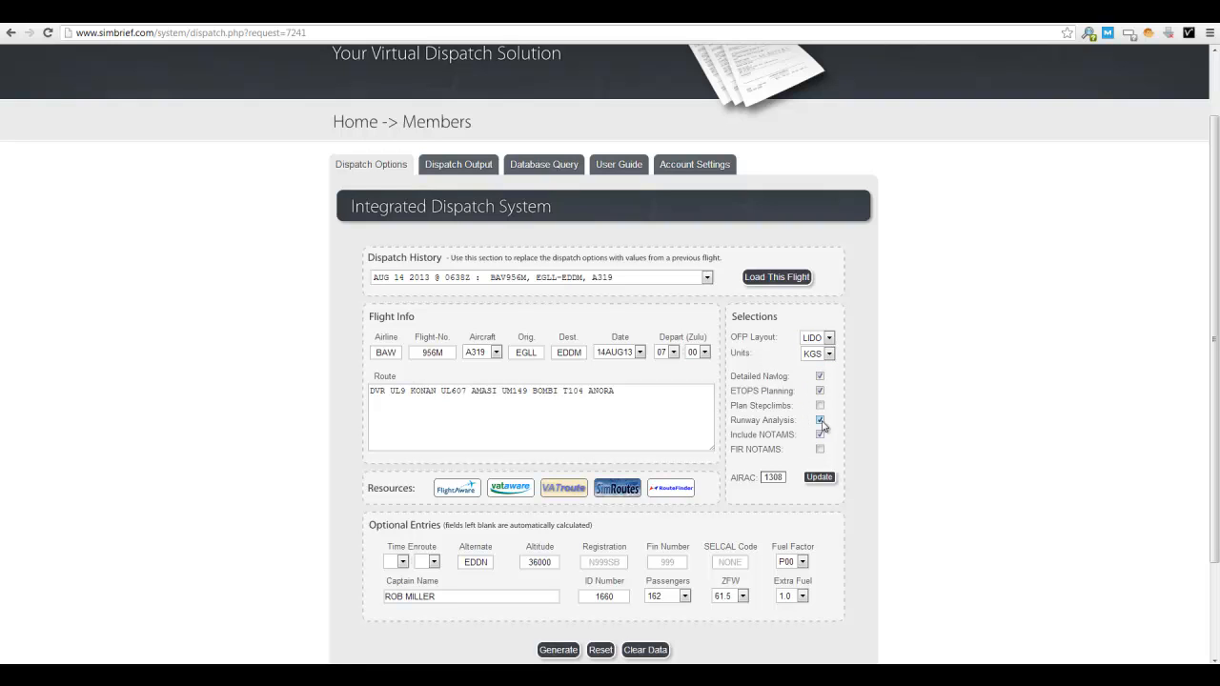
click(819, 435)
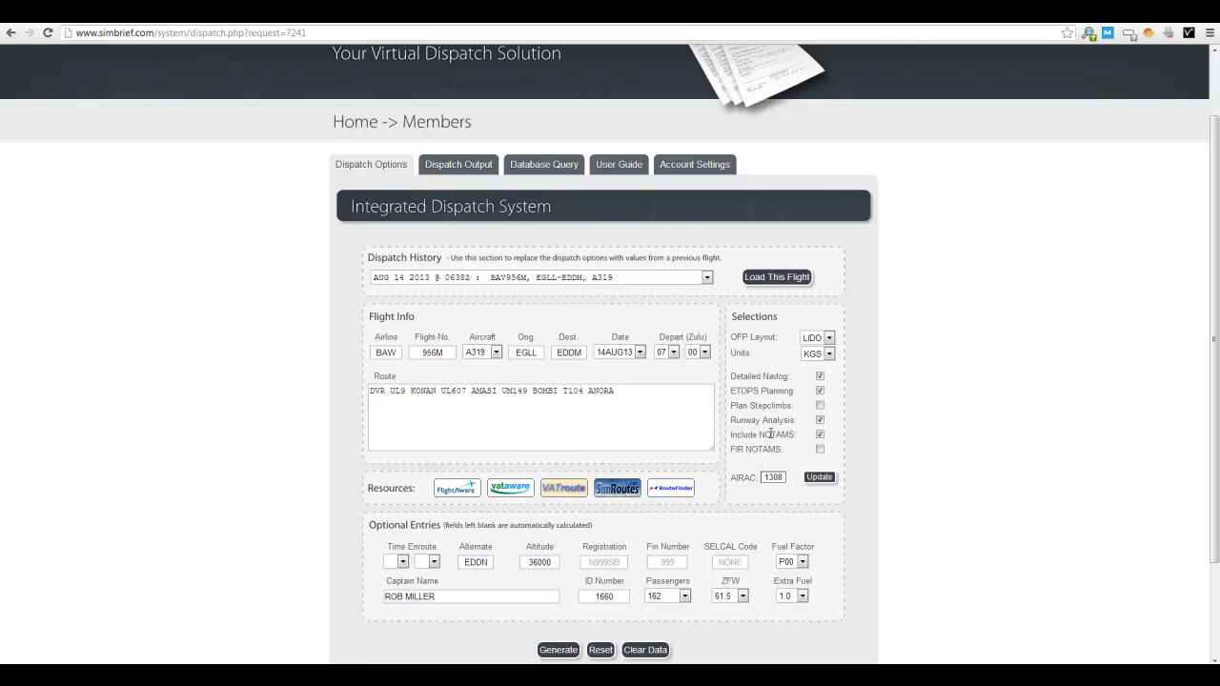
mouse_move(737, 468)
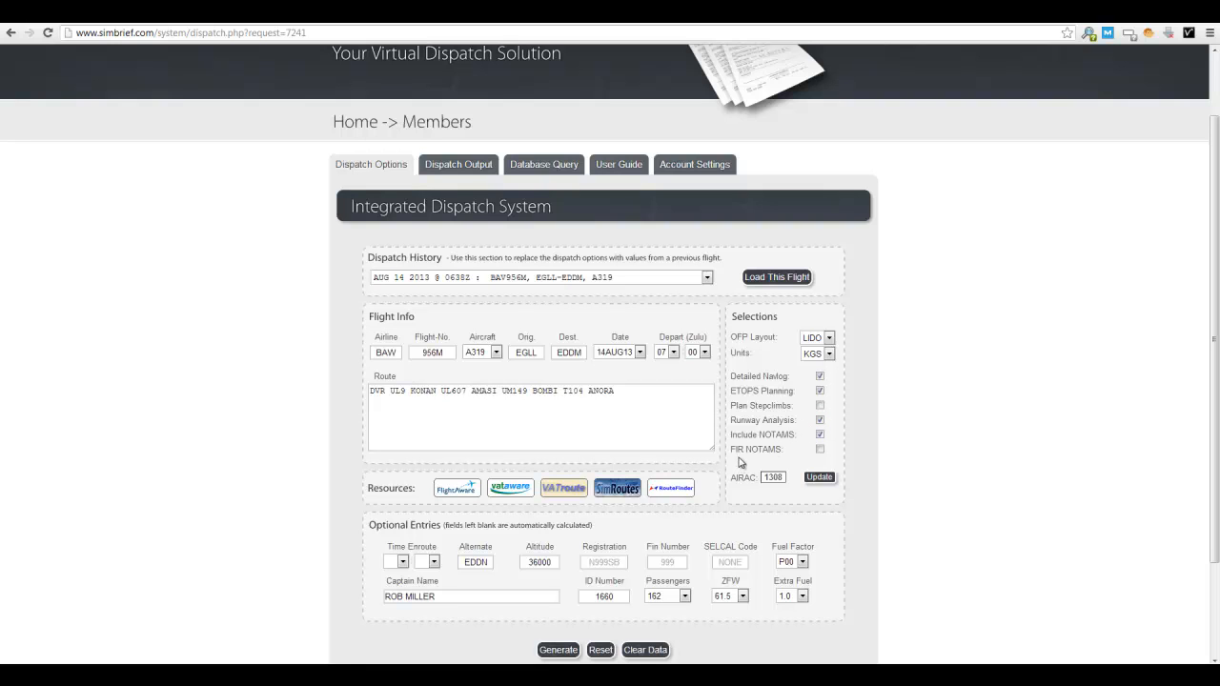
mouse_move(805, 459)
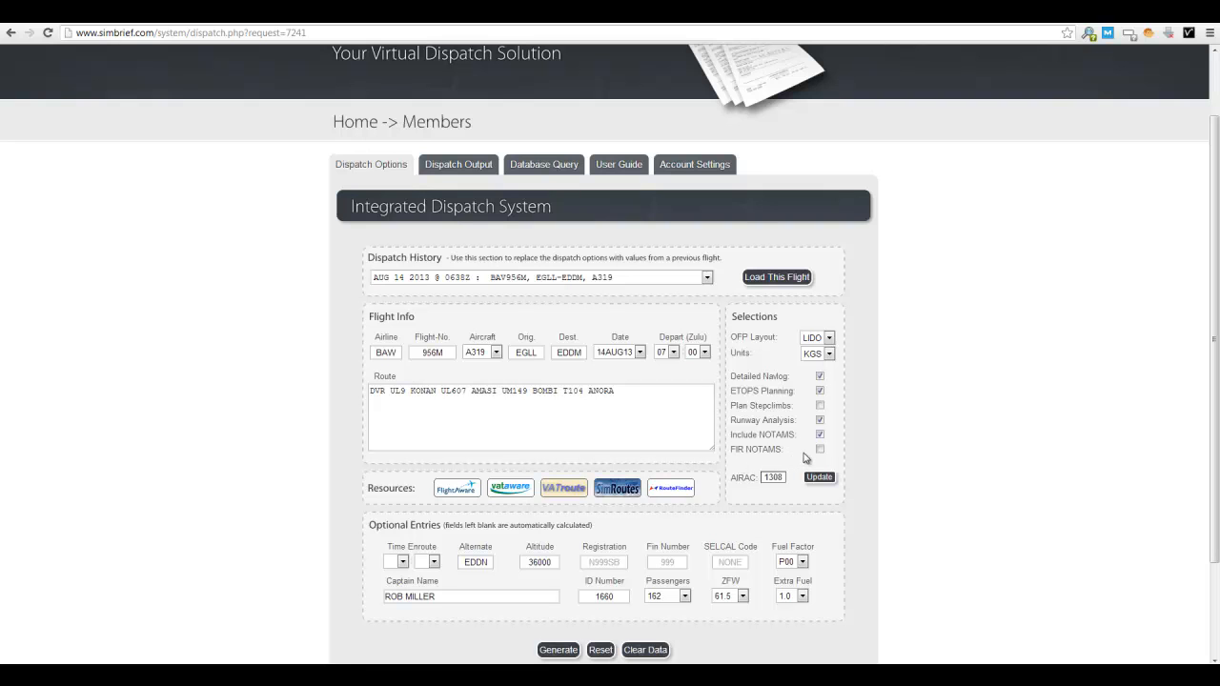
mouse_move(797, 451)
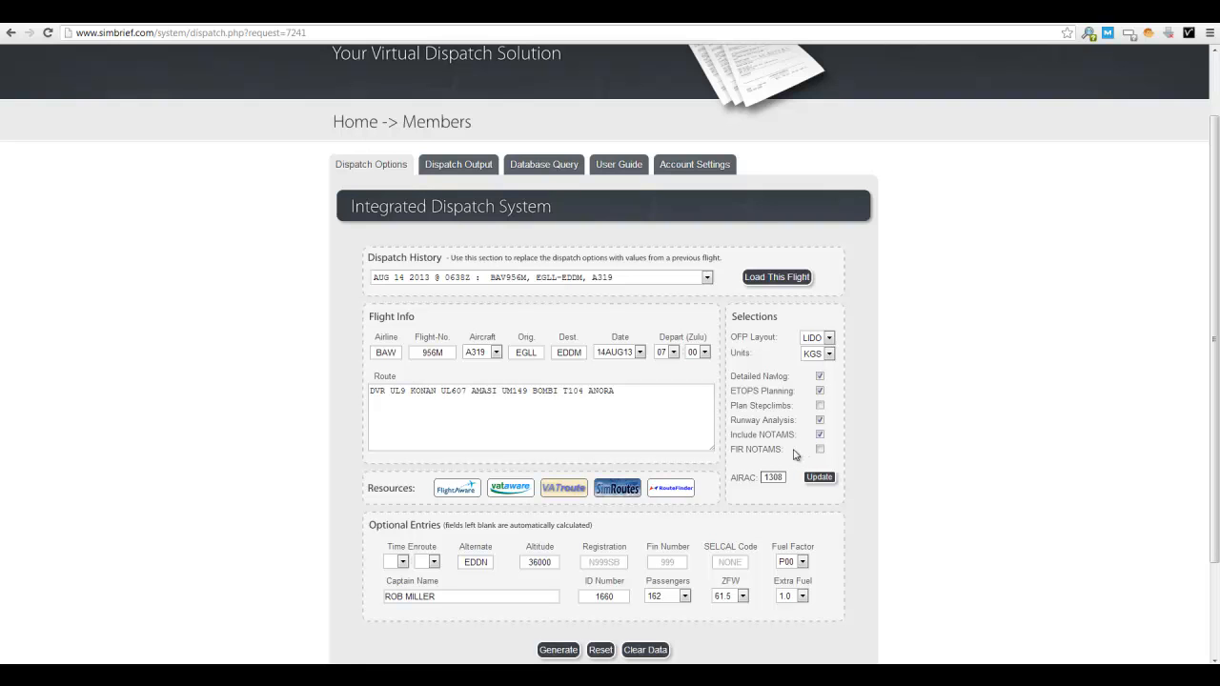
Enter registration G-USBR and fin number 1234 in the optional entries.
scroll(down, 3)
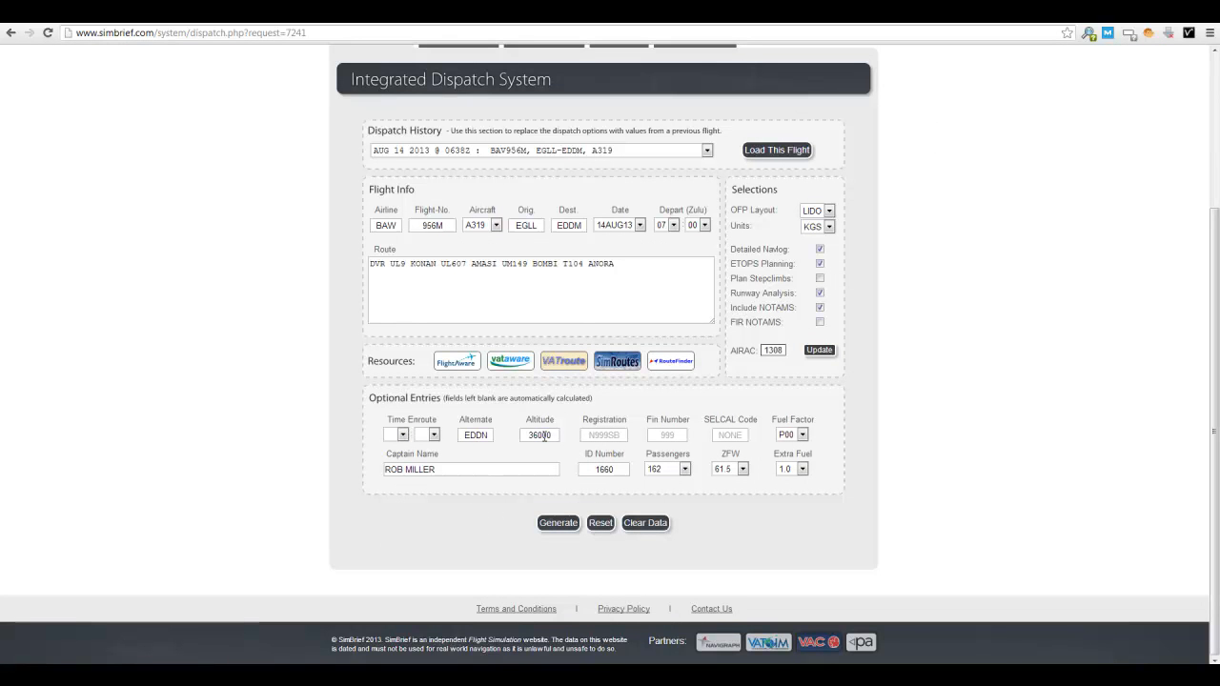
click(604, 434)
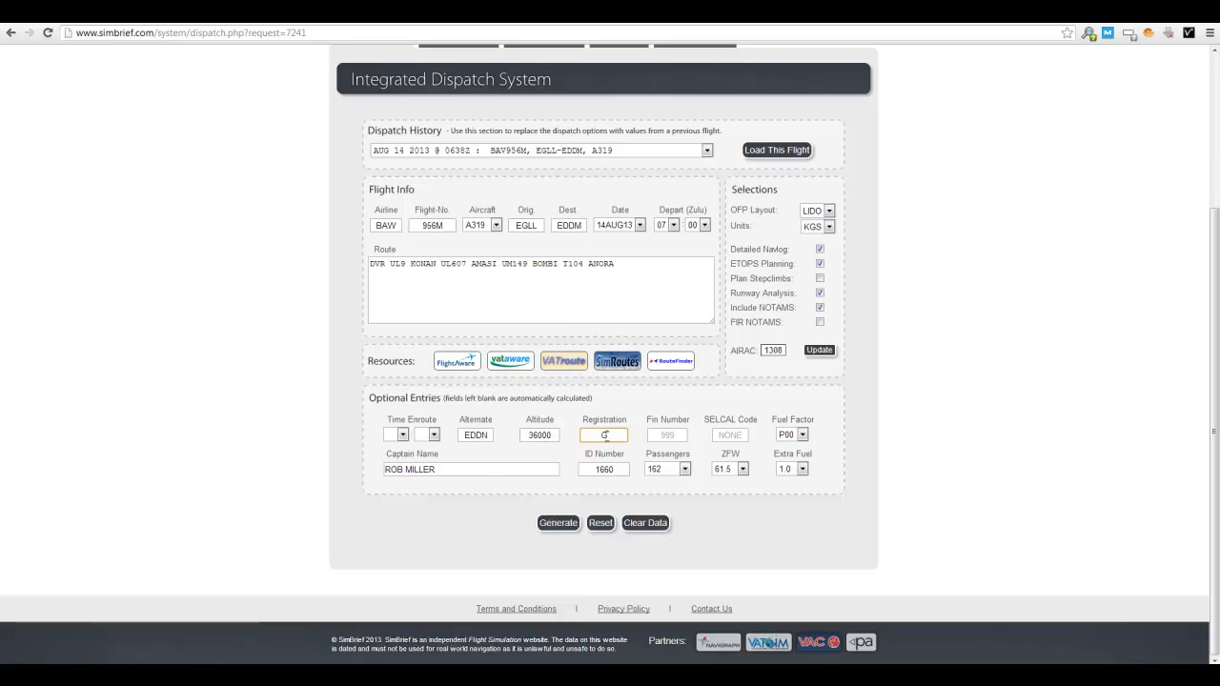
text(G-US)
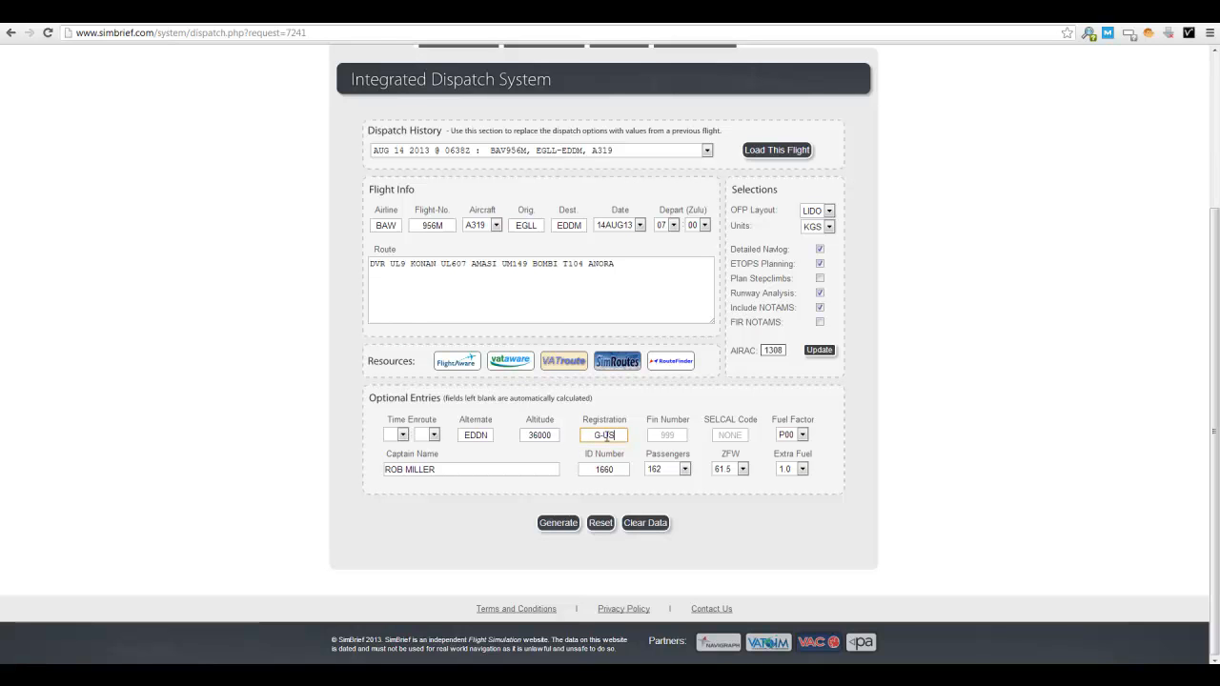
text(BR)
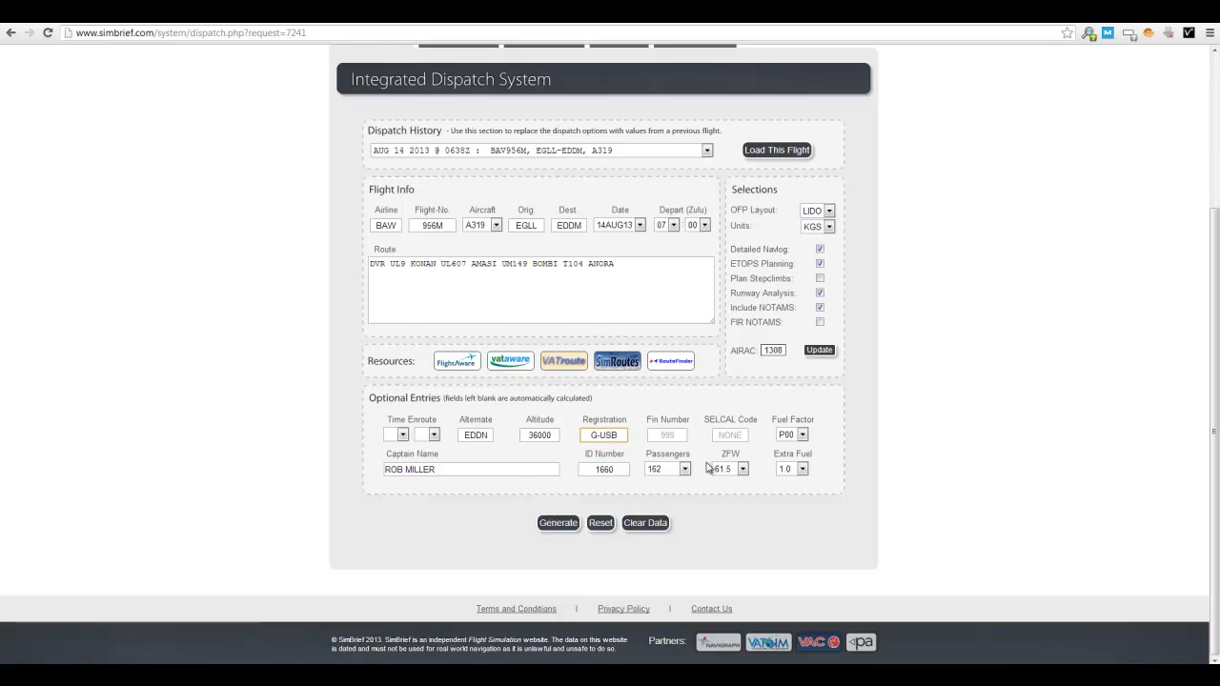
click(667, 435)
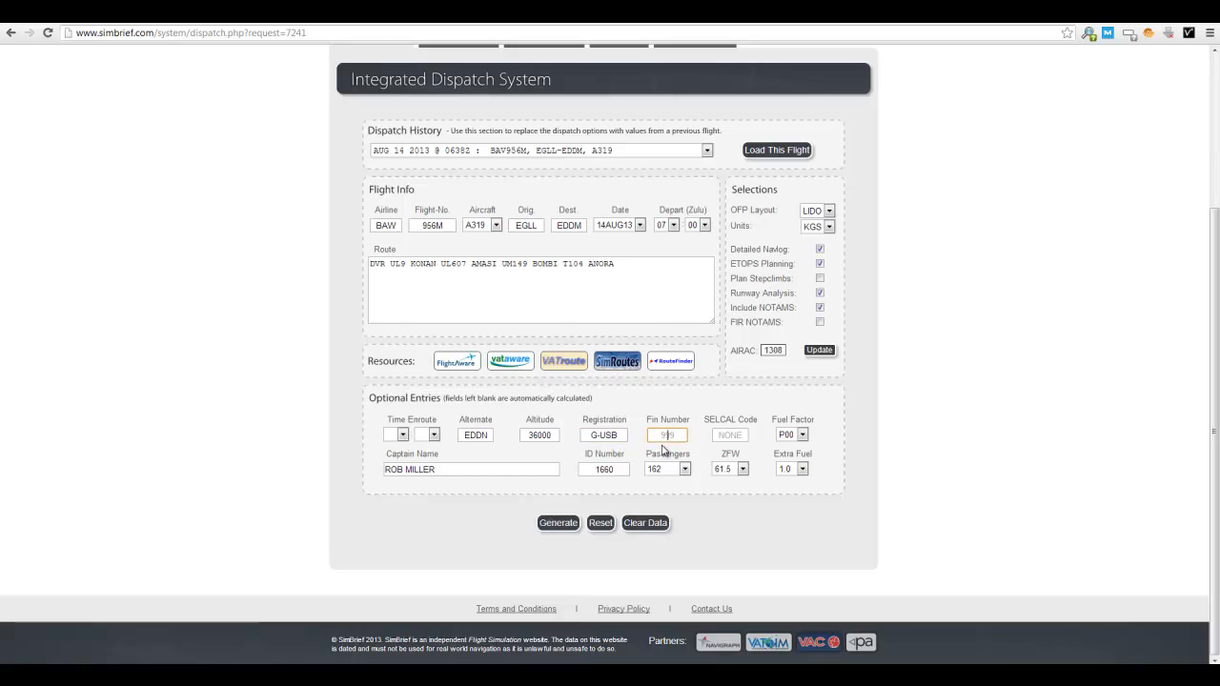
text(1234)
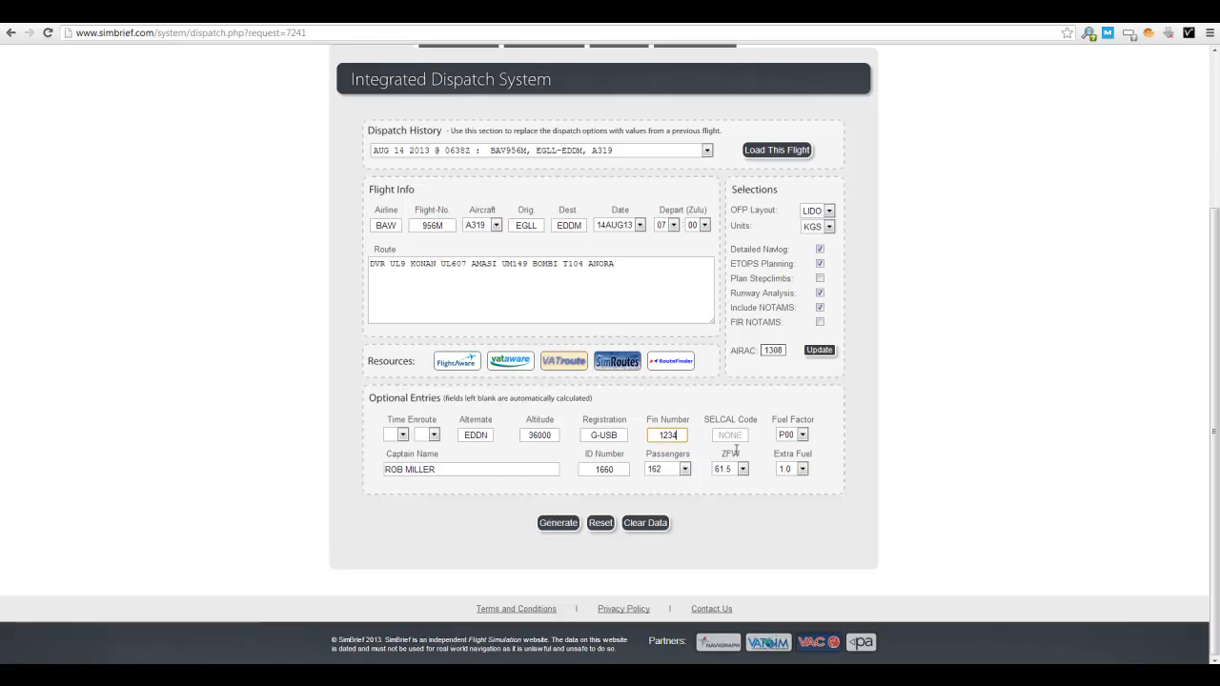
mouse_move(634, 464)
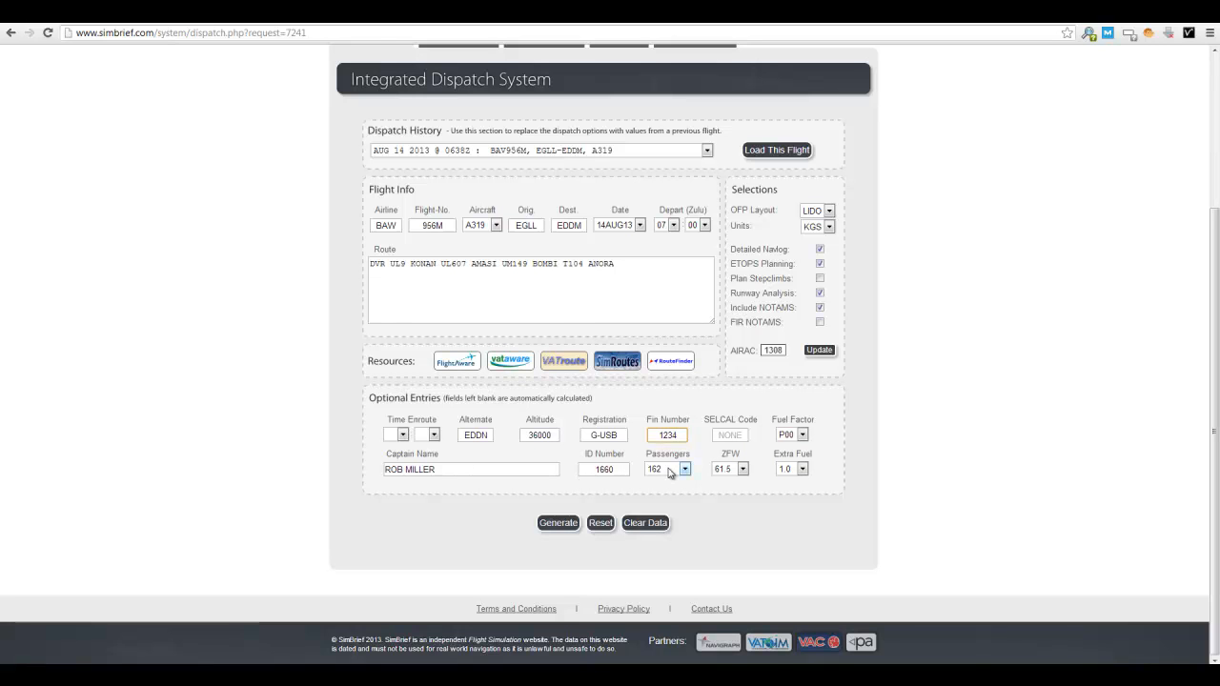
mouse_move(722, 484)
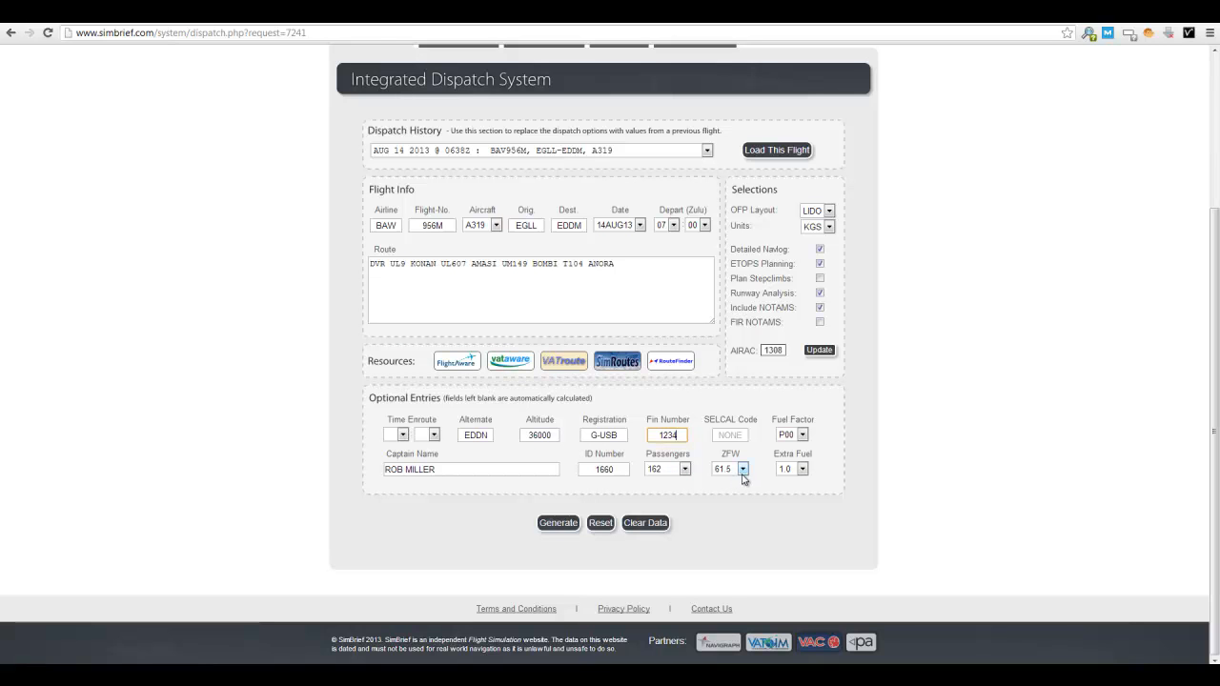
mouse_move(782, 483)
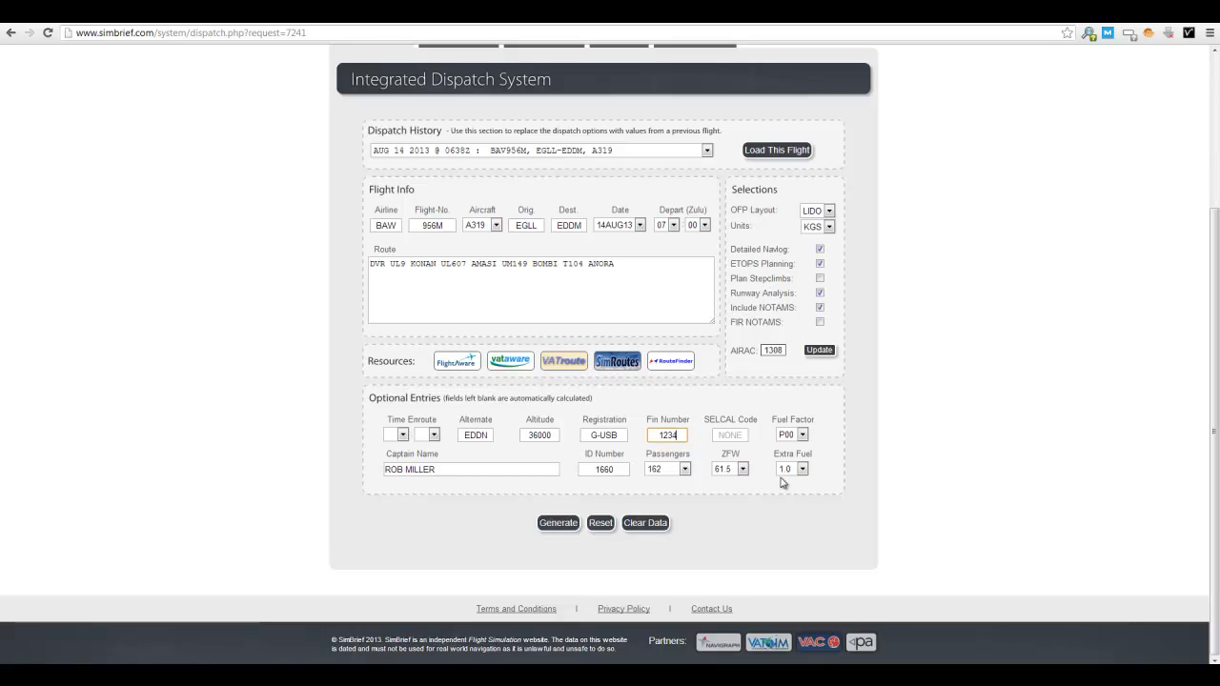
mouse_move(748, 486)
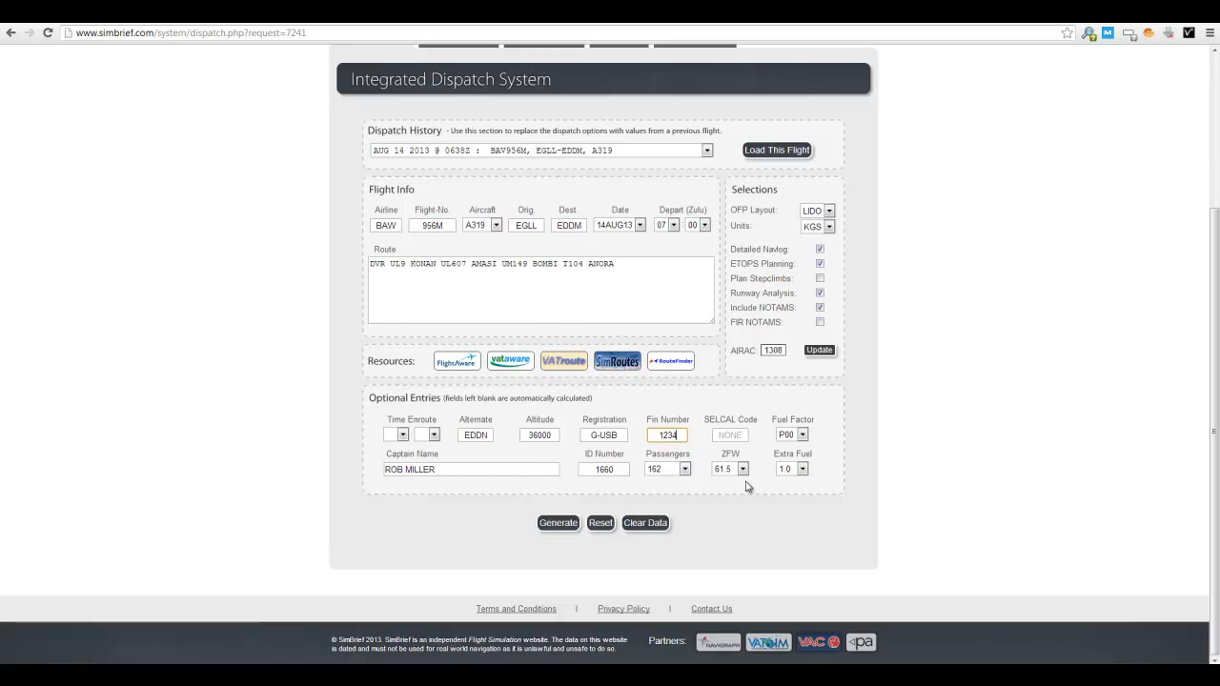
Generate the BAW956M EGLL–EDDM flight plan, confirming overwrite of earlier plans.
click(558, 522)
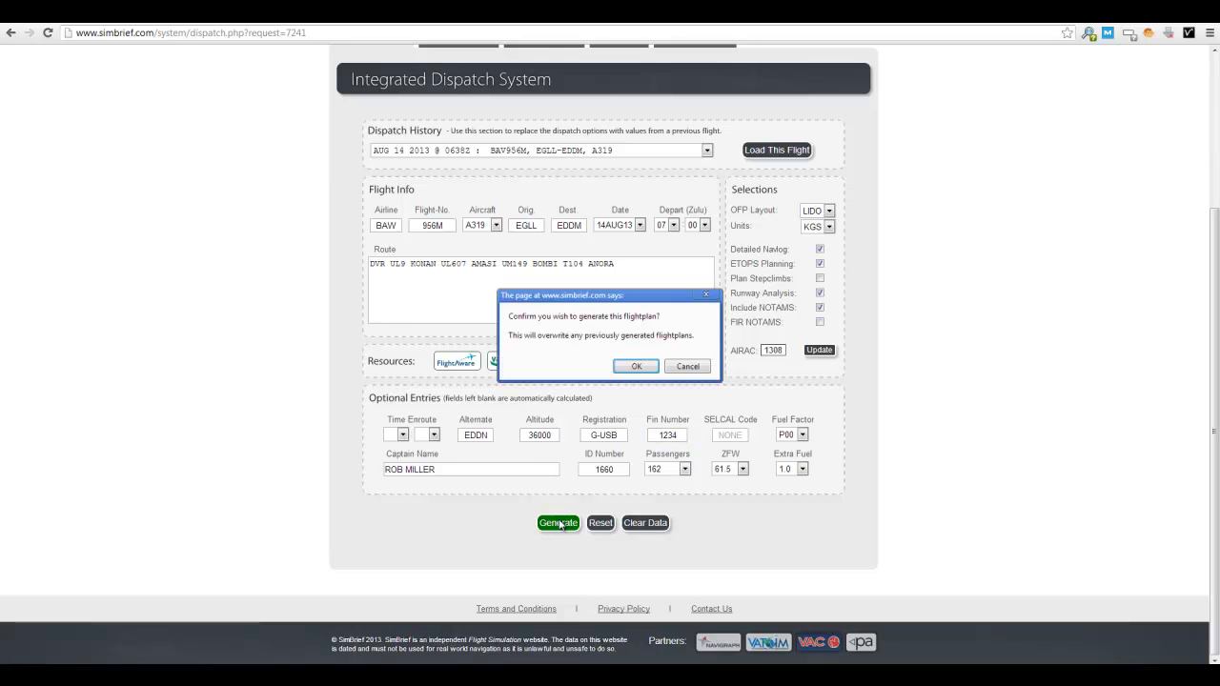
click(636, 366)
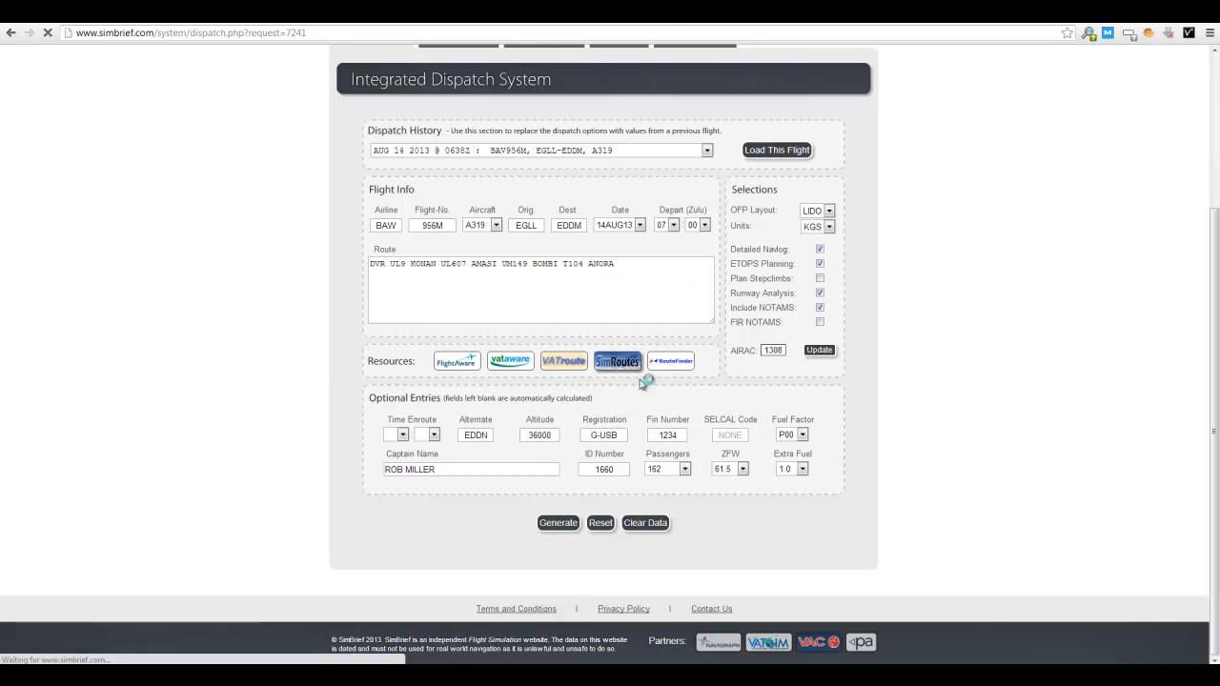
click(558, 523)
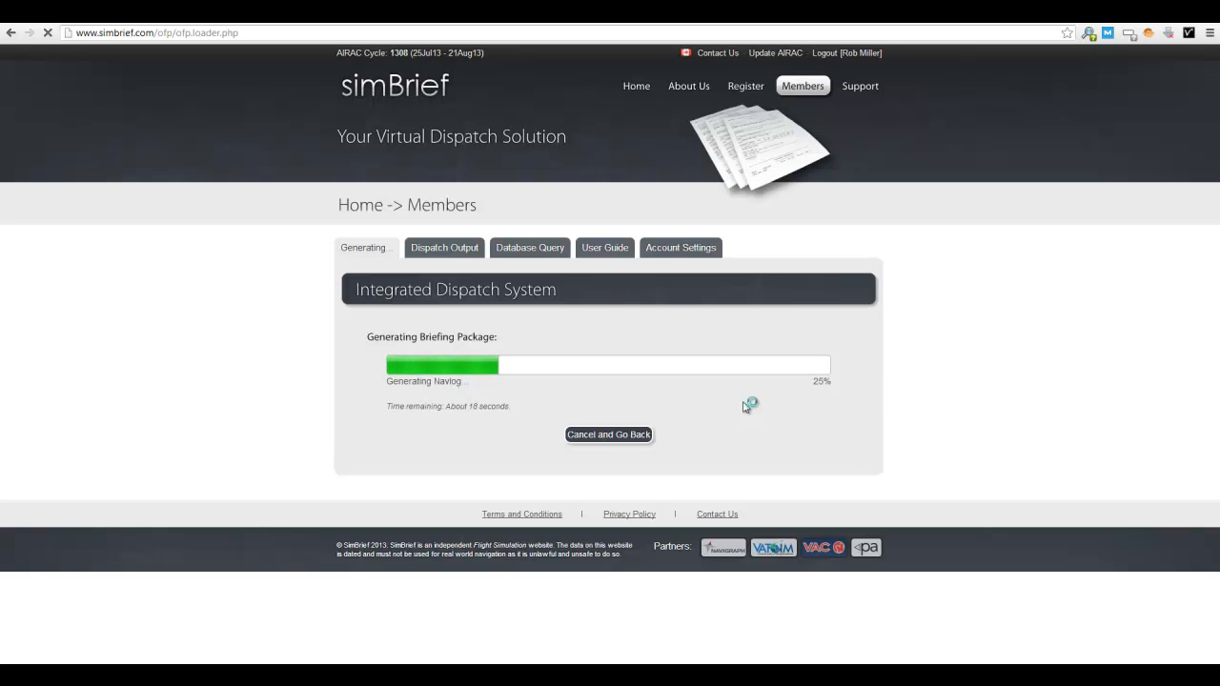
mouse_move(758, 408)
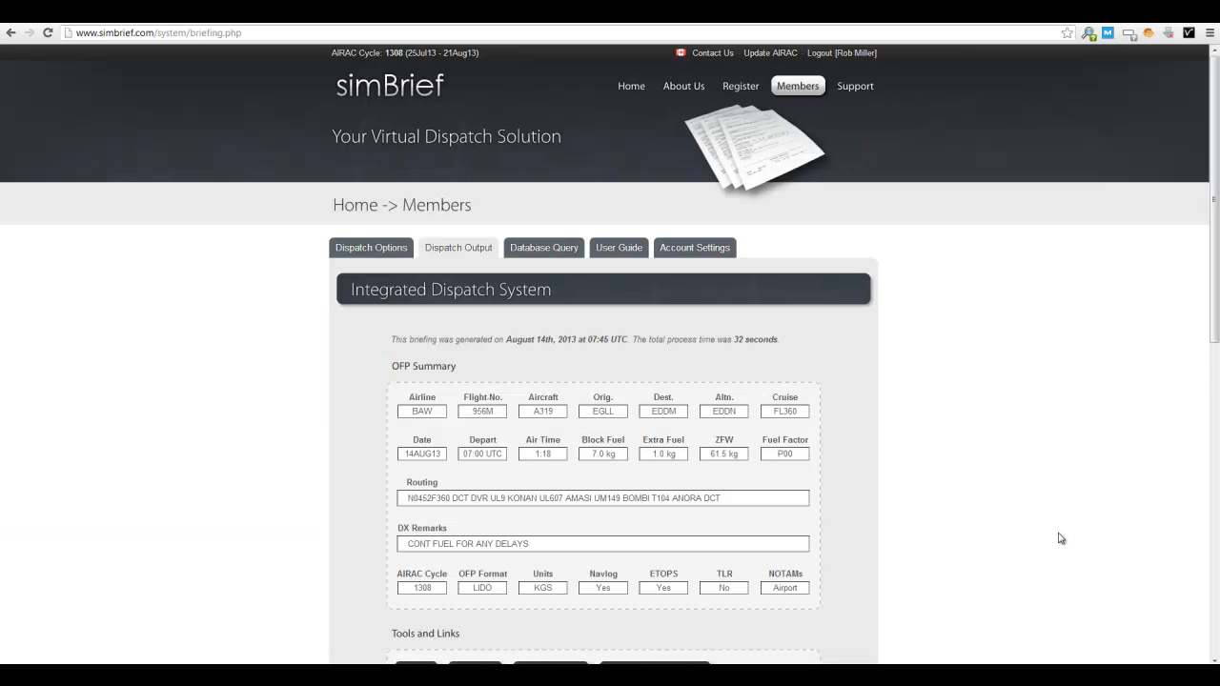
scroll(down, 3)
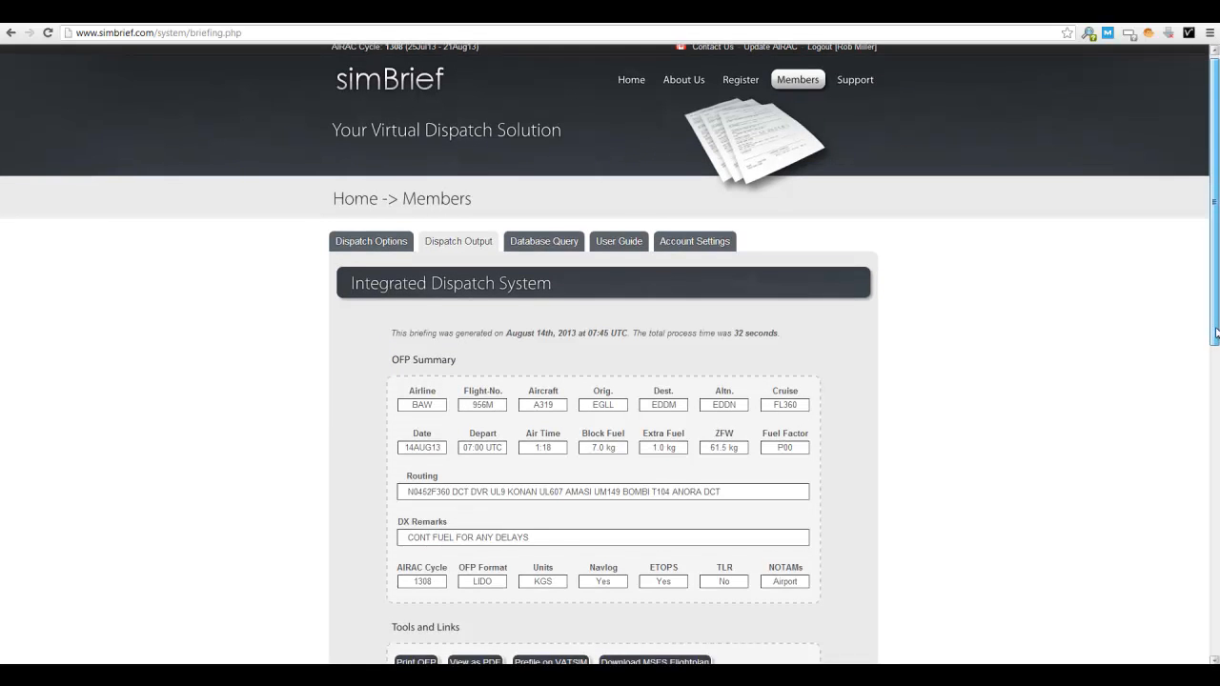
scroll(down, 3)
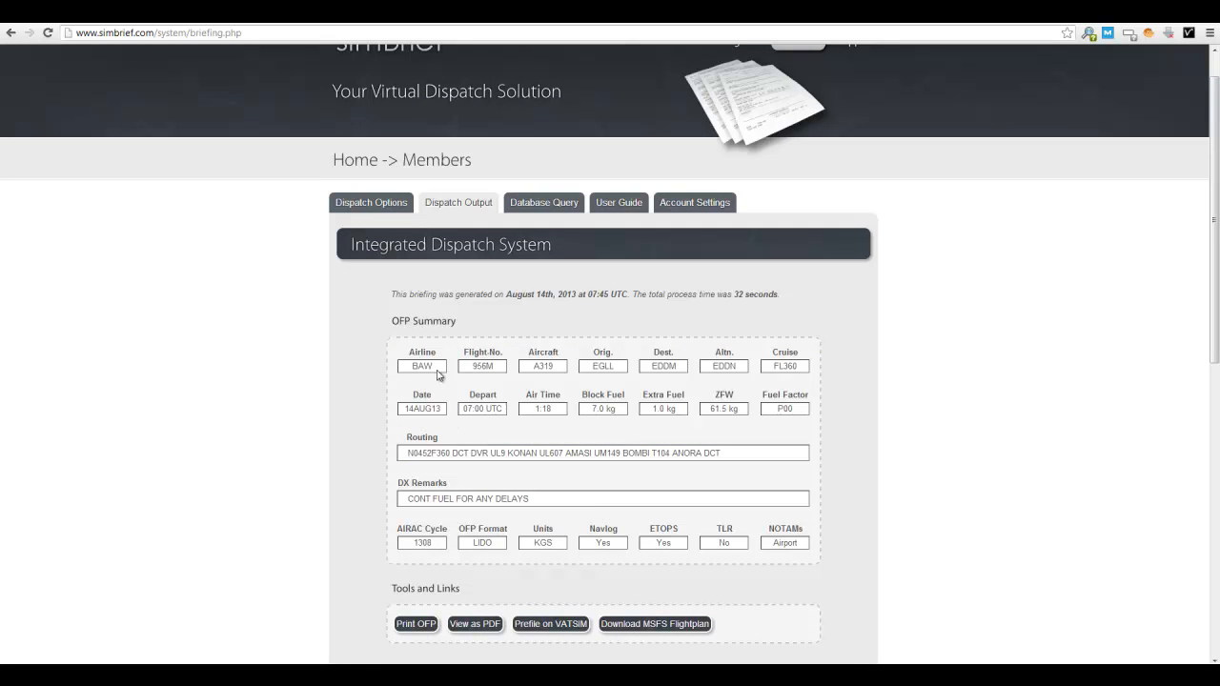
mouse_move(584, 404)
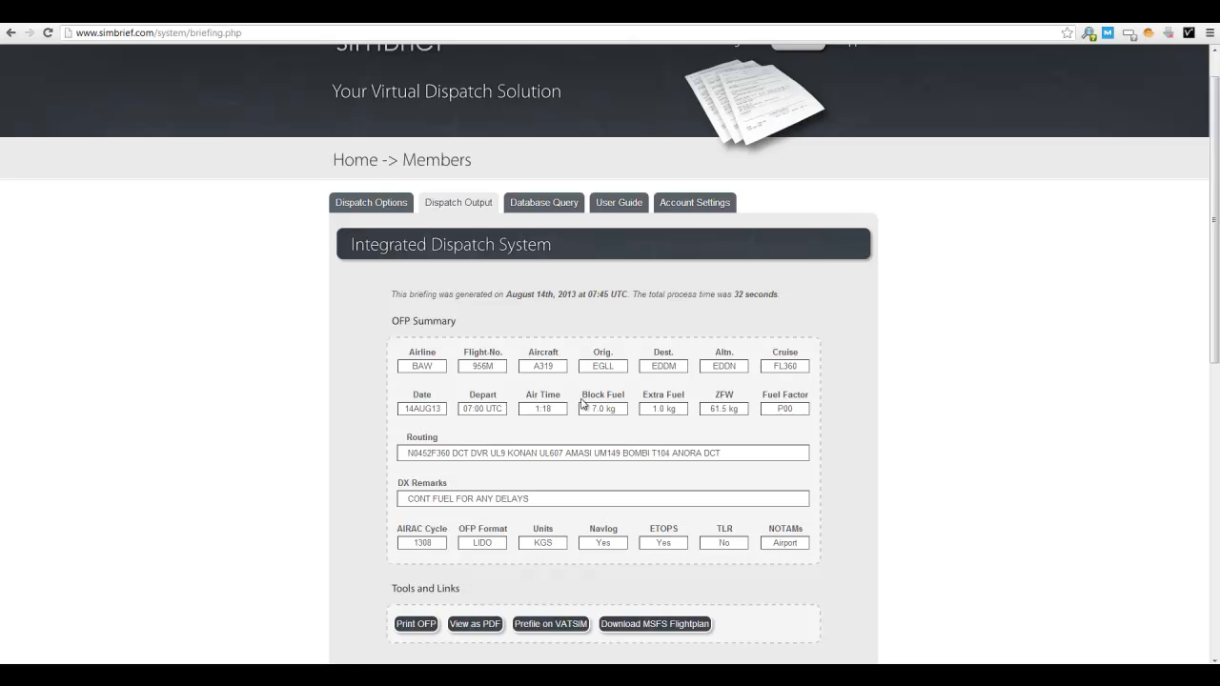
mouse_move(800, 303)
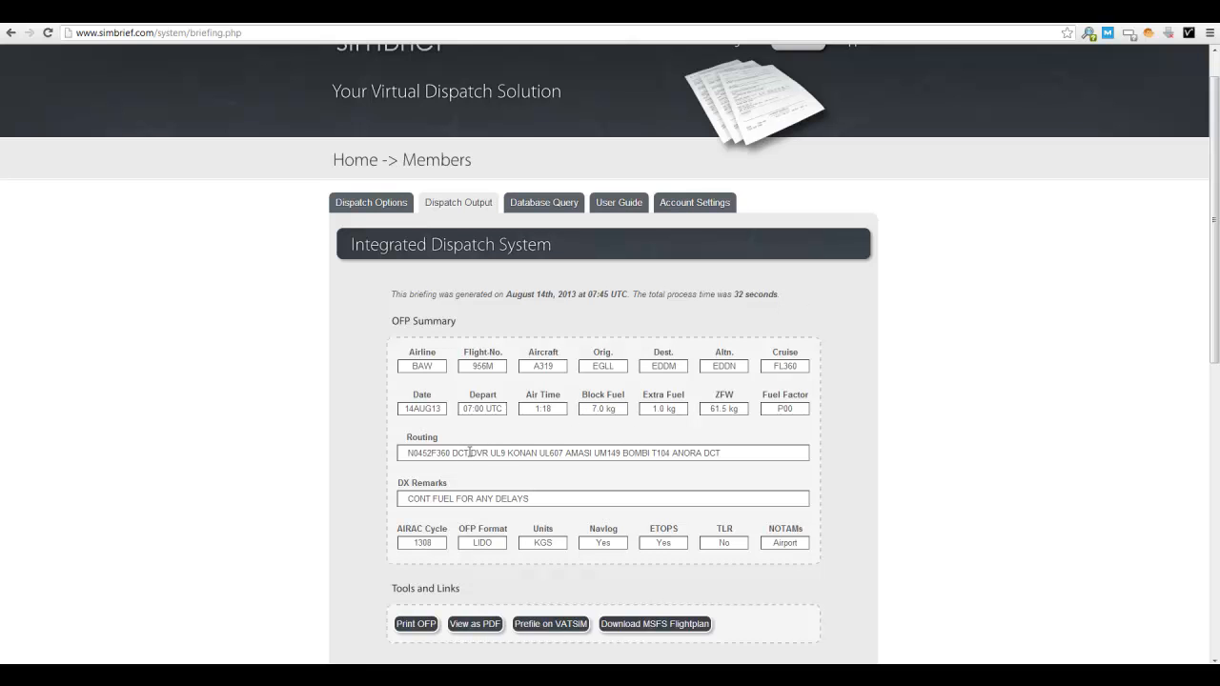
double_click(431, 452)
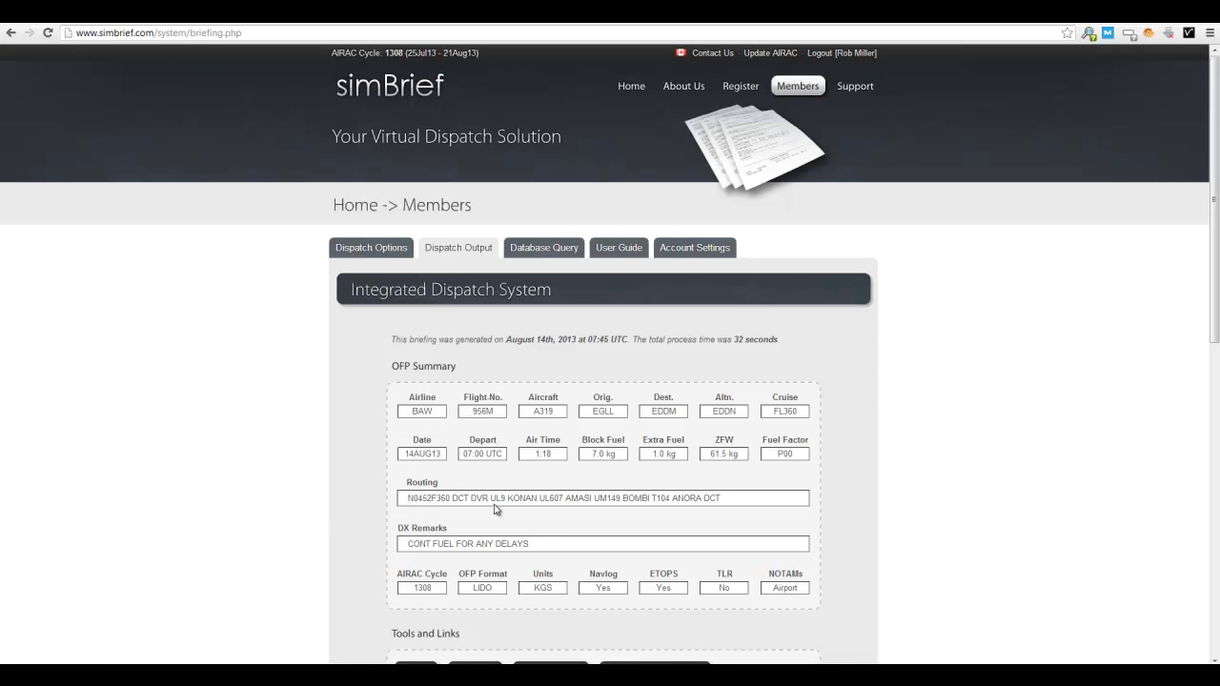
scroll(down, 3)
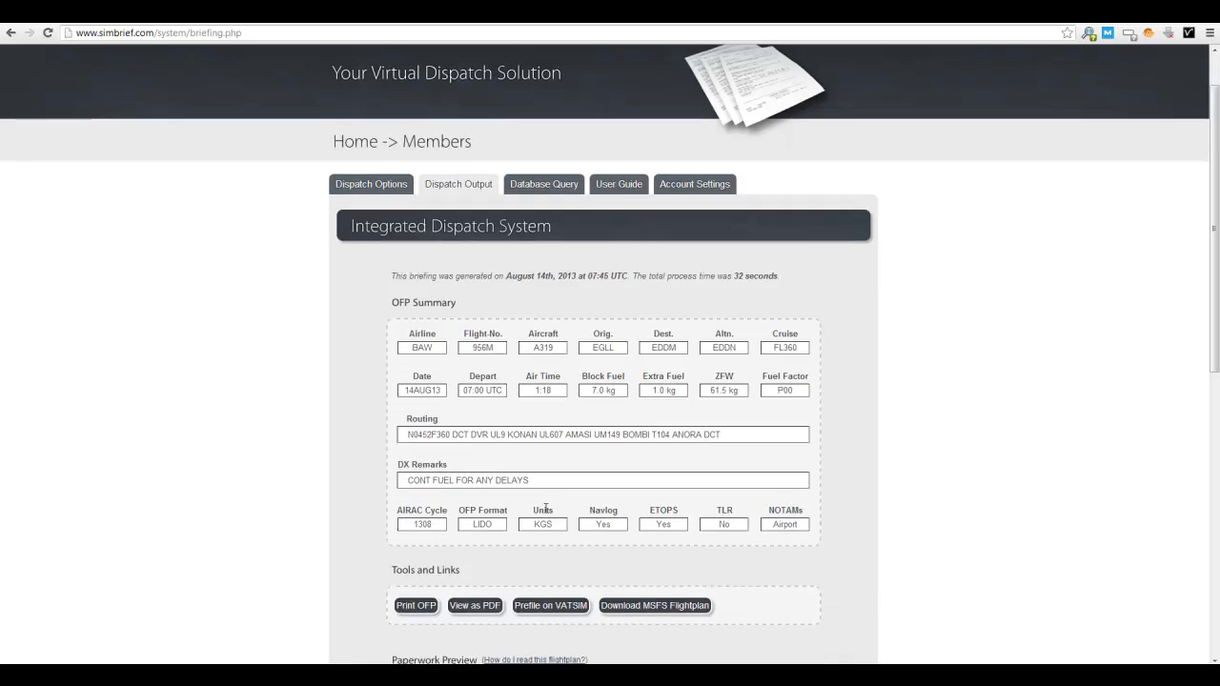
scroll(down, 3)
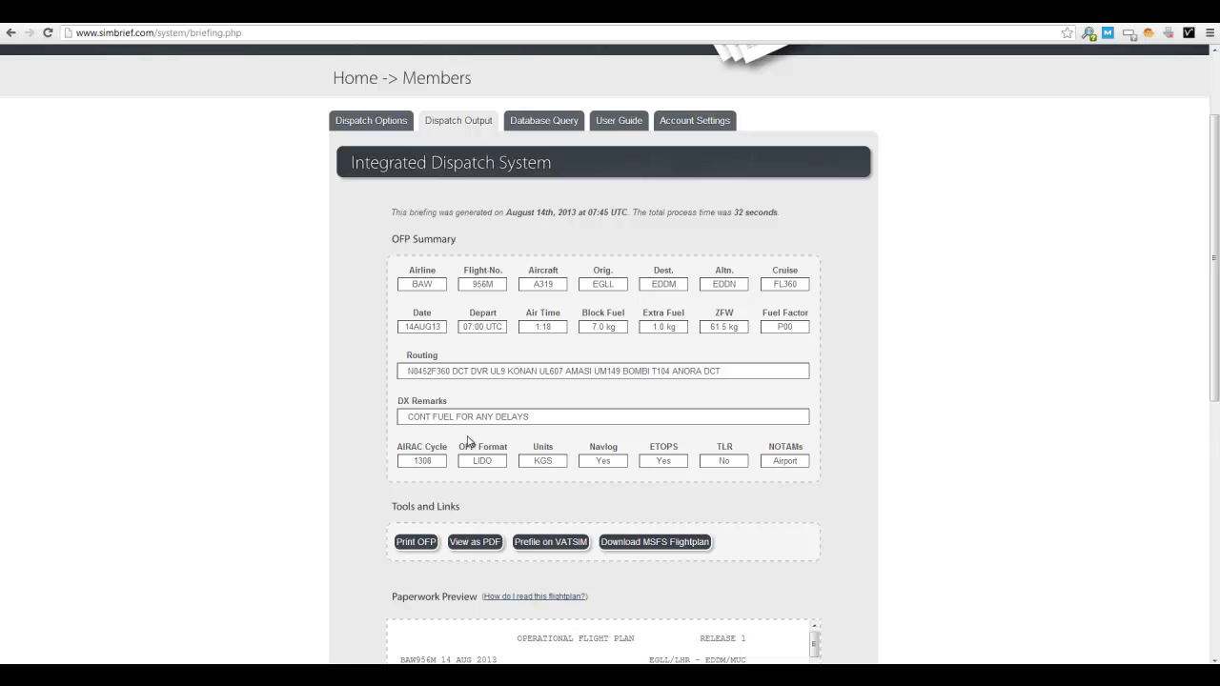
mouse_move(436, 484)
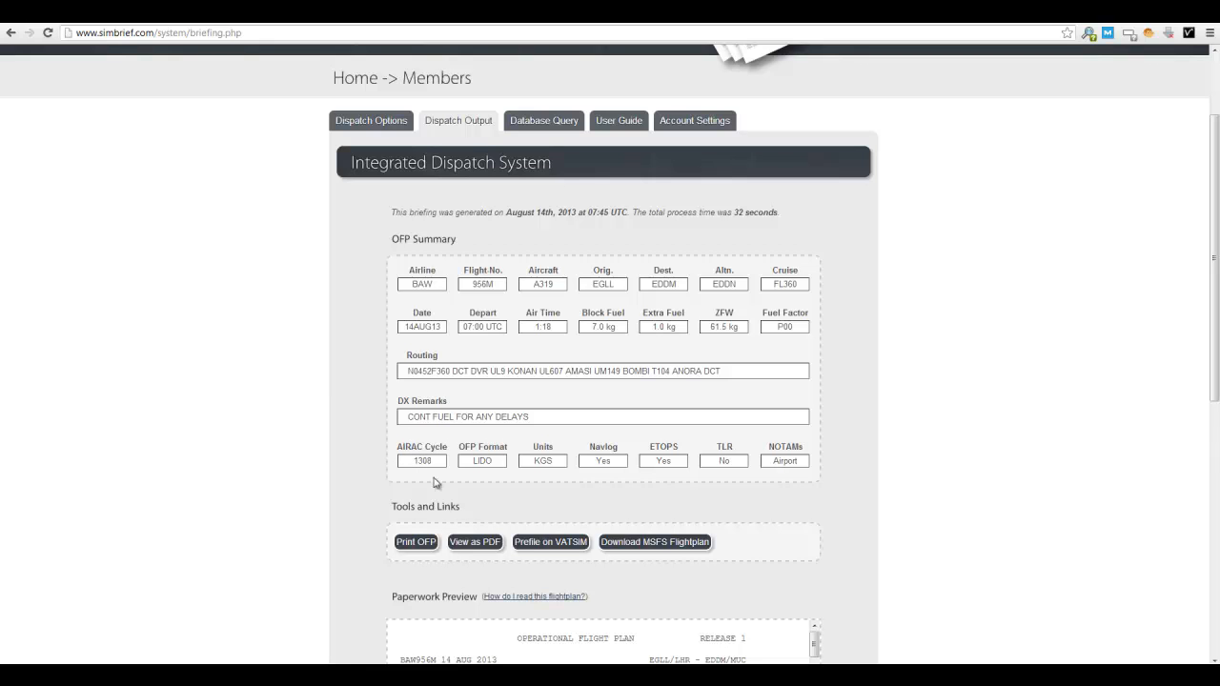
mouse_move(419, 474)
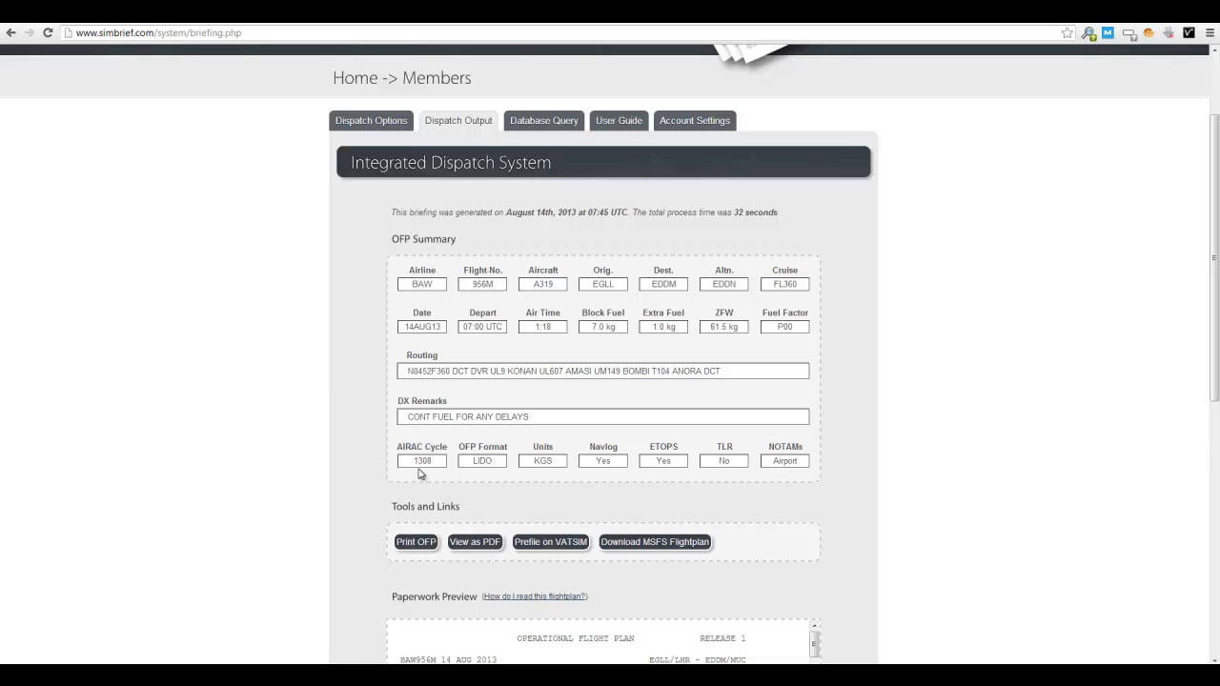
mouse_move(377, 487)
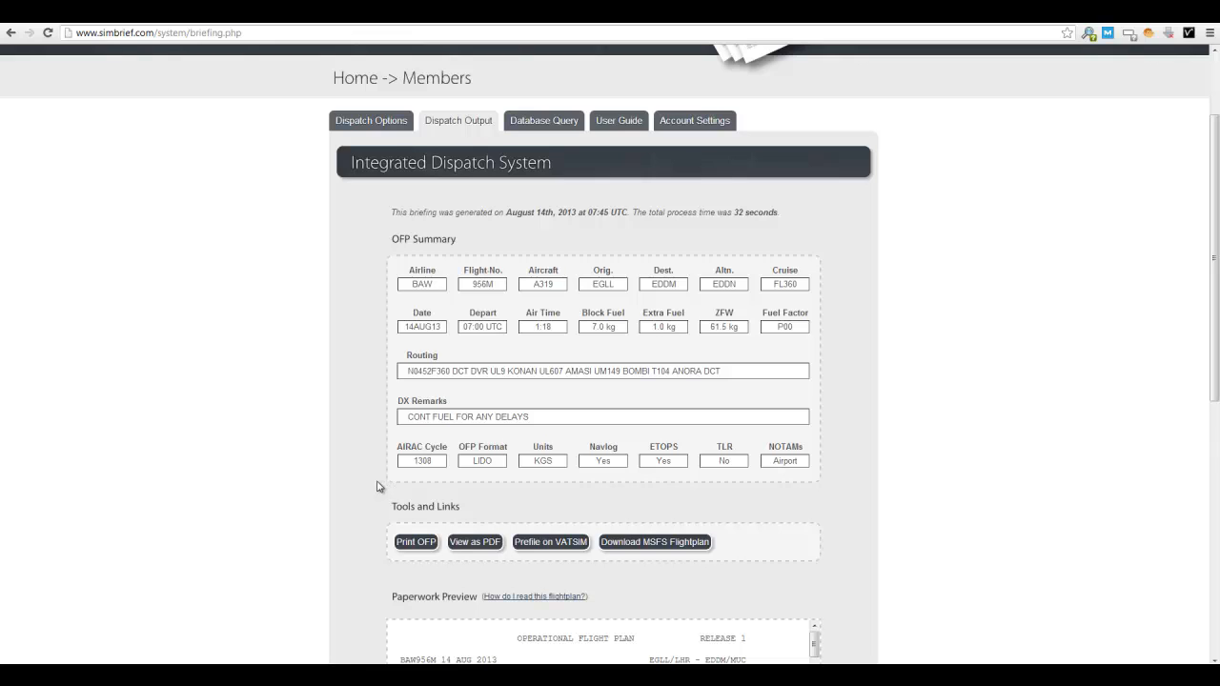
View the generated operational flight plan as a PDF from Tools and Links.
scroll(down, 3)
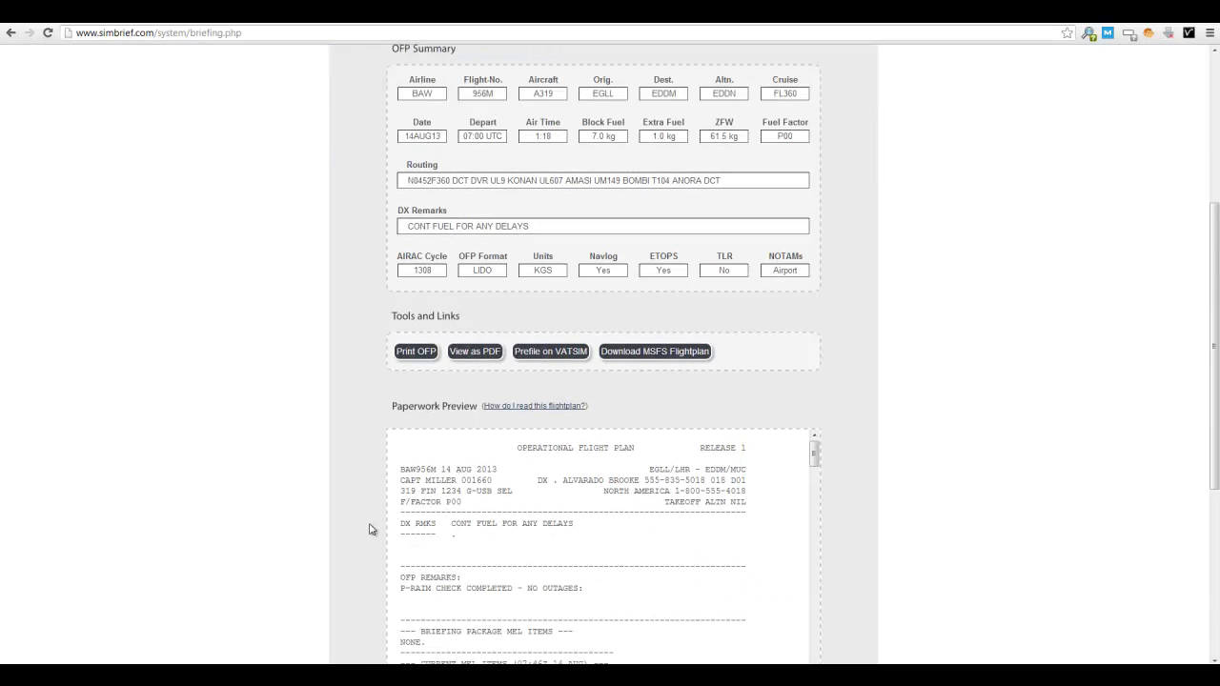
scroll(up, 3)
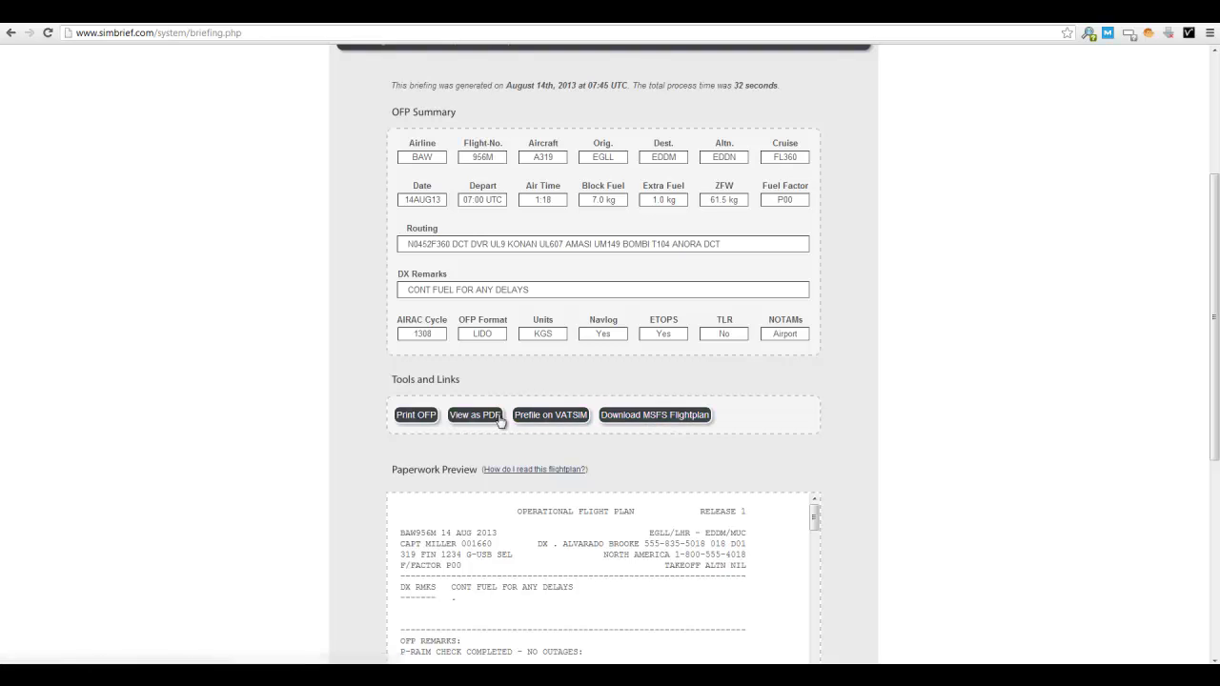
click(475, 415)
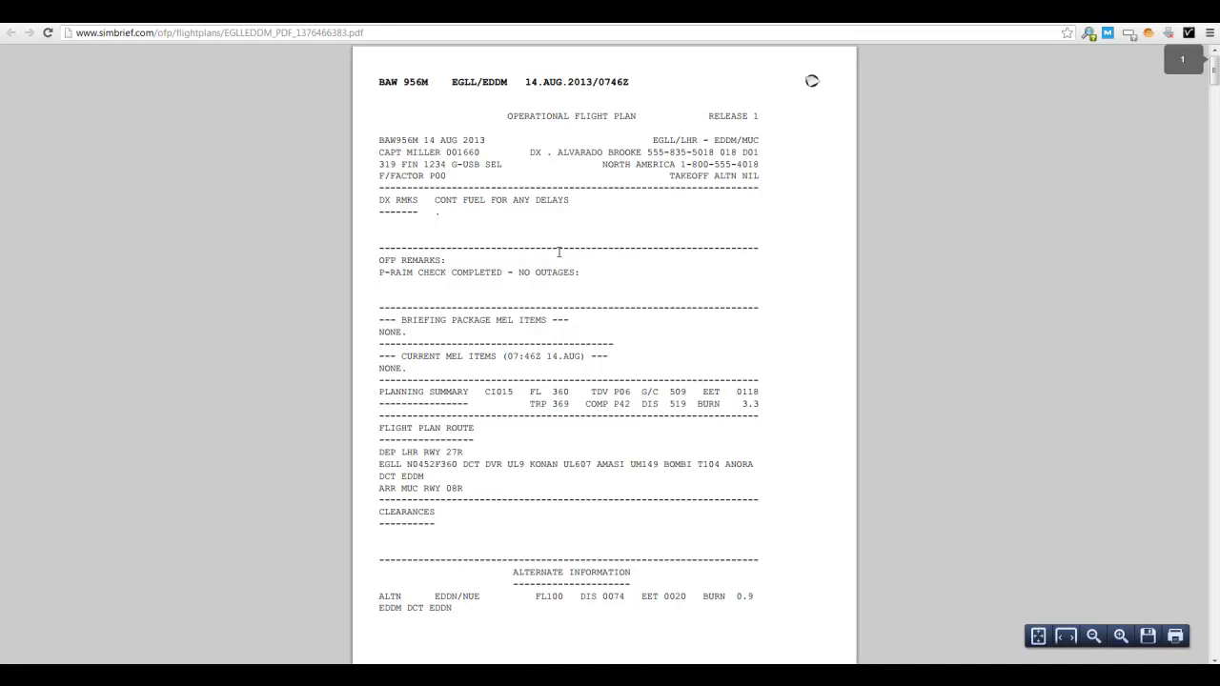
mouse_move(468, 109)
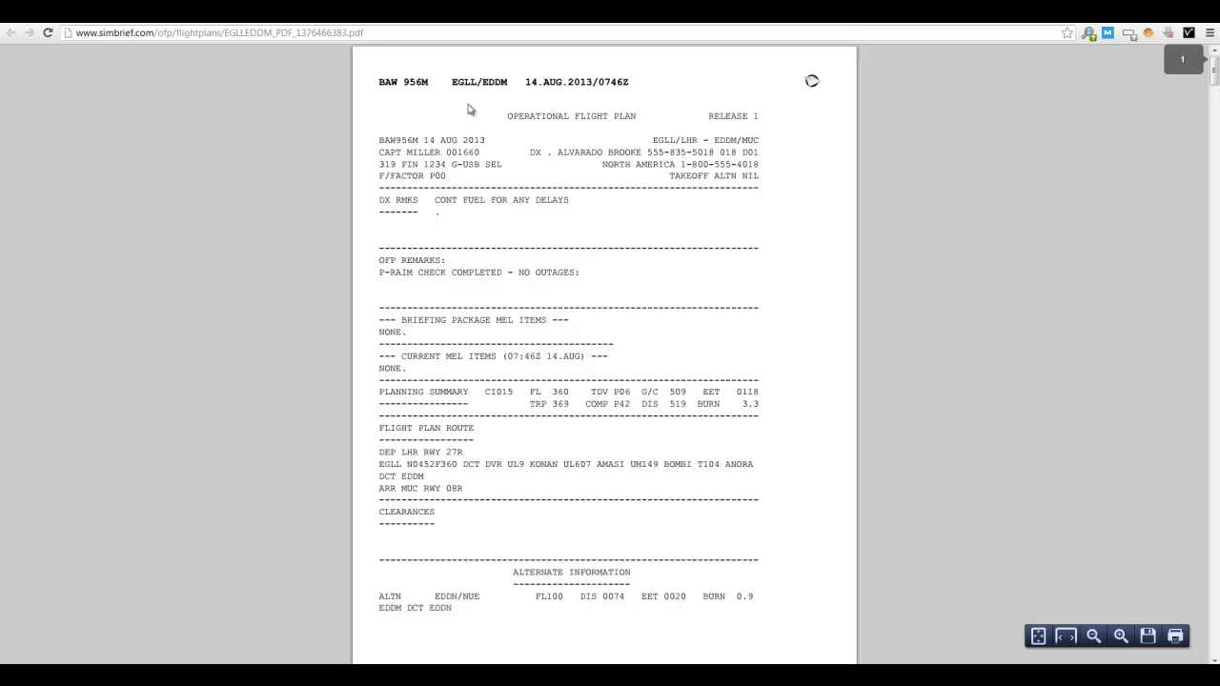
mouse_move(416, 190)
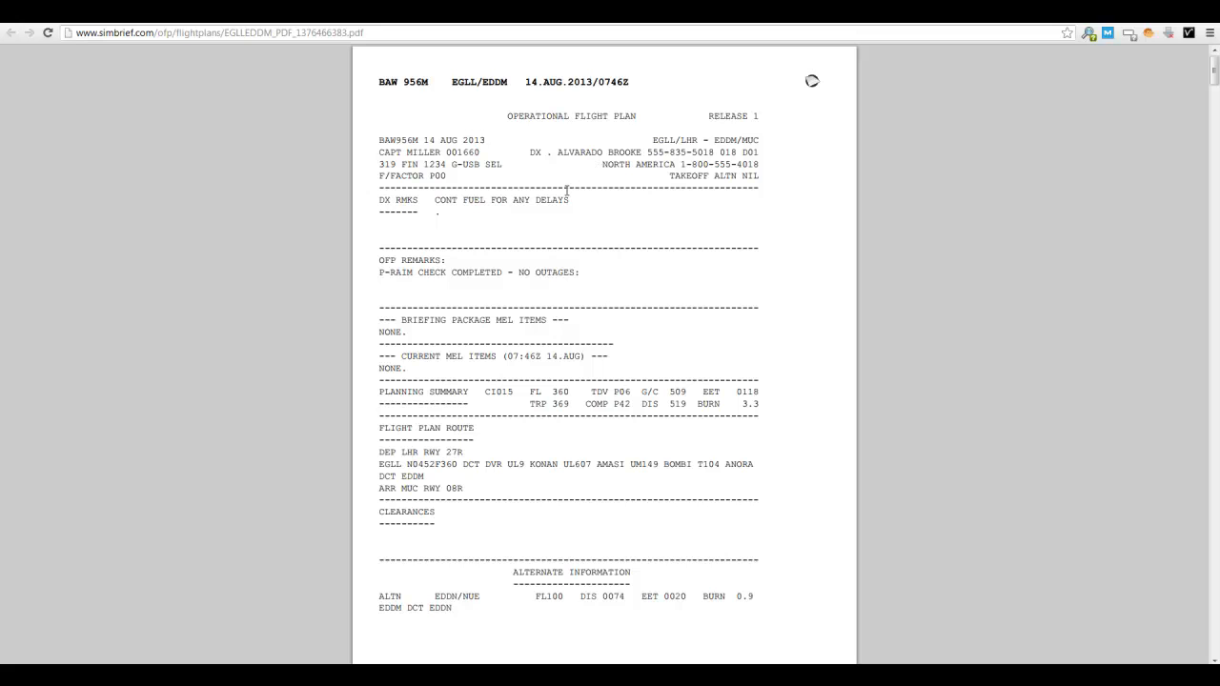
mouse_move(383, 208)
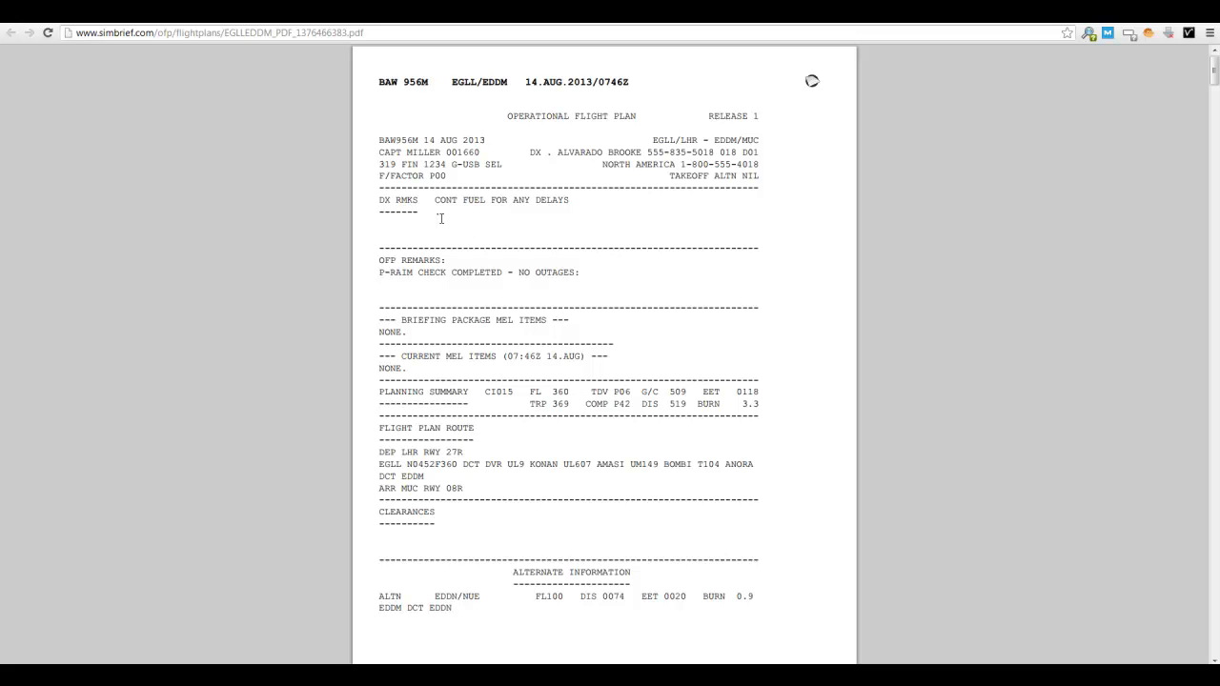
mouse_move(426, 302)
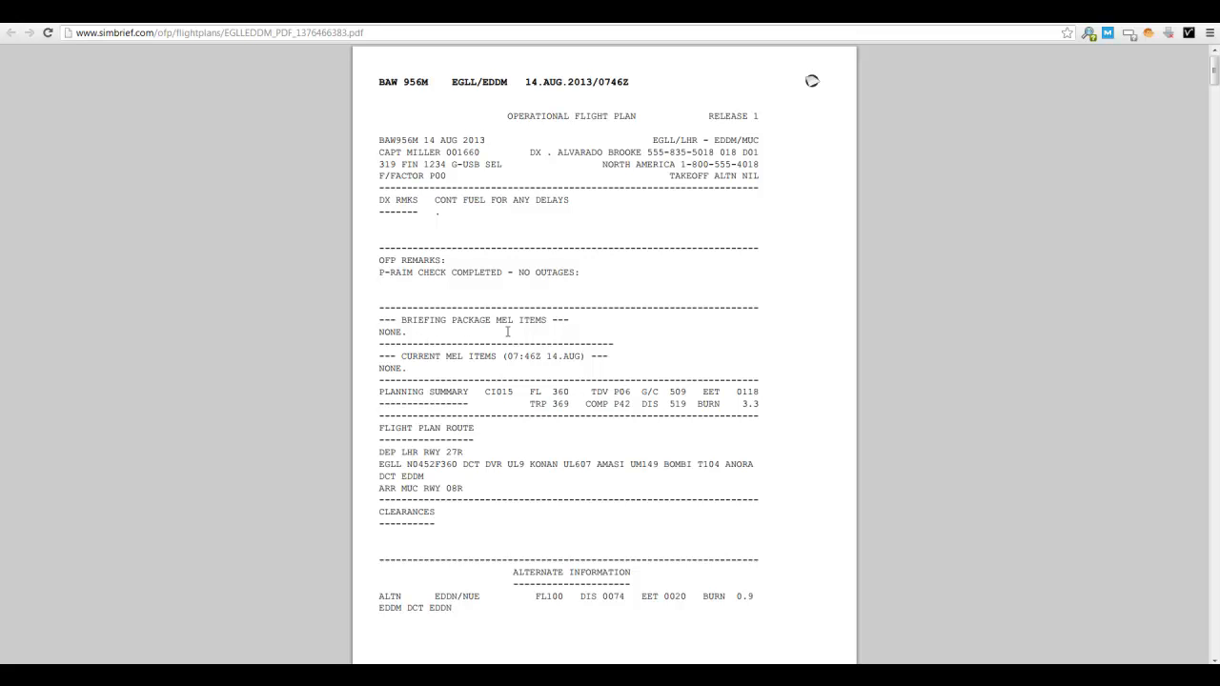
mouse_move(486, 447)
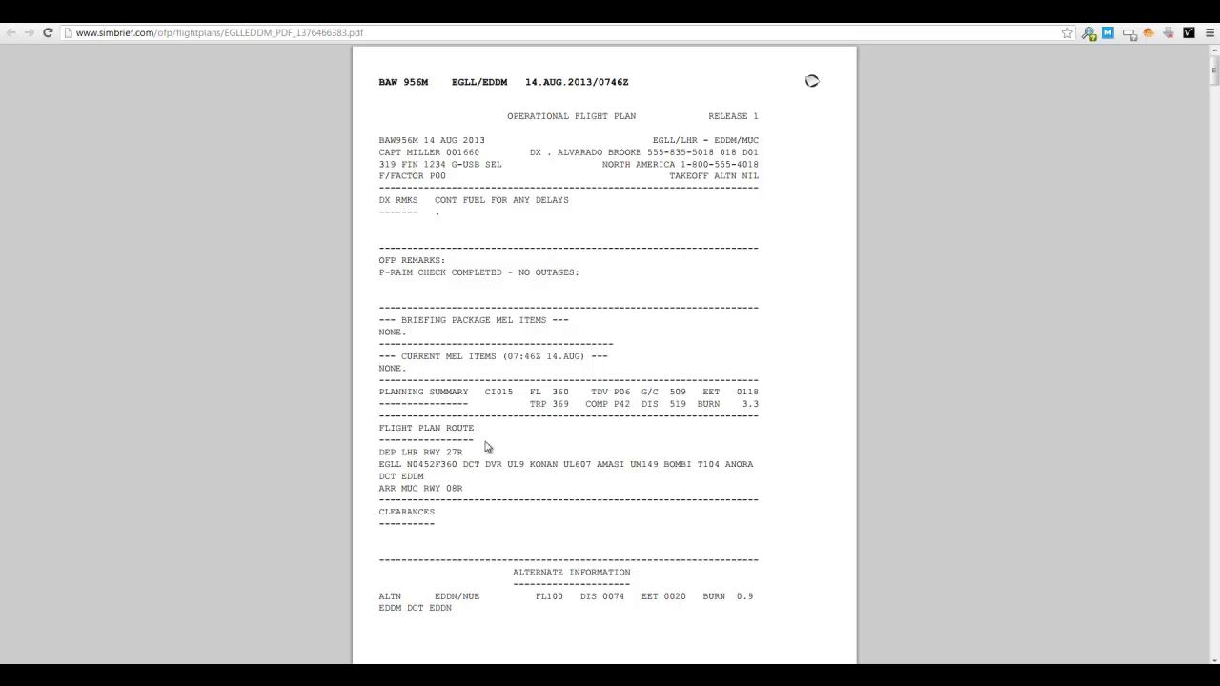
mouse_move(488, 484)
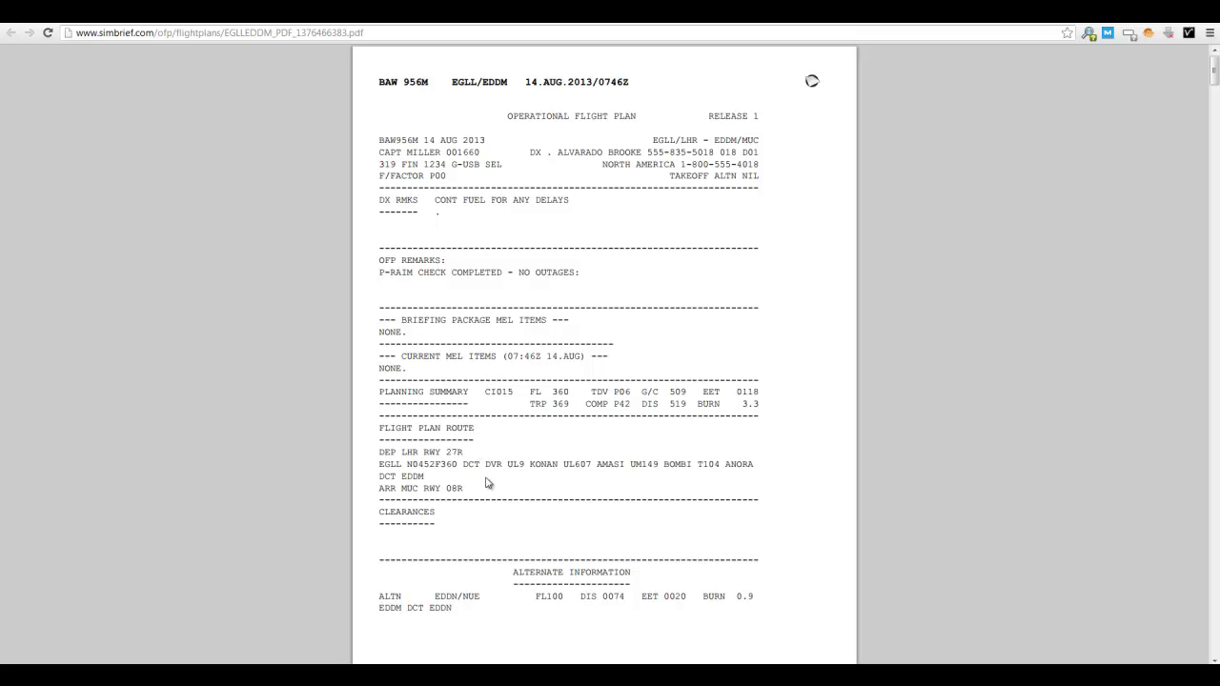
mouse_move(454, 460)
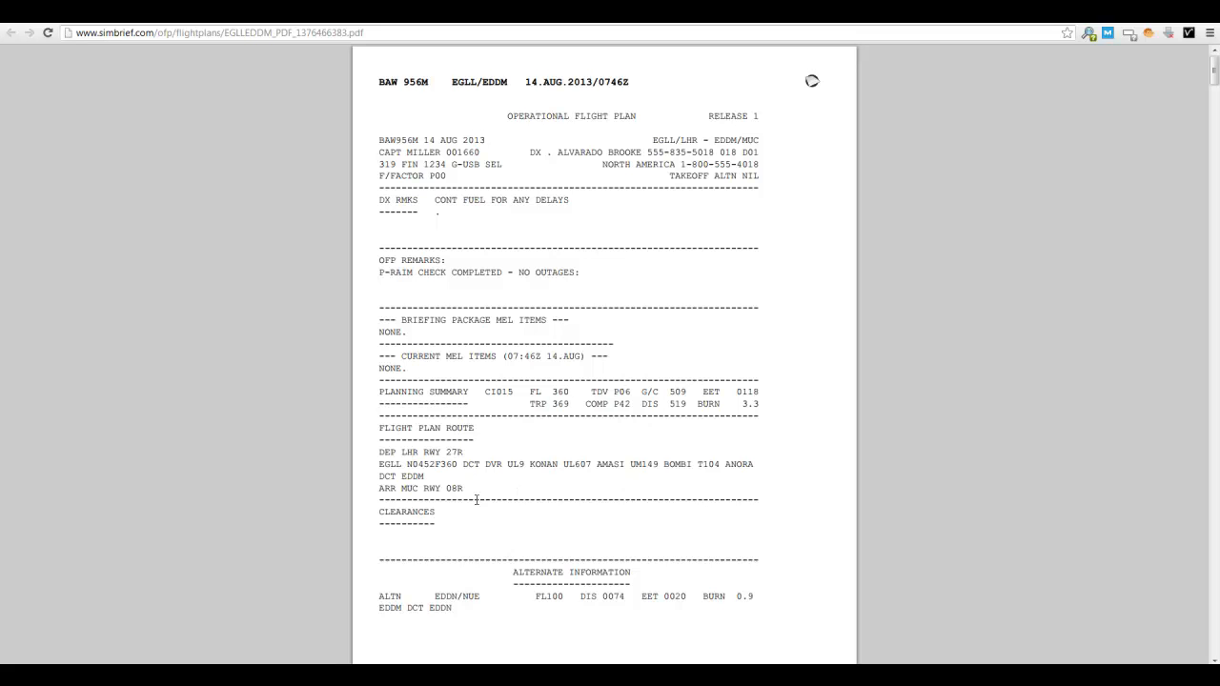
mouse_move(789, 321)
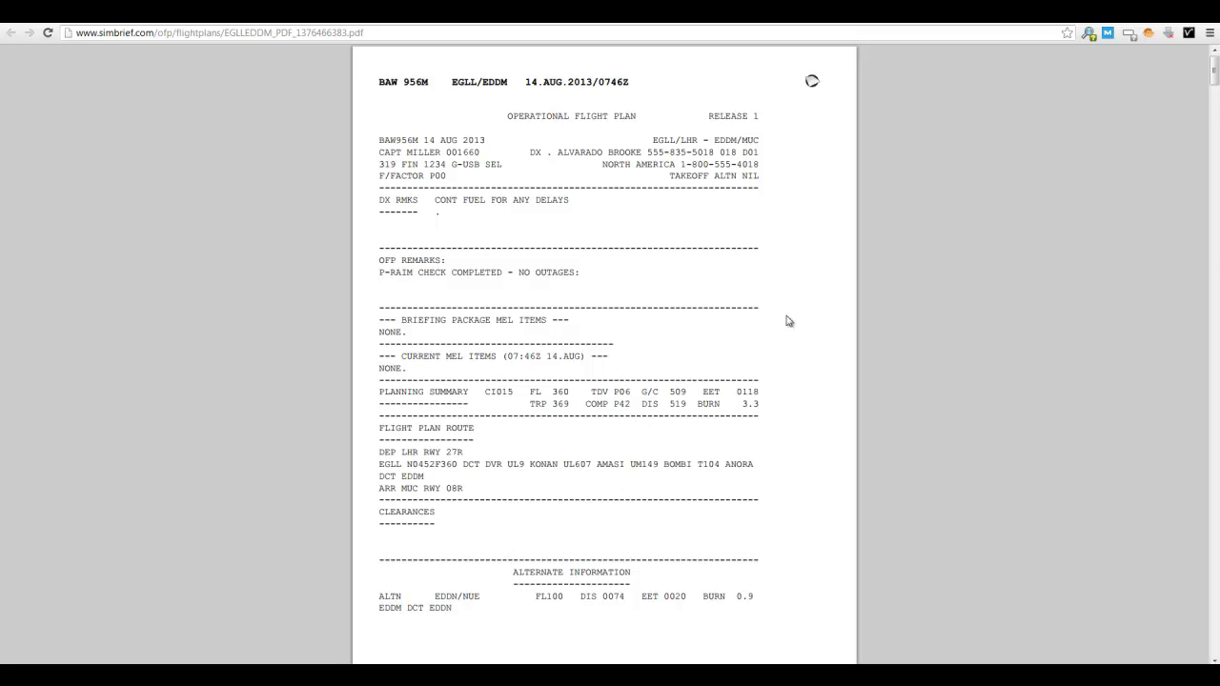
scroll(down, 3)
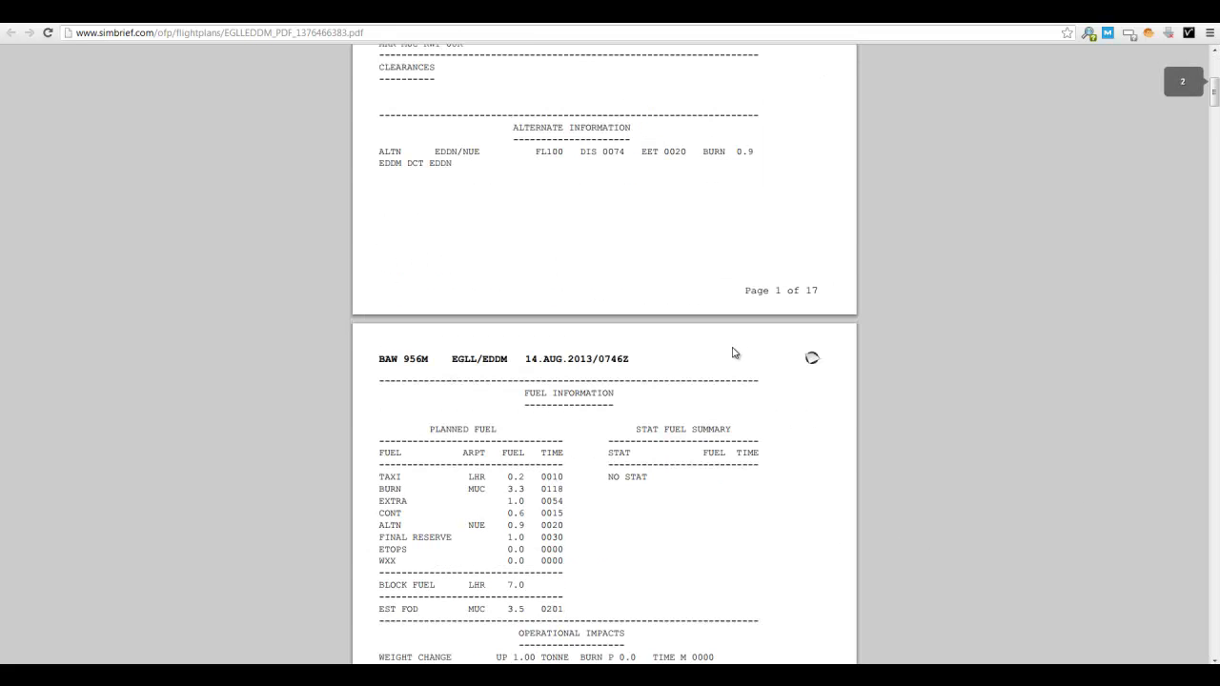
scroll(down, 3)
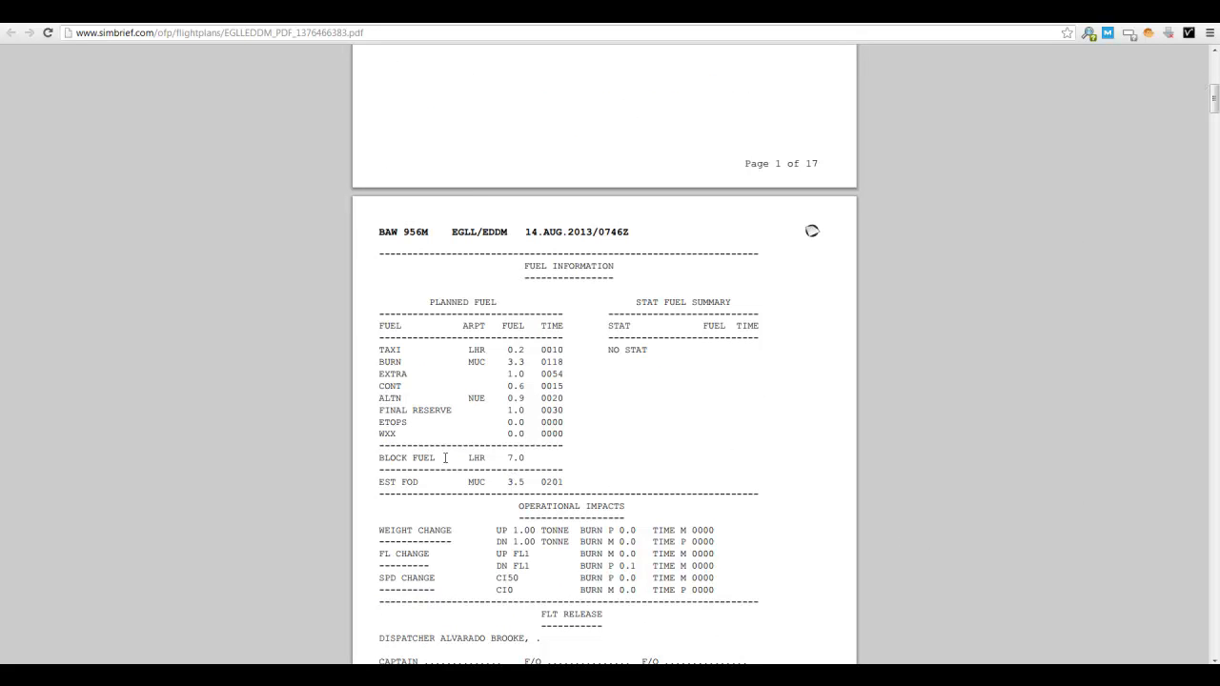
mouse_move(511, 484)
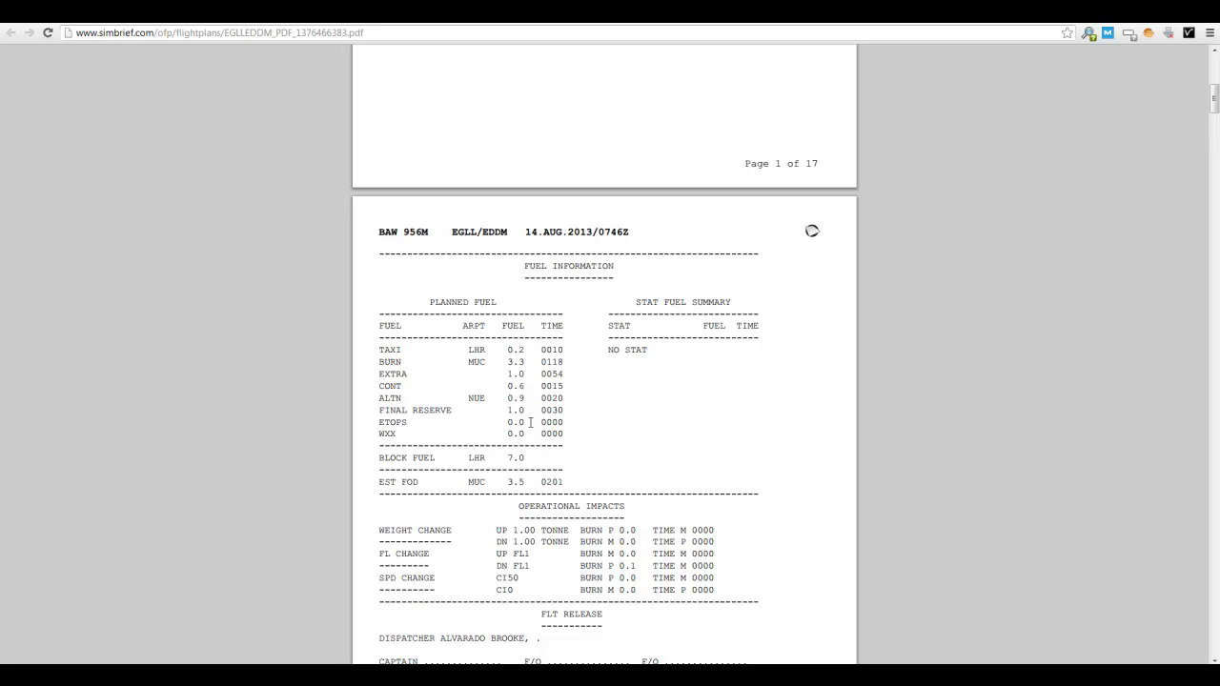
scroll(down, 3)
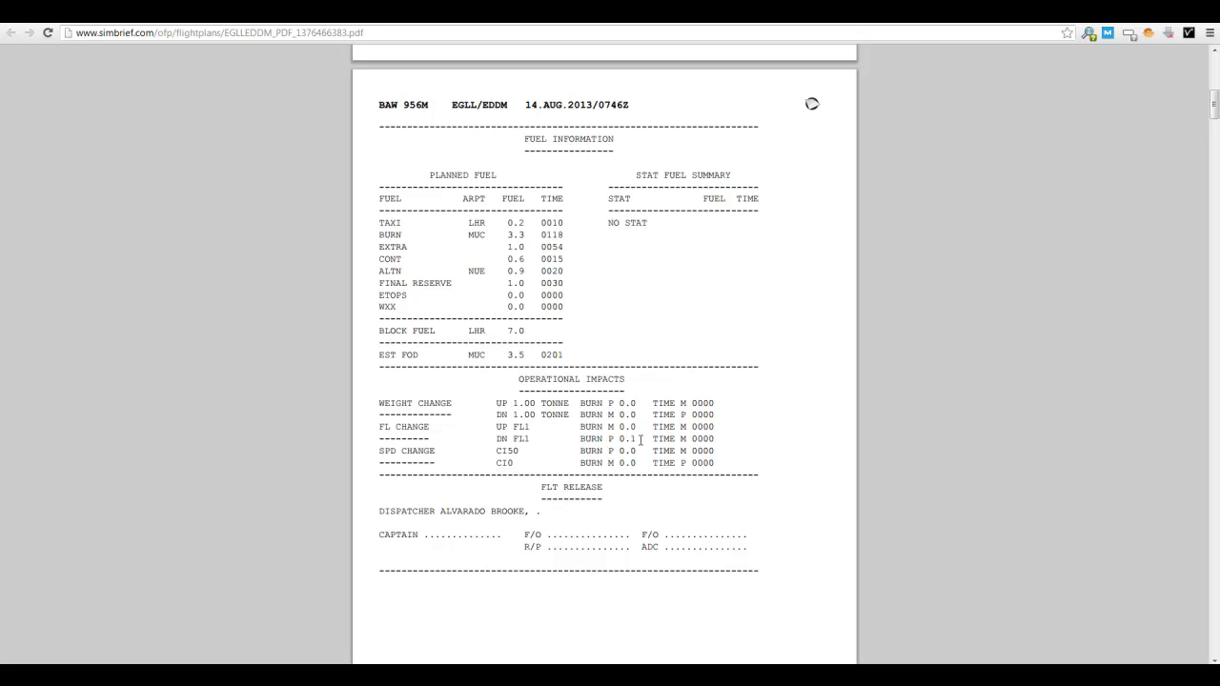
mouse_move(549, 444)
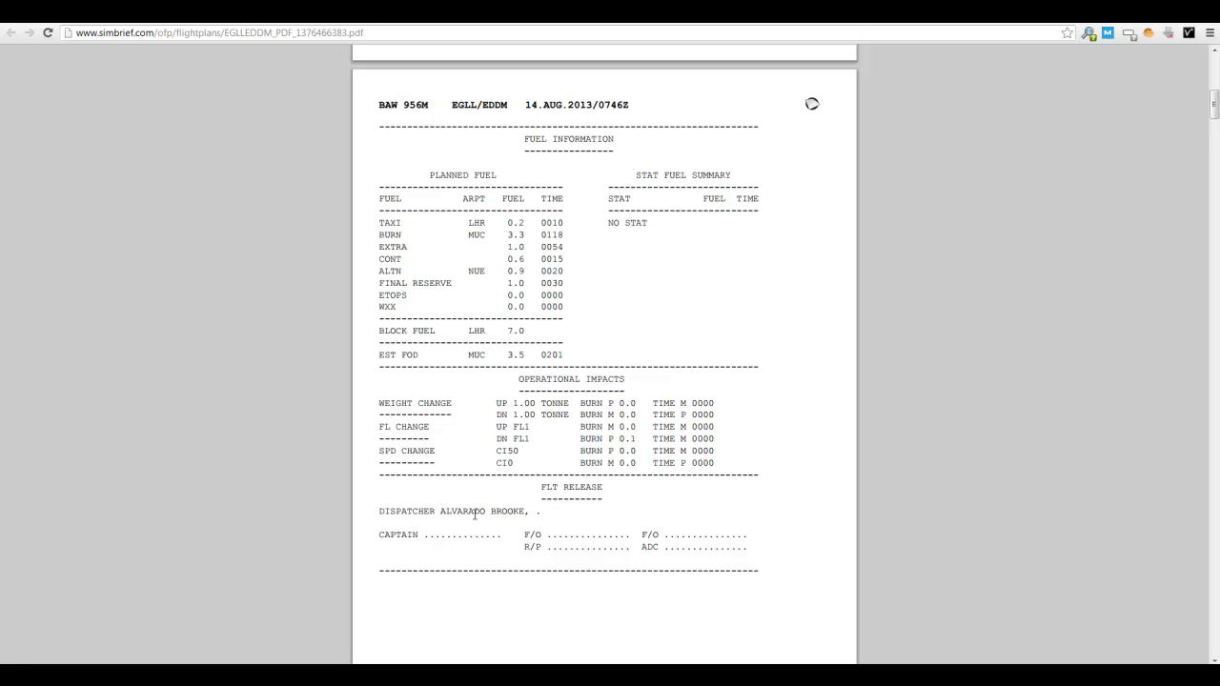
mouse_move(612, 527)
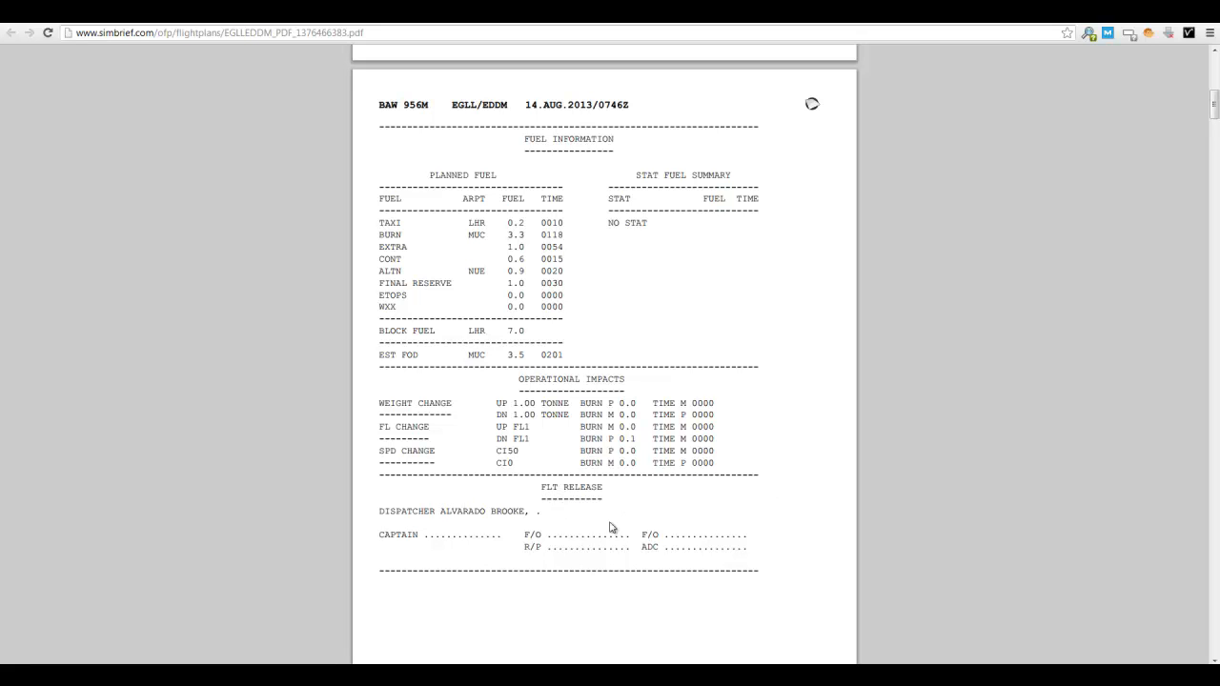
Scroll through pages 2–3 (times, weights) to the page 4 flight log of waypoints.
scroll(down, 3)
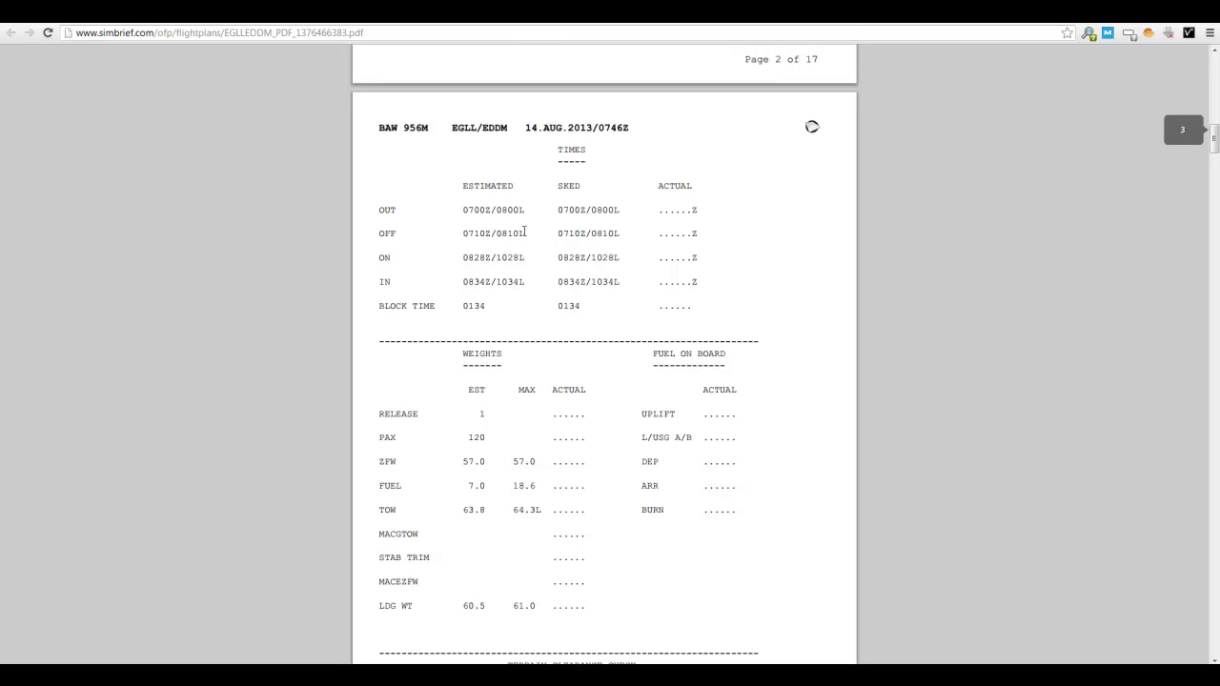
mouse_move(535, 235)
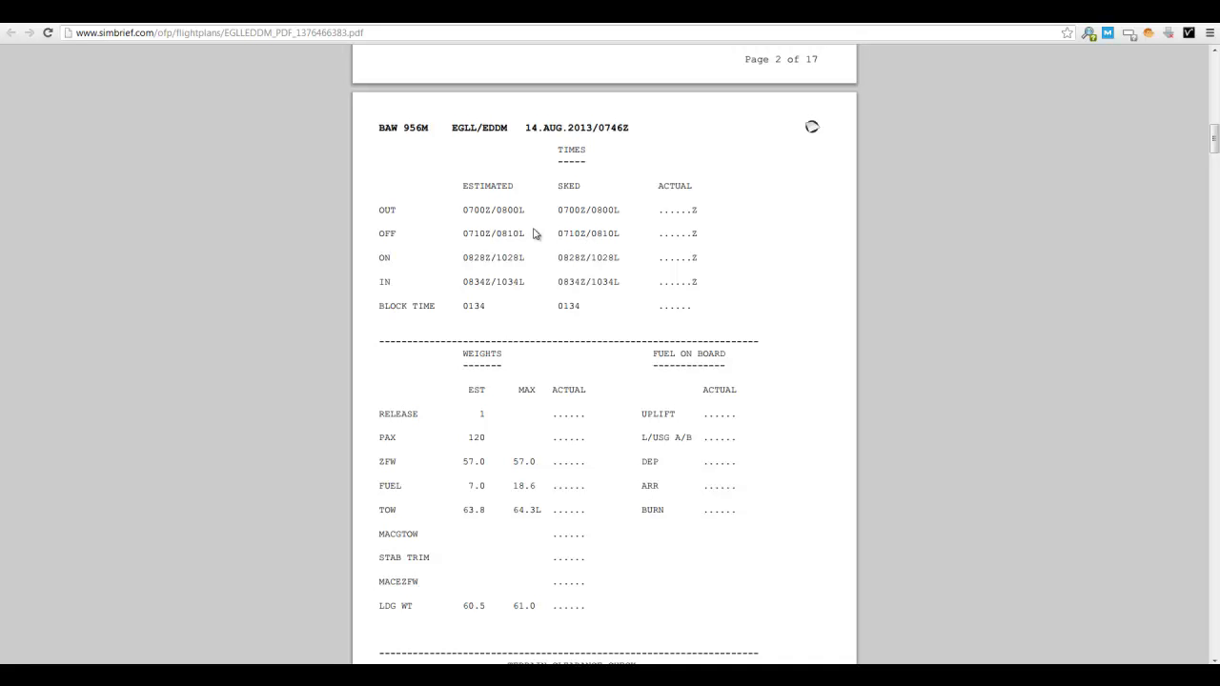
scroll(down, 3)
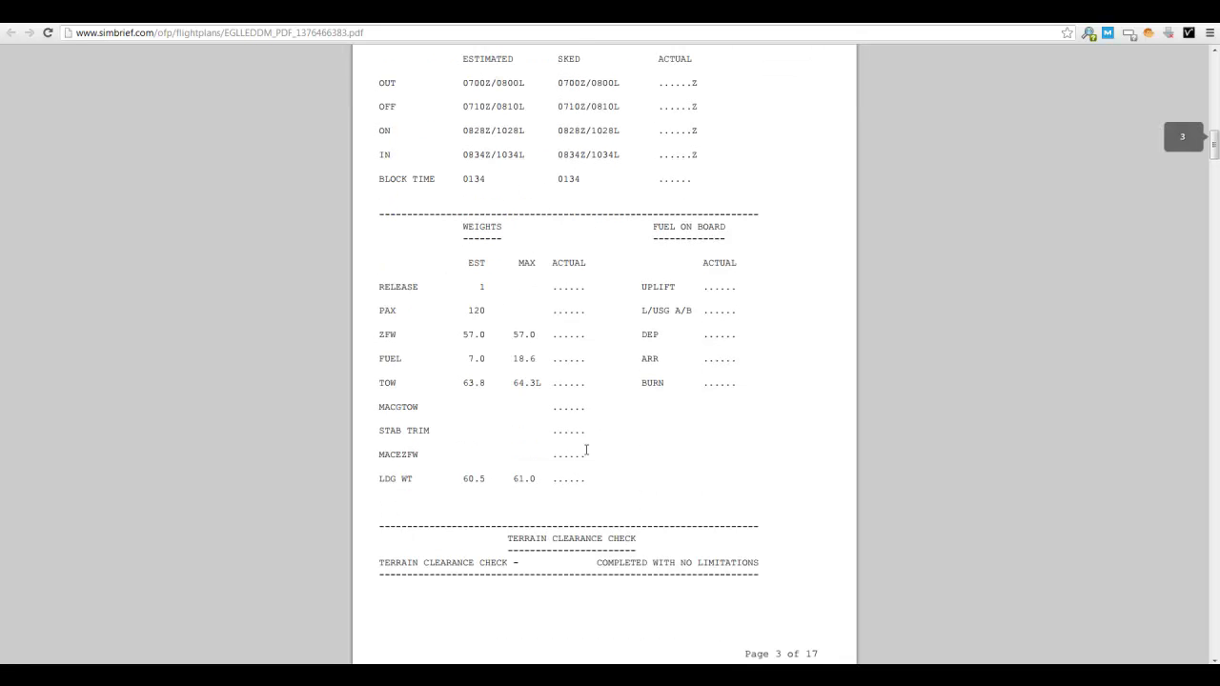
mouse_move(460, 471)
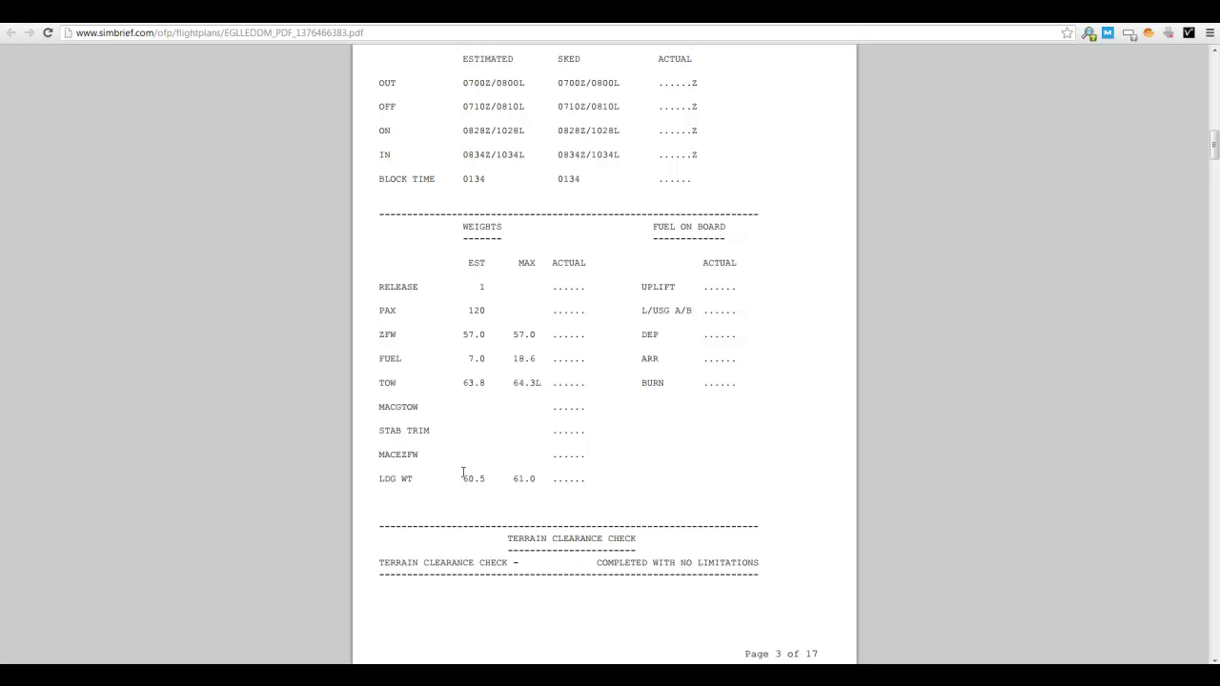
scroll(down, 3)
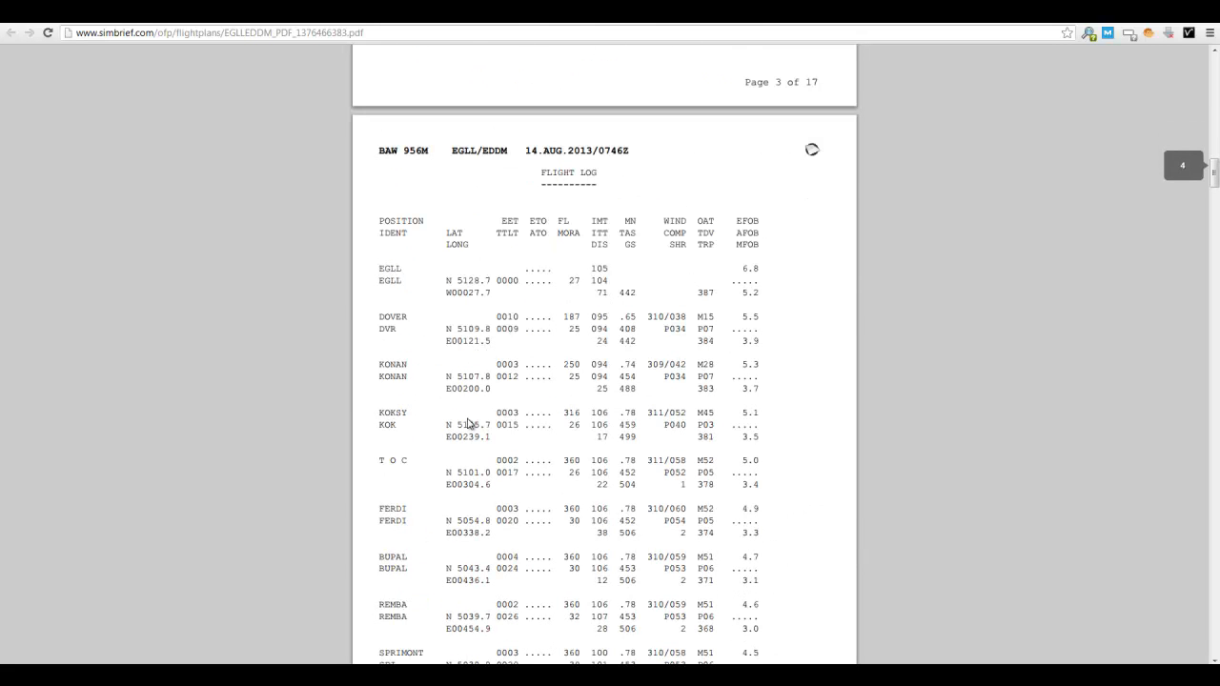
mouse_move(493, 241)
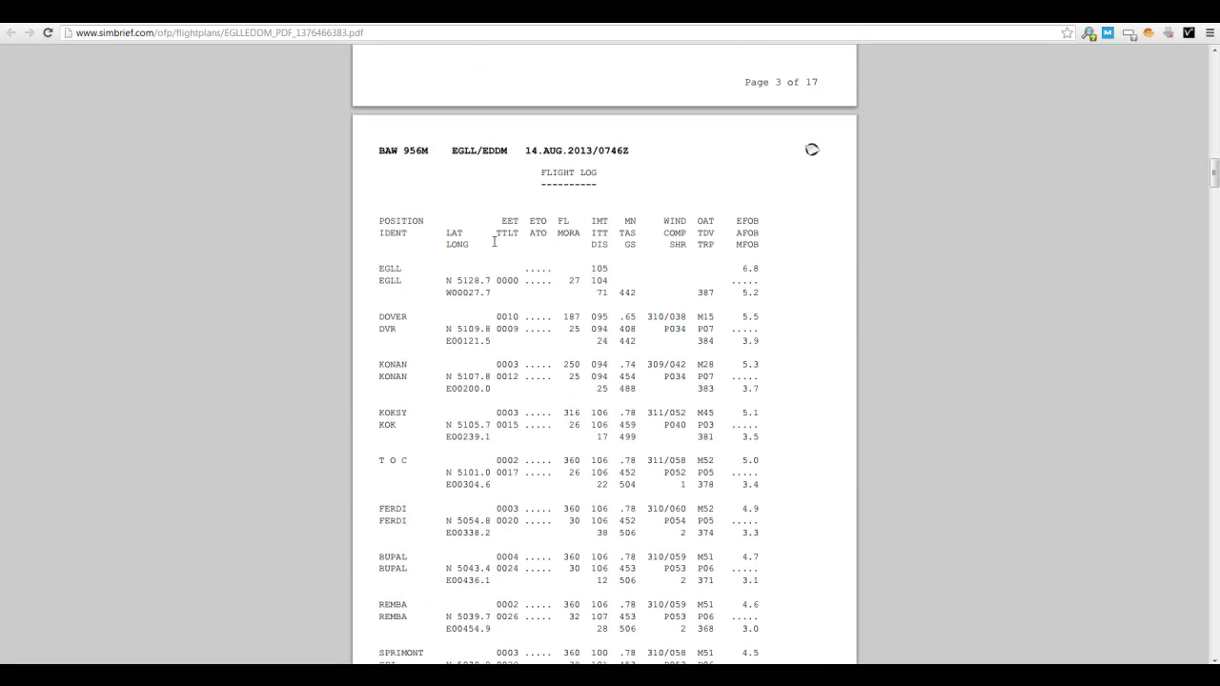
mouse_move(403, 405)
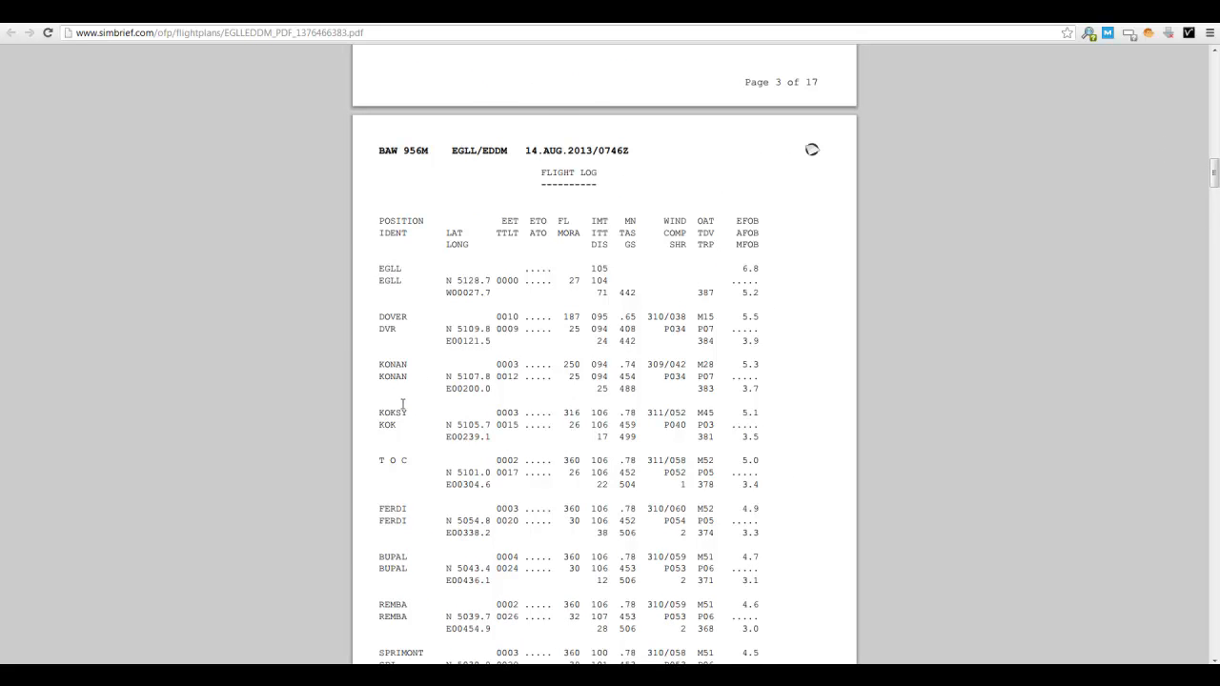
Scroll past the flight log end and wind information to the ICAO flight plan on page 7.
scroll(down, 3)
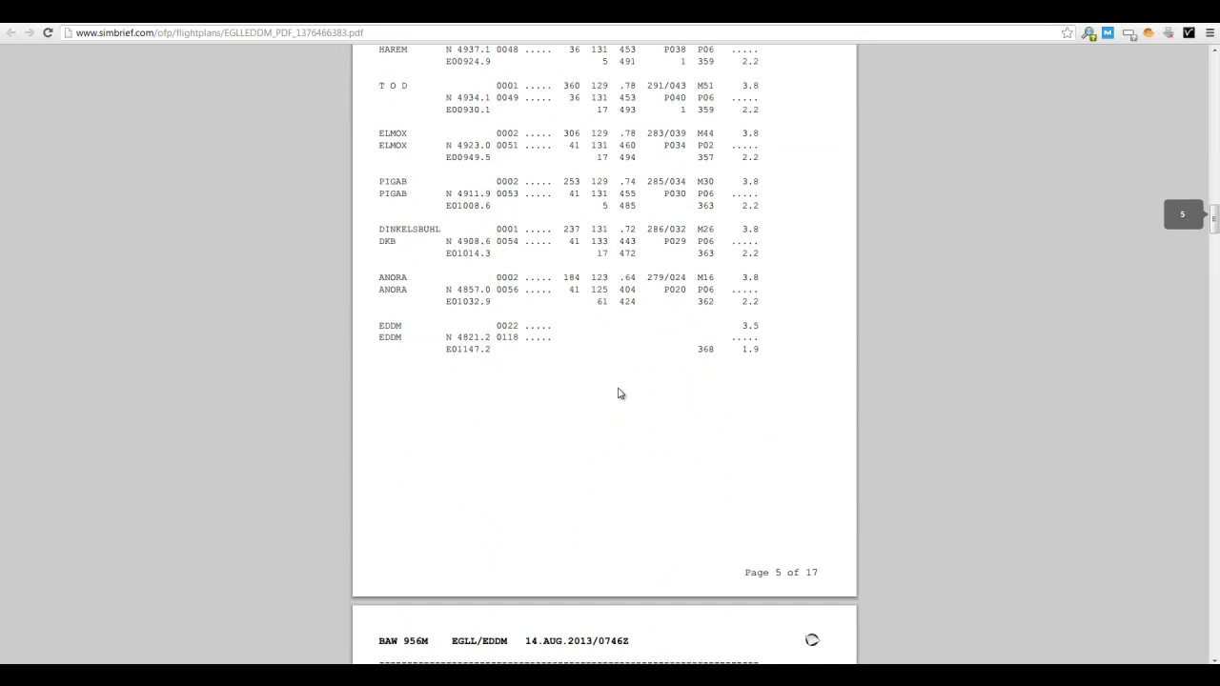
scroll(down, 3)
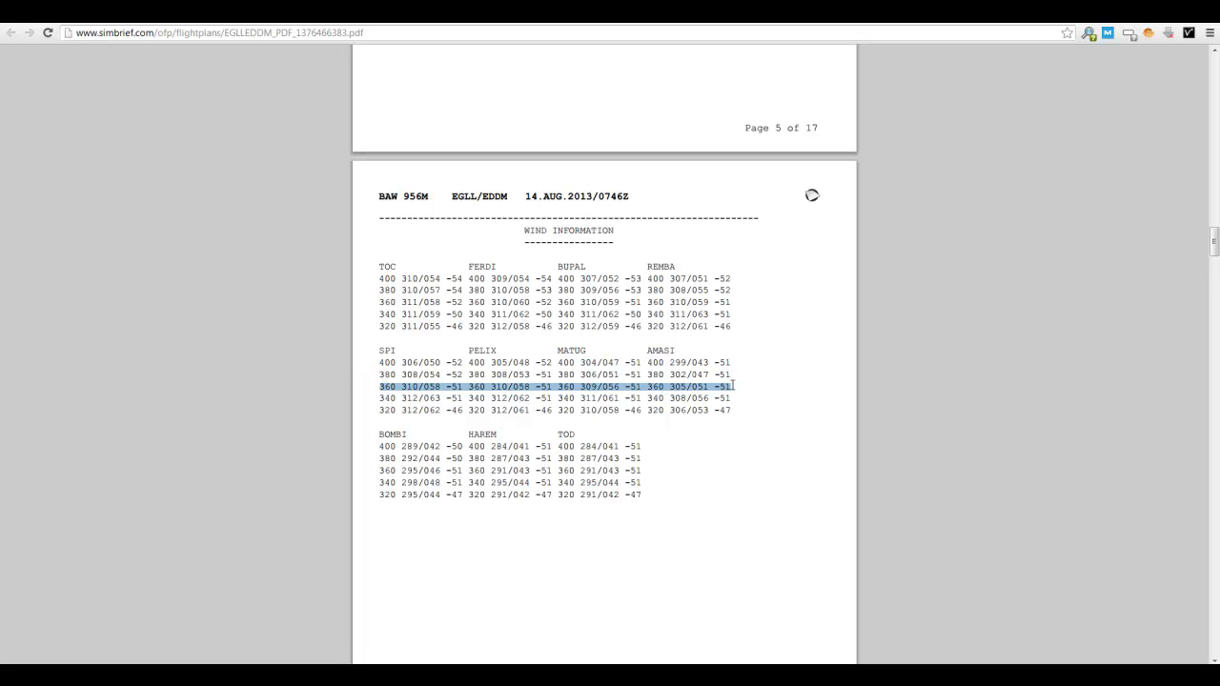
mouse_move(322, 471)
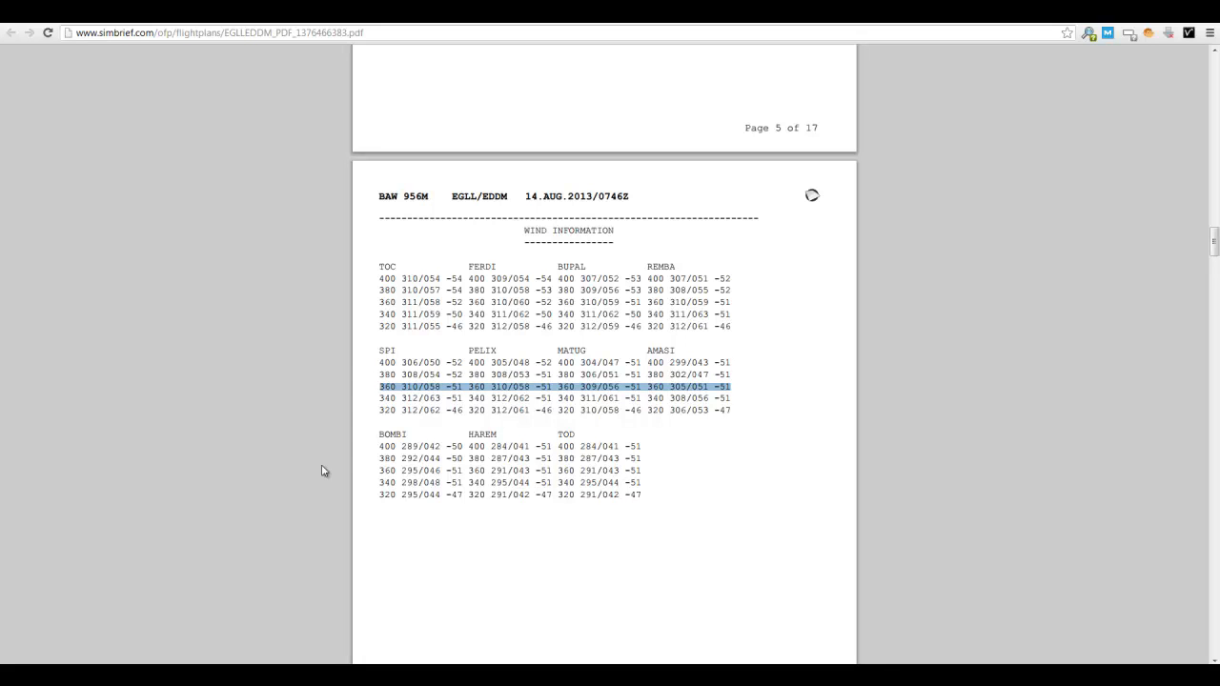
scroll(up, 3)
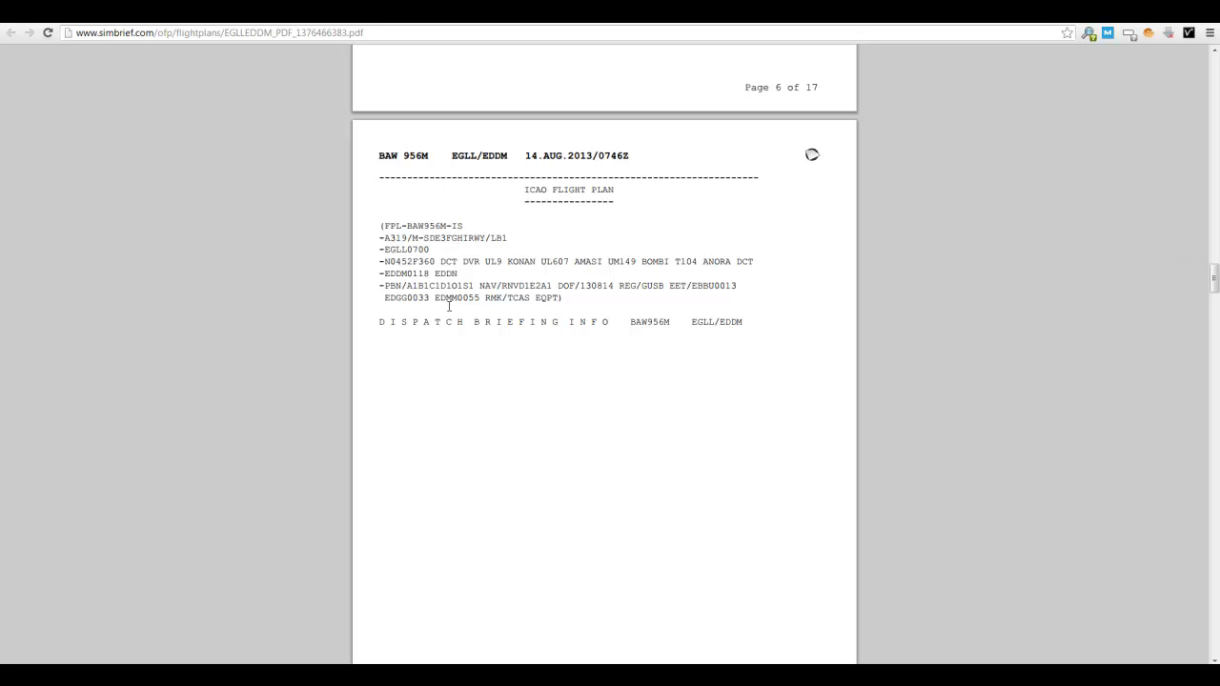
Scroll through crew alerts and Heathrow NOTAMs to the Munich destination NOTAMs on page 11.
scroll(down, 3)
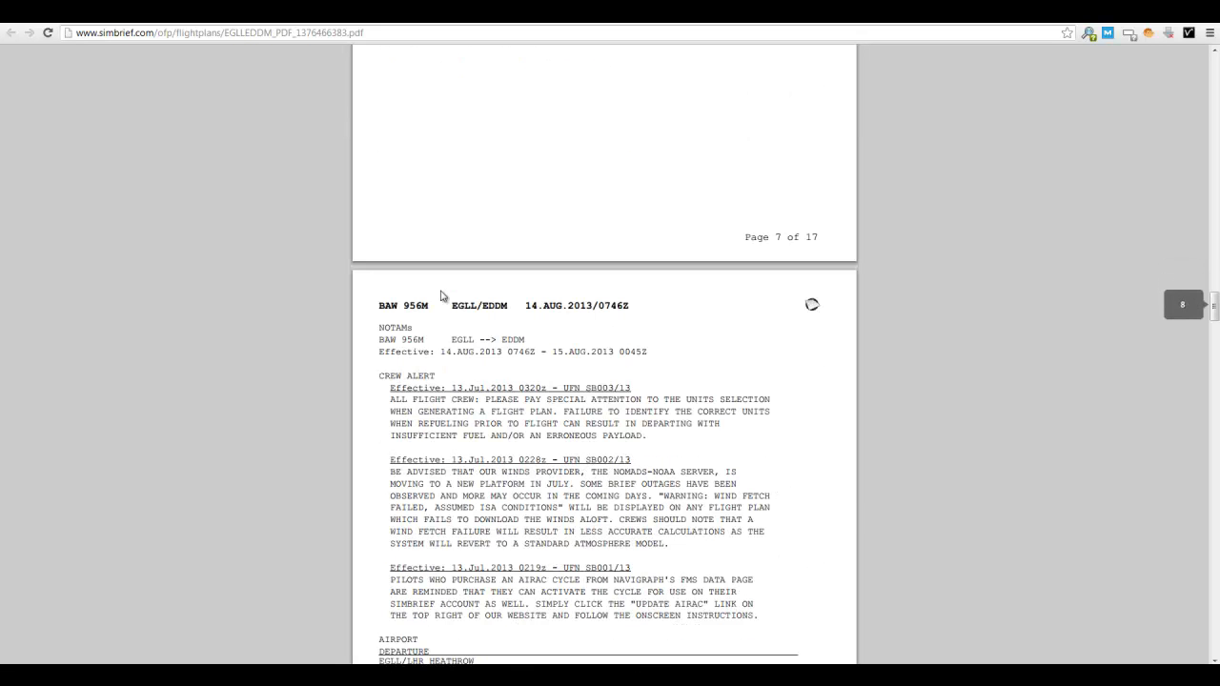
scroll(down, 3)
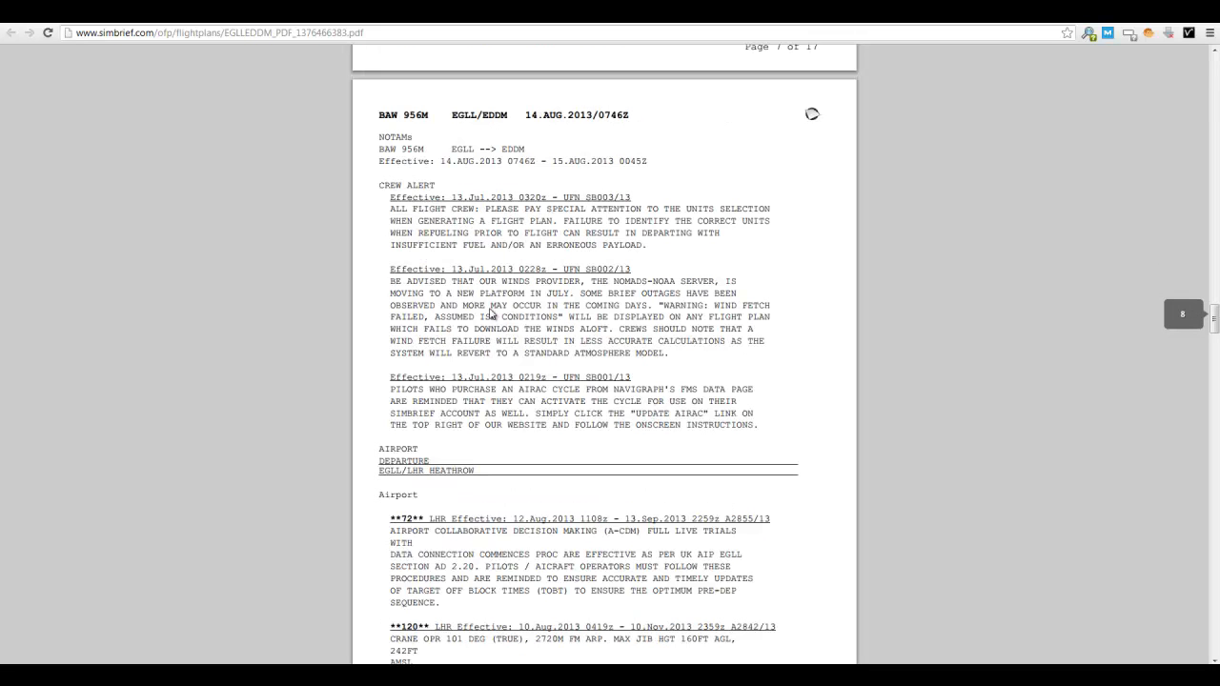
mouse_move(535, 210)
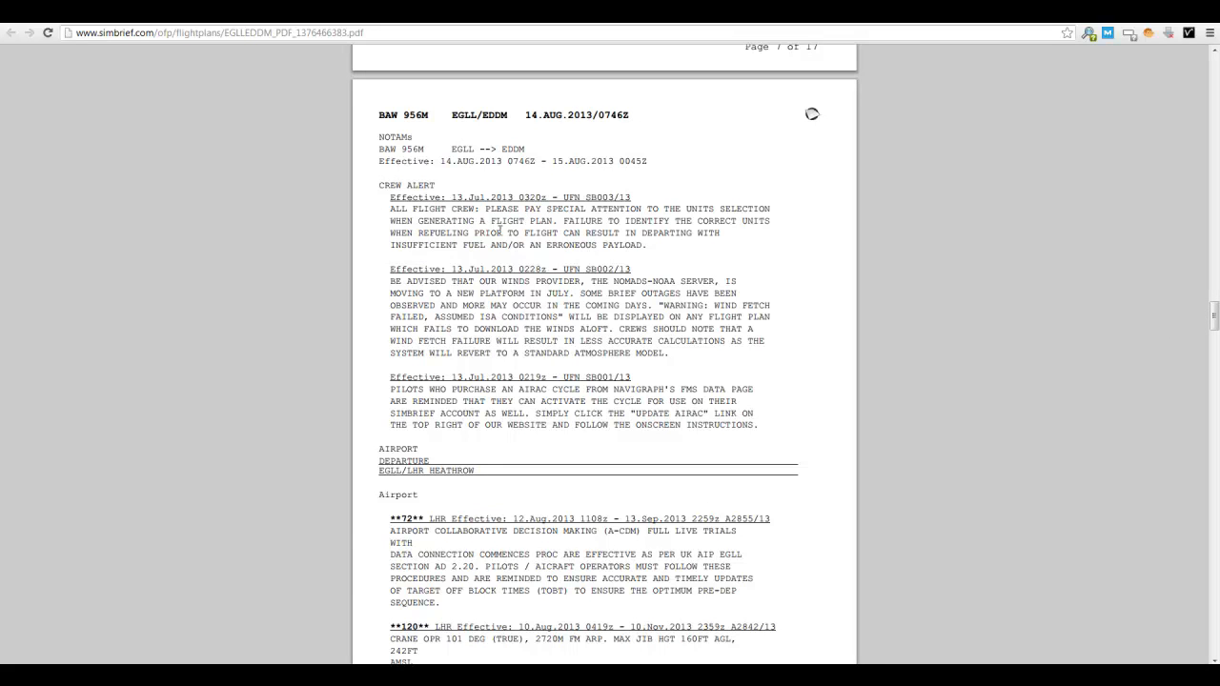
scroll(down, 3)
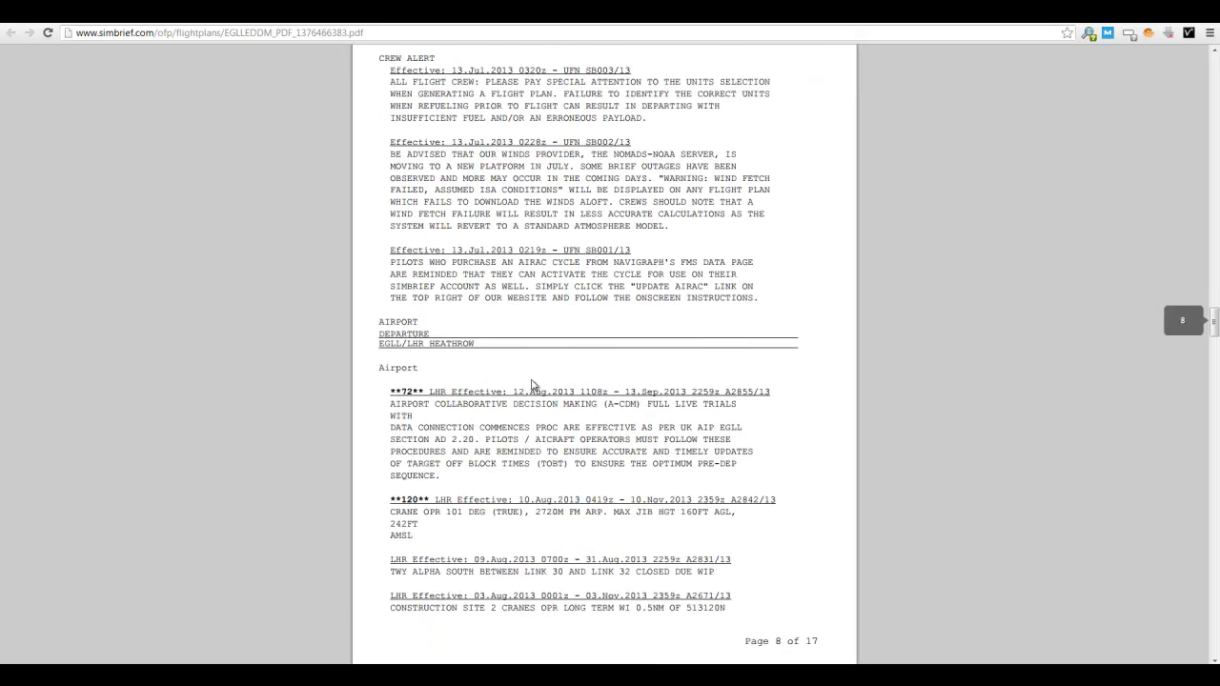
scroll(down, 3)
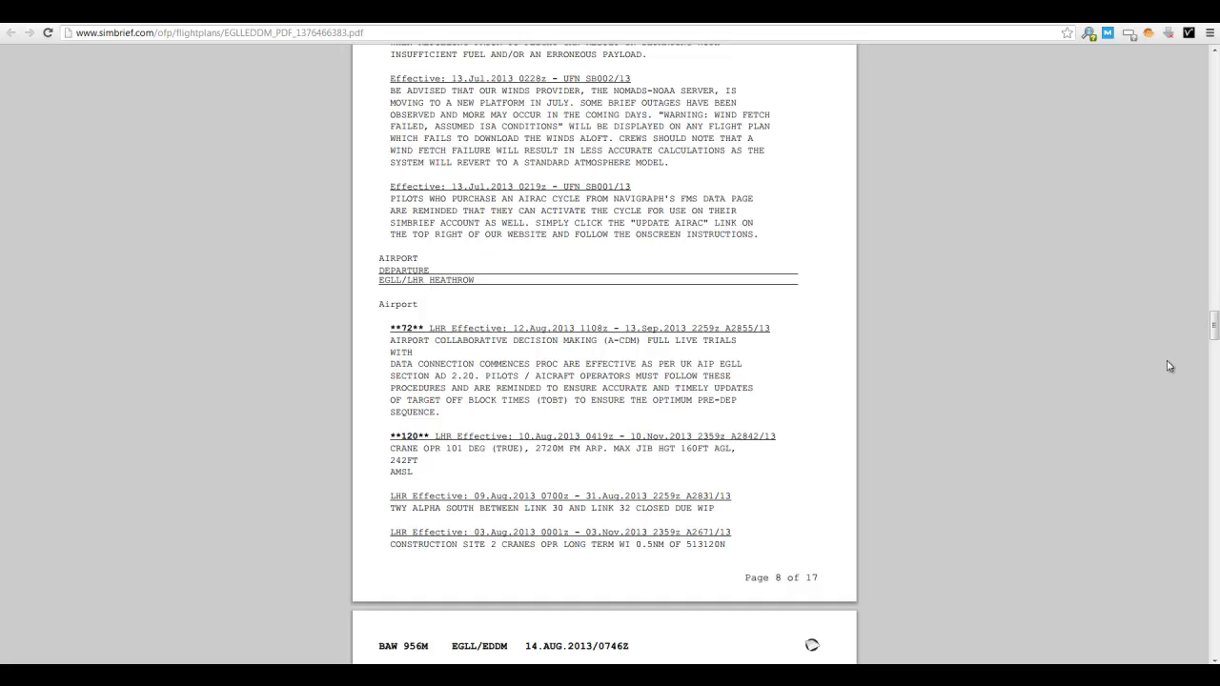
scroll(down, 3)
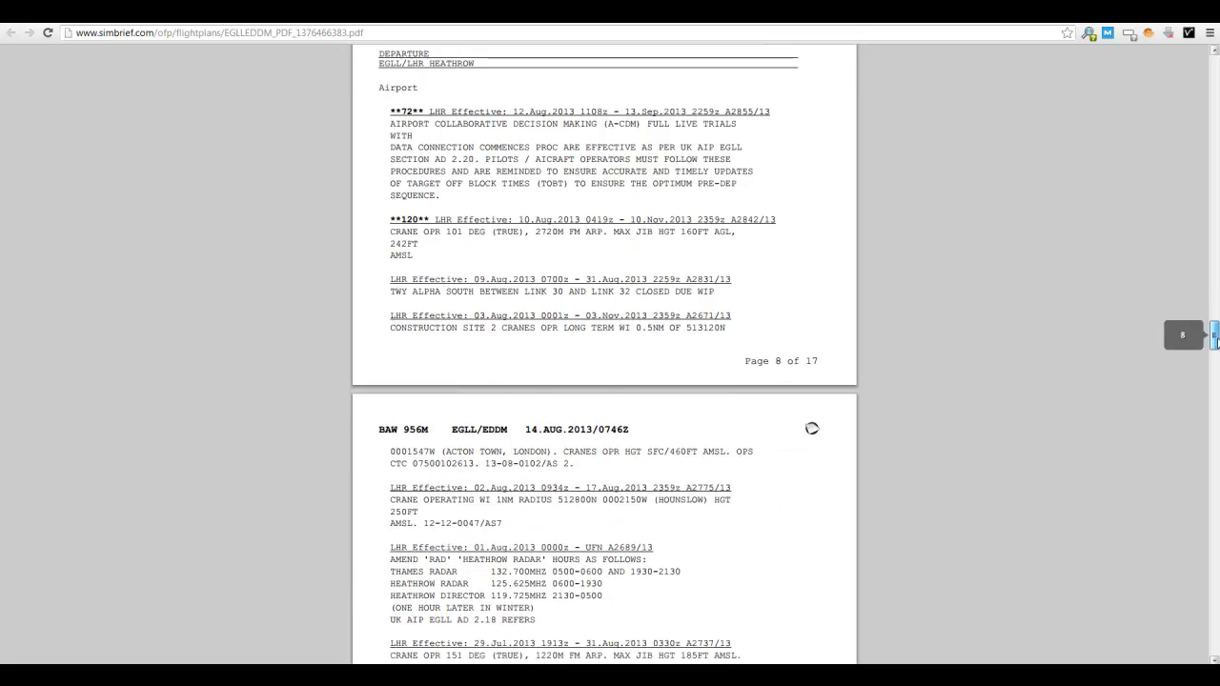
scroll(down, 3)
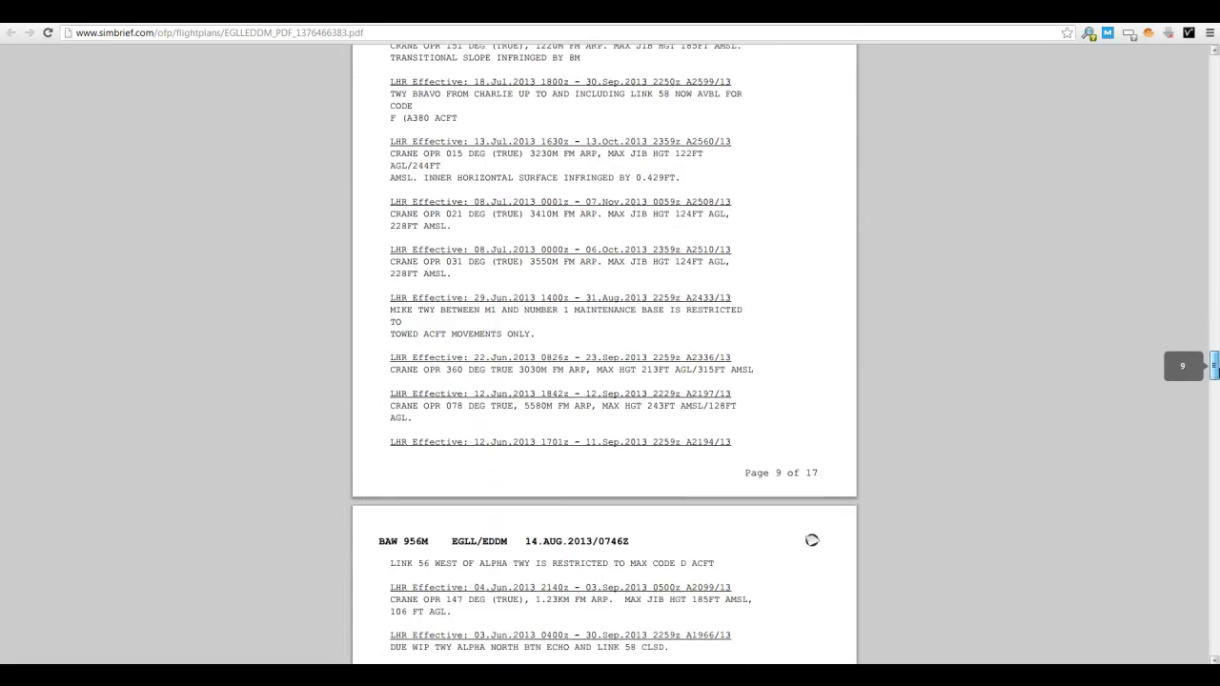
scroll(down, 3)
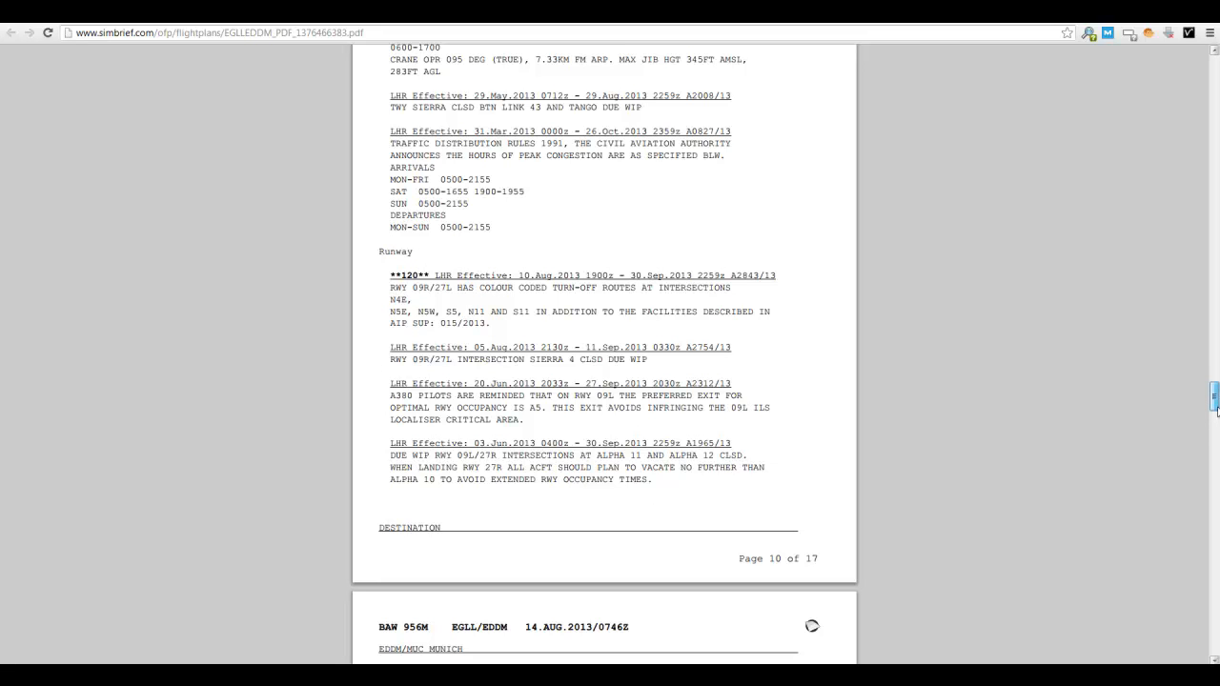
scroll(down, 3)
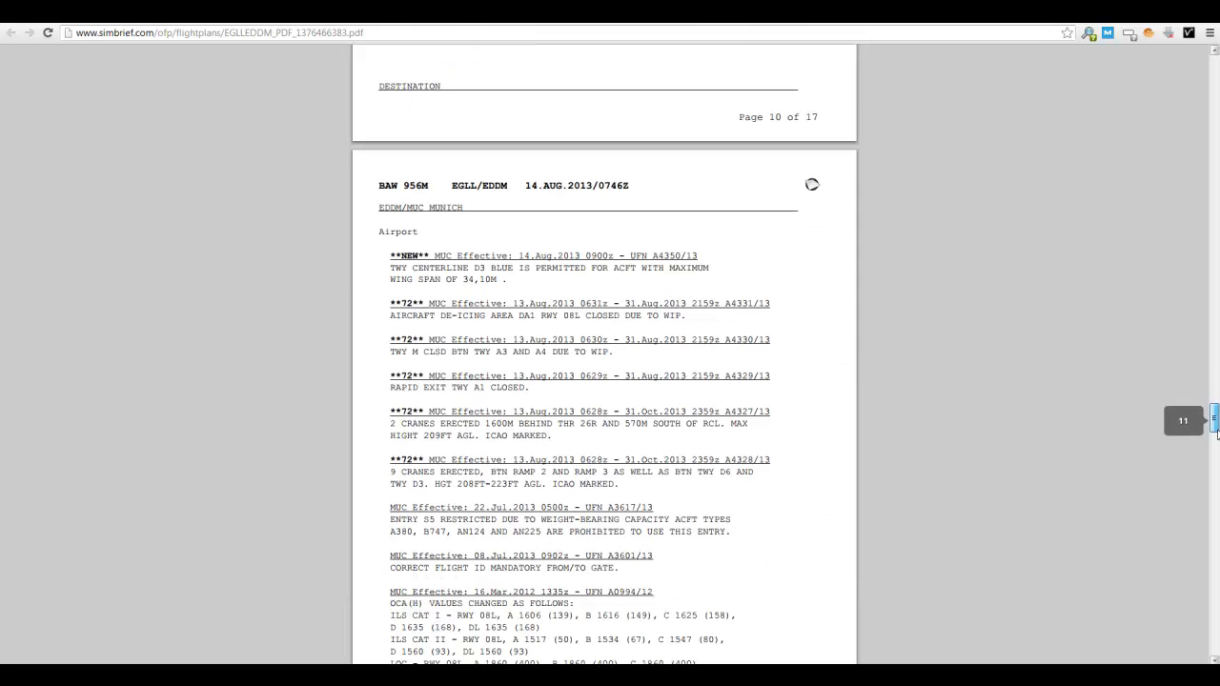
Scroll through Munich approach procedure NOTAMs to the Nuremberg alternate notices on page 13.
scroll(down, 3)
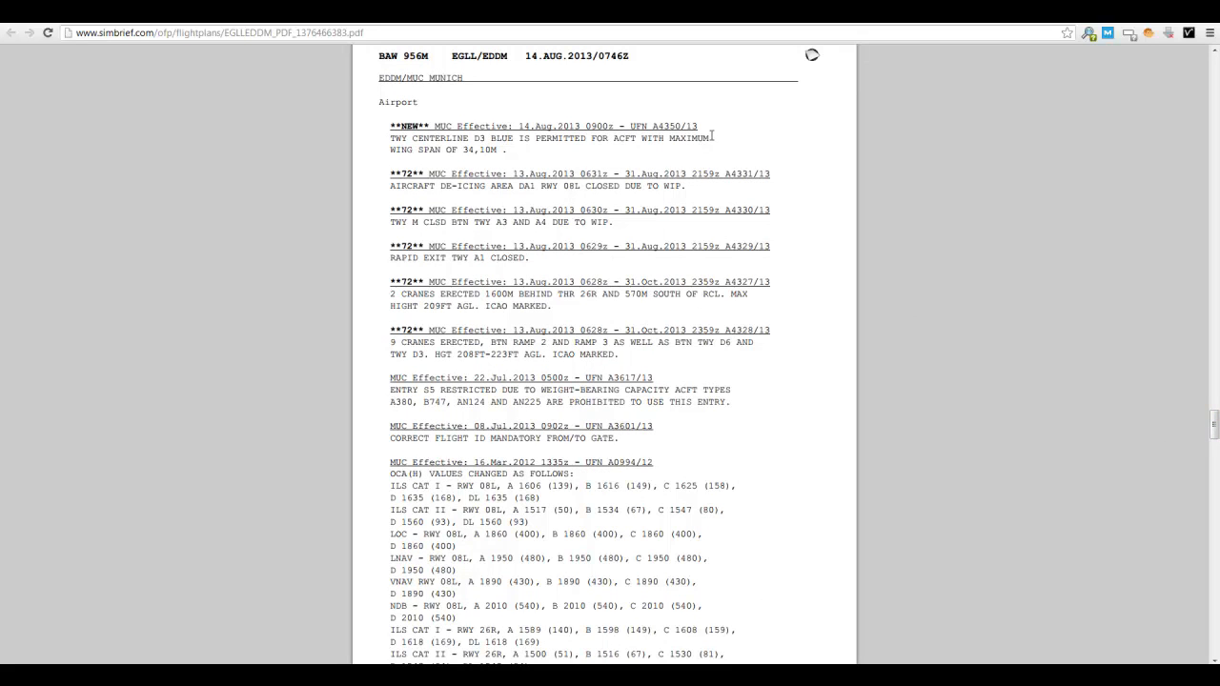
mouse_move(438, 138)
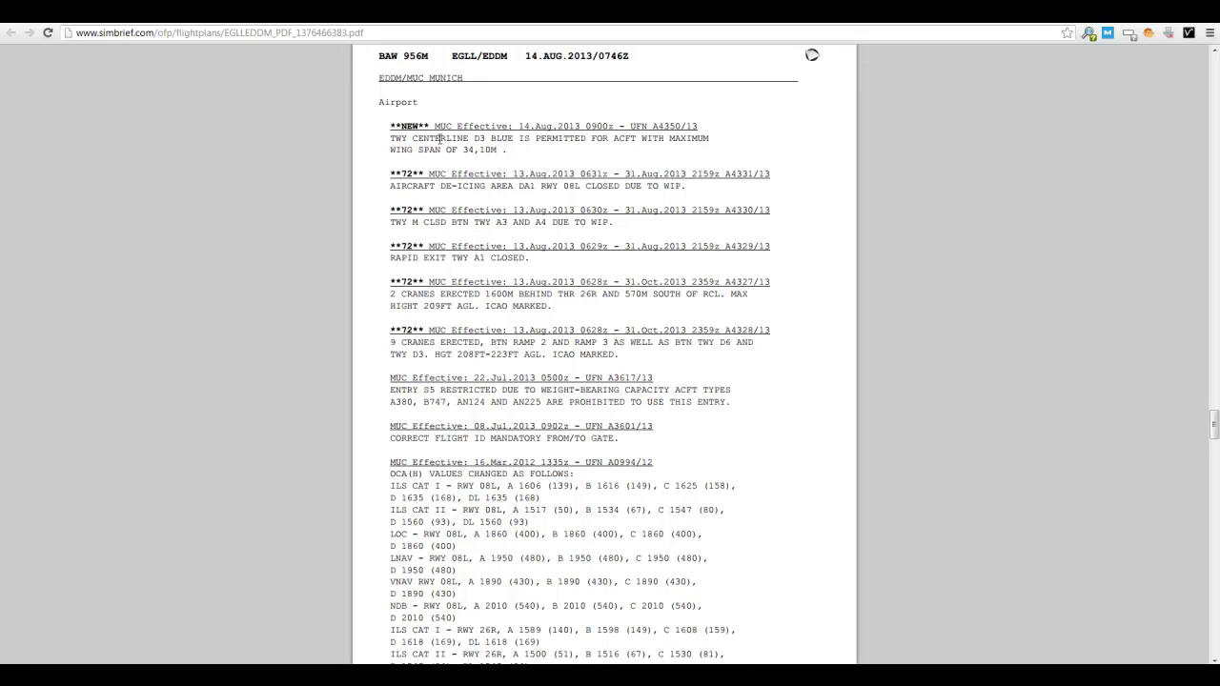
mouse_move(598, 149)
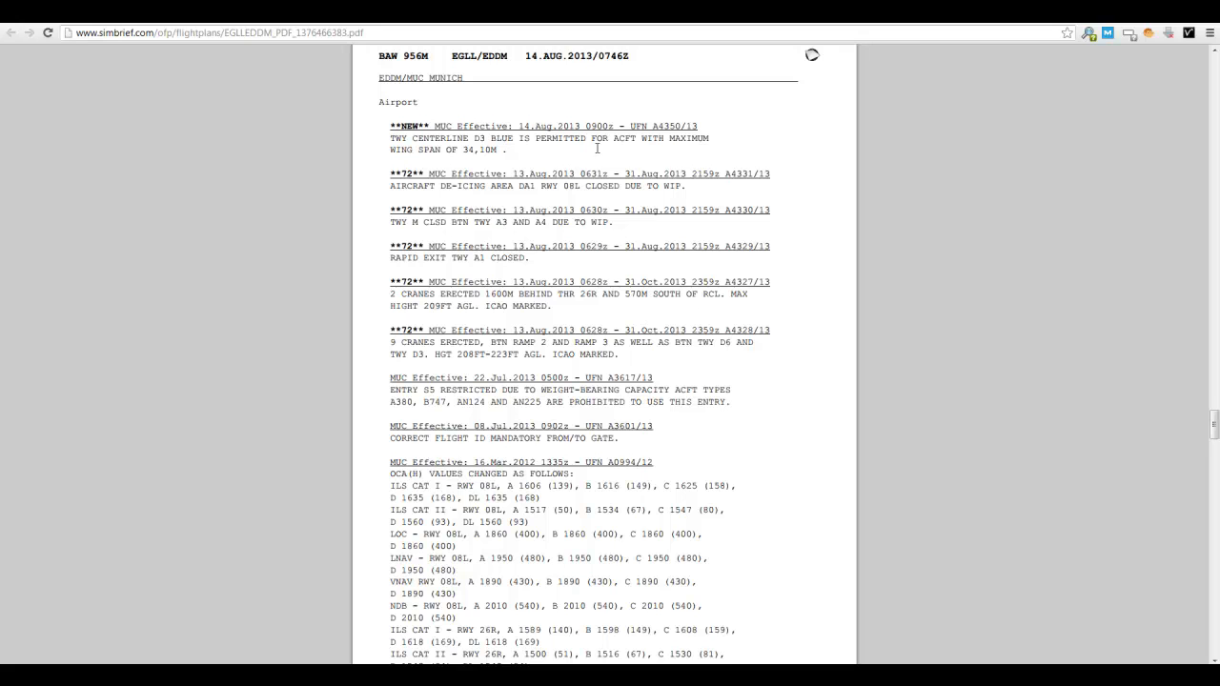
mouse_move(473, 160)
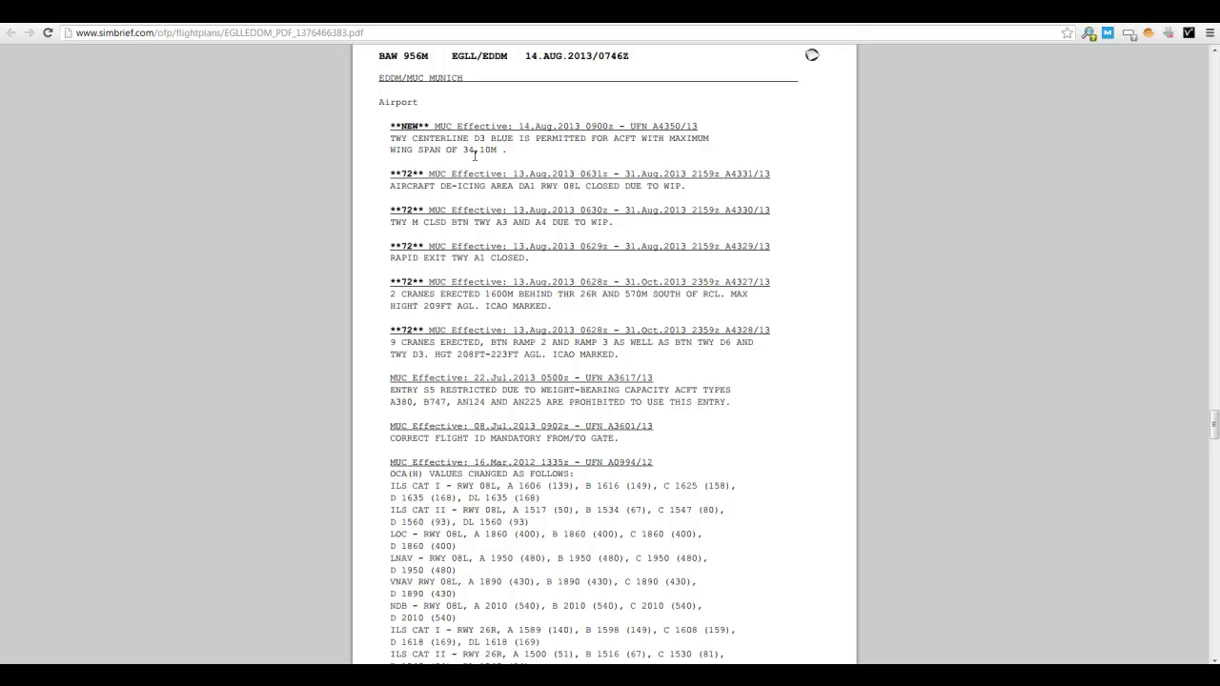
mouse_move(538, 164)
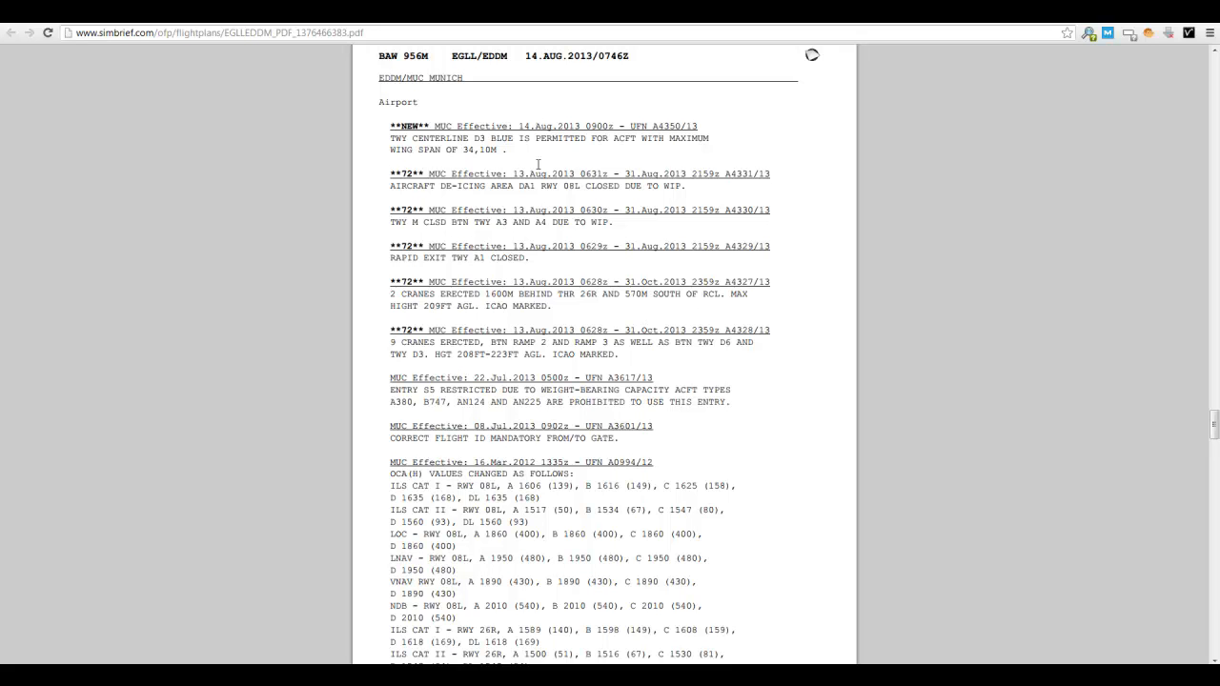
scroll(down, 3)
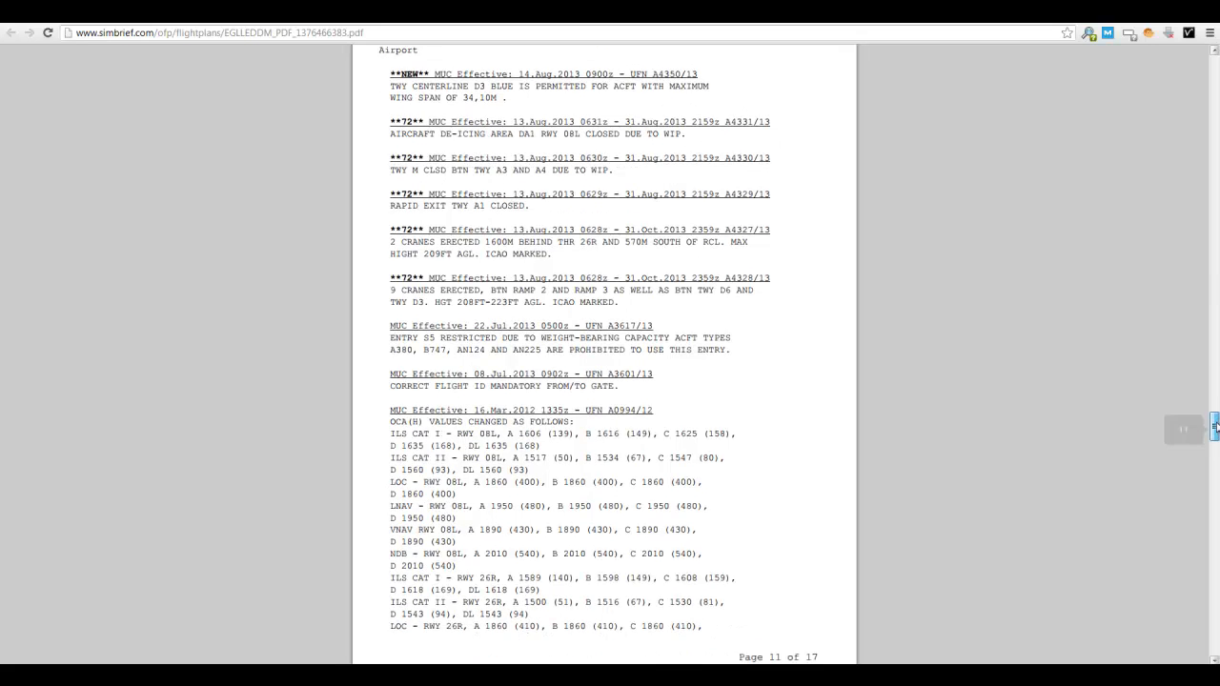
scroll(down, 3)
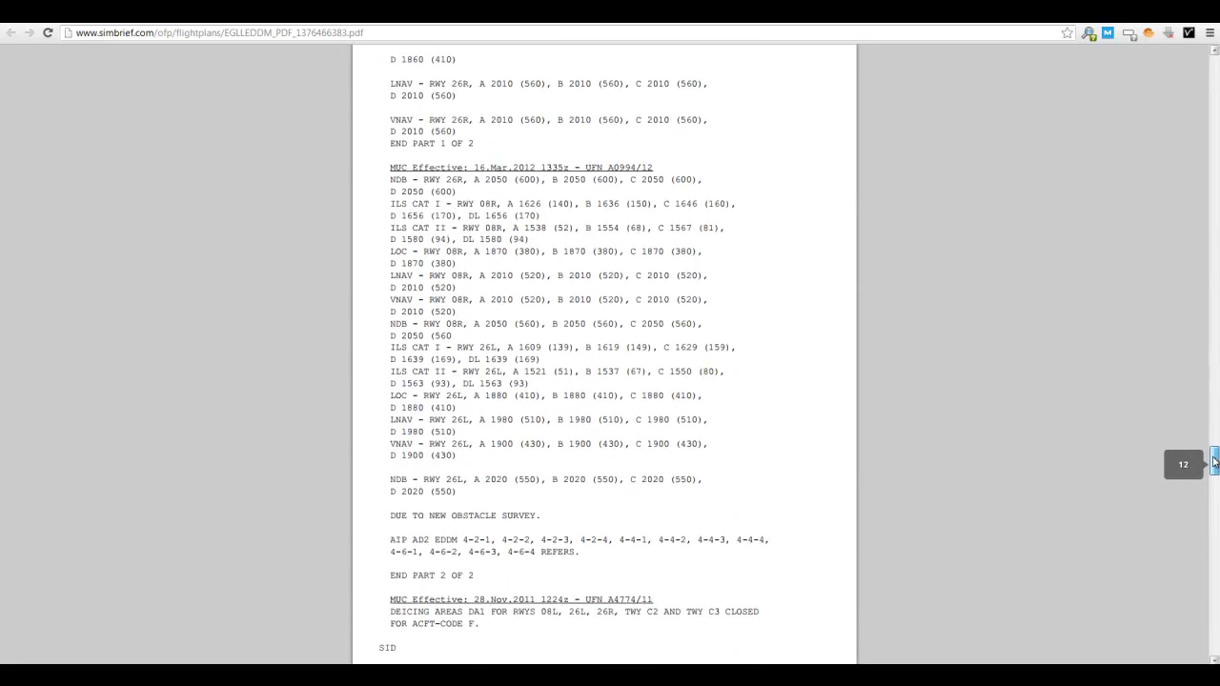
scroll(down, 3)
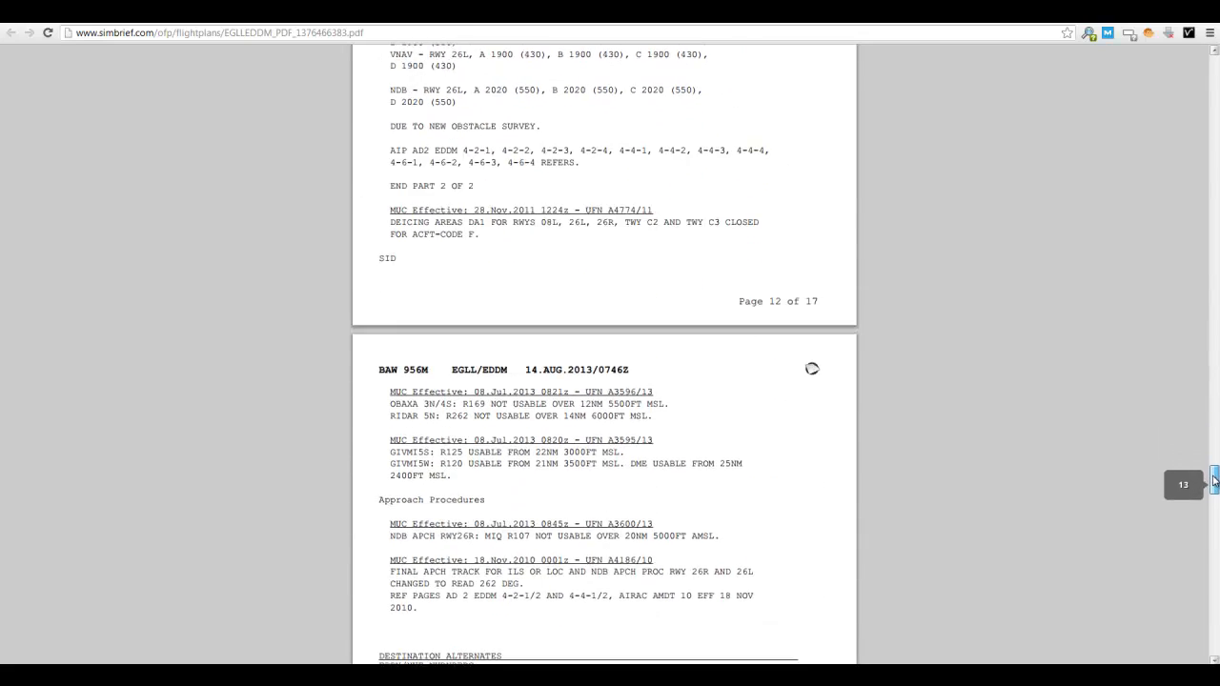
scroll(down, 3)
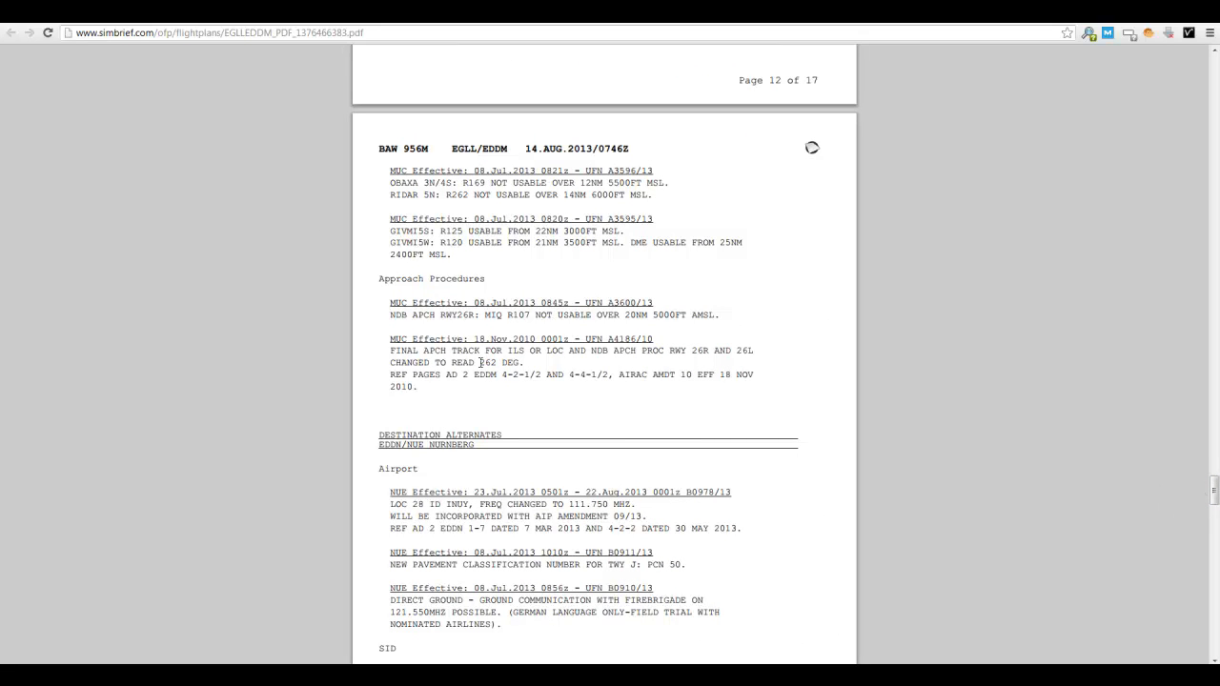
mouse_move(723, 348)
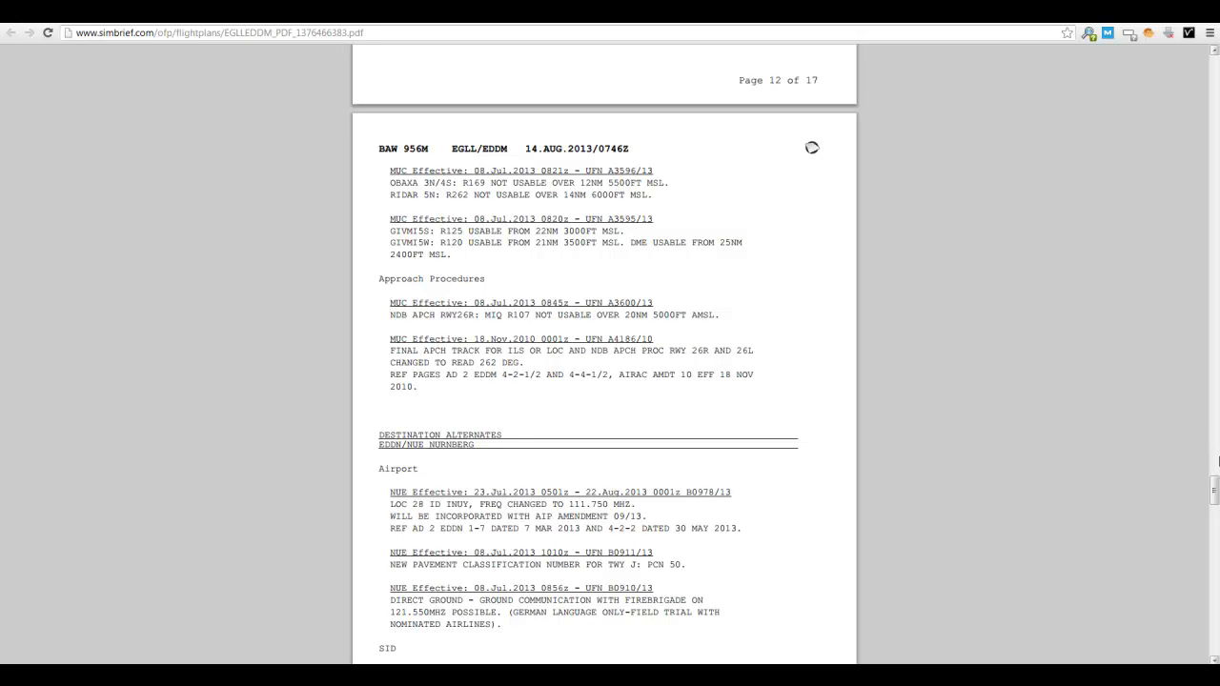
mouse_move(932, 449)
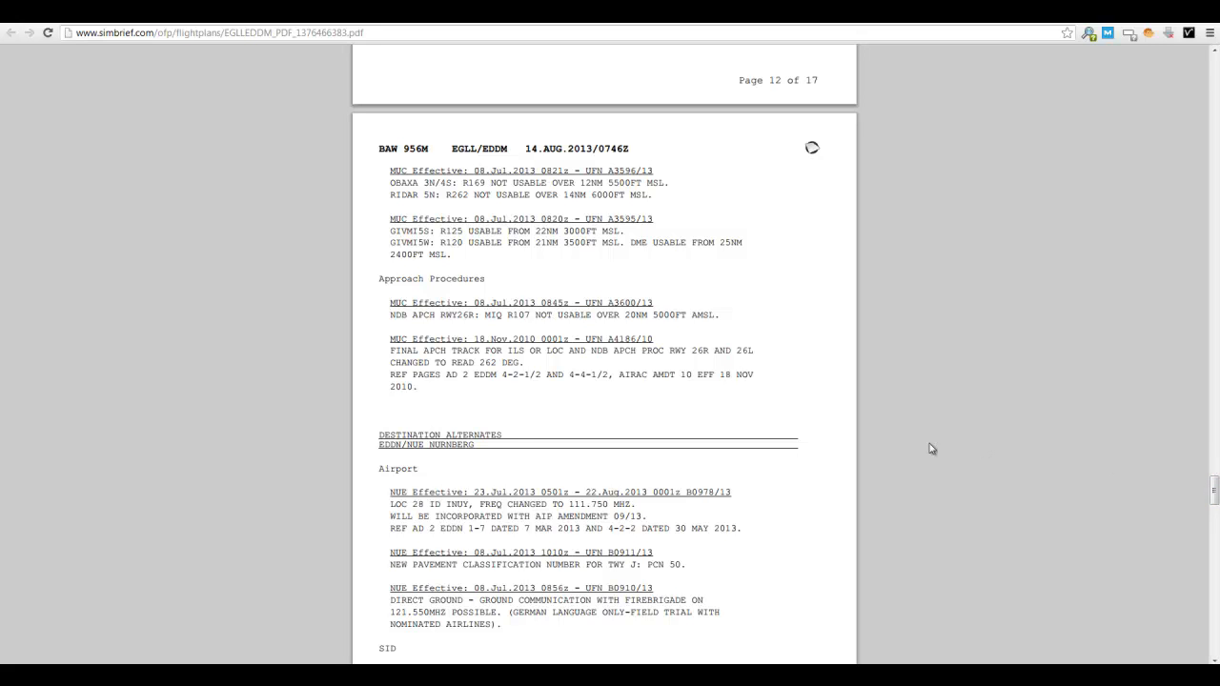
mouse_move(500, 338)
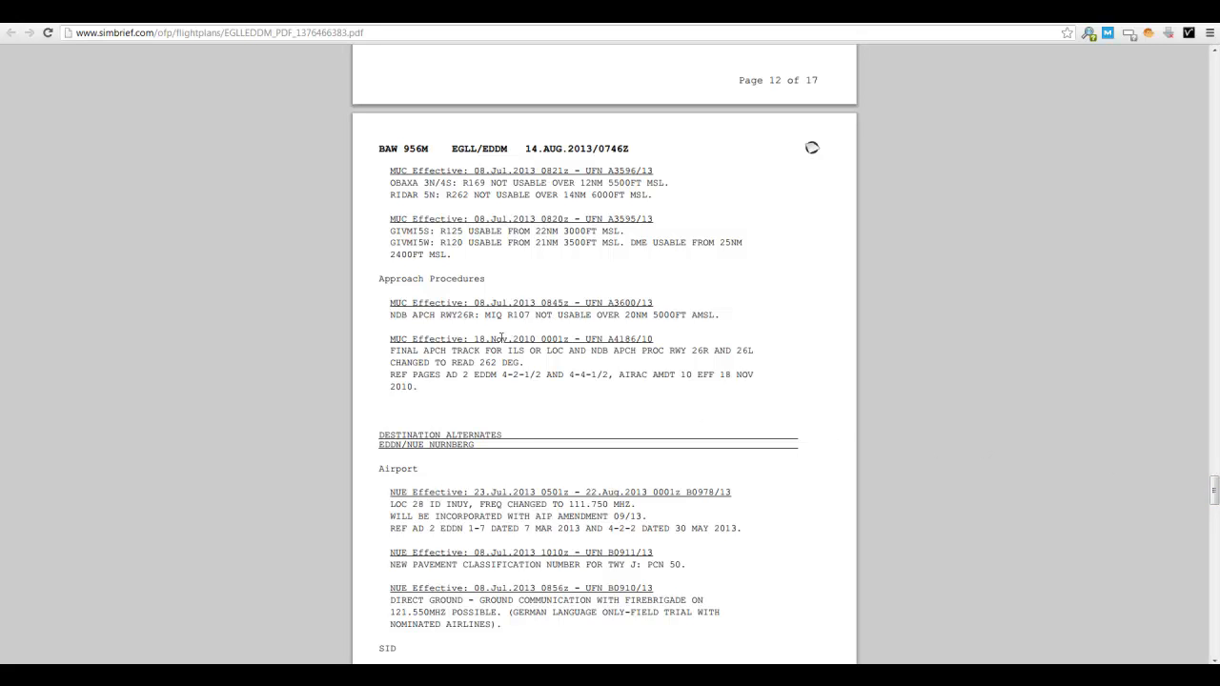
mouse_move(1178, 388)
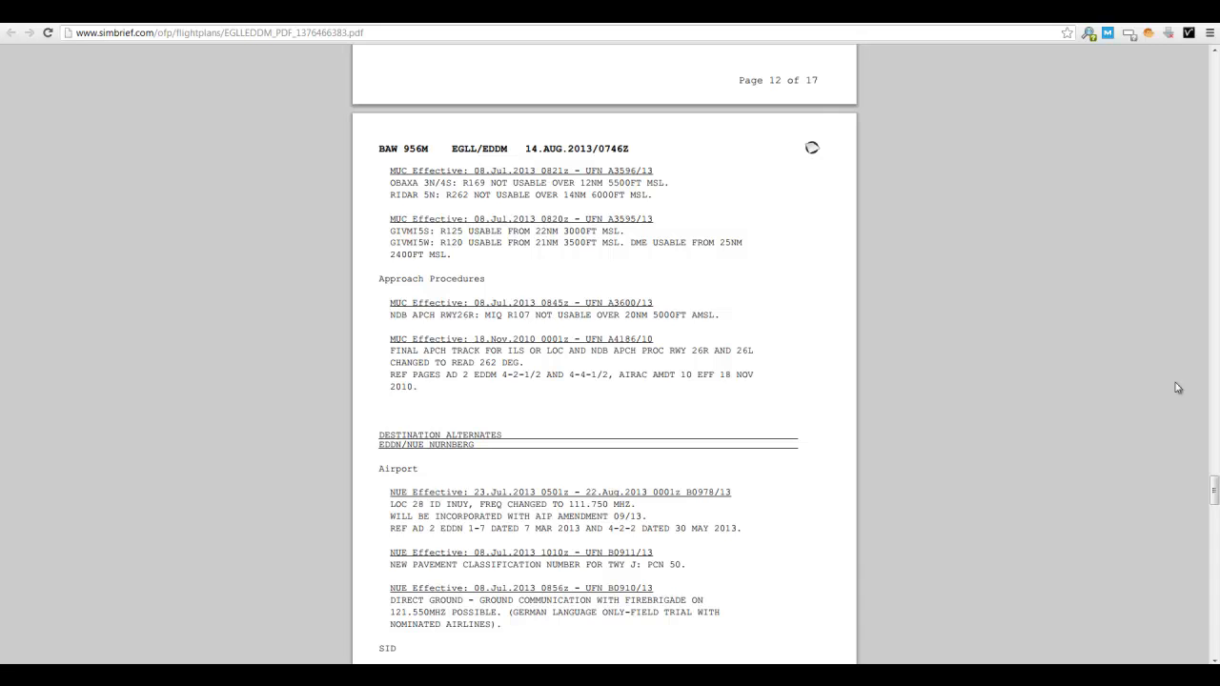
Scroll past the Nuremberg NOTAMs to the Station Weather and SIGMET header on page 15.
scroll(down, 3)
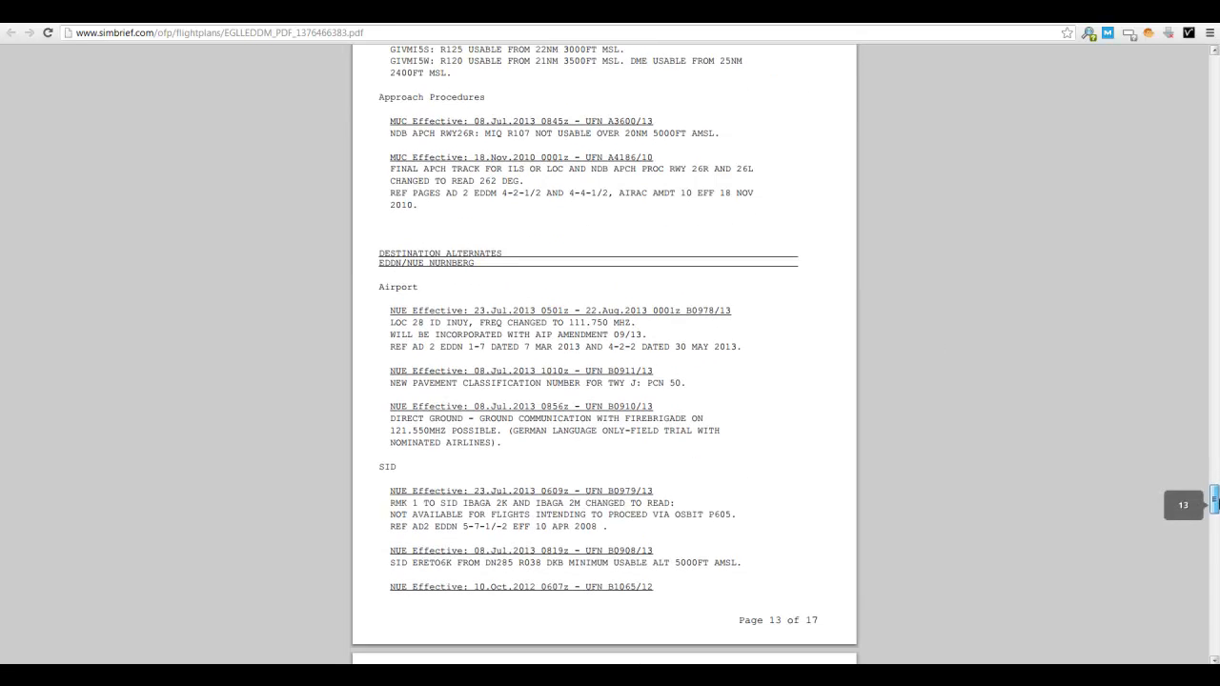
scroll(down, 3)
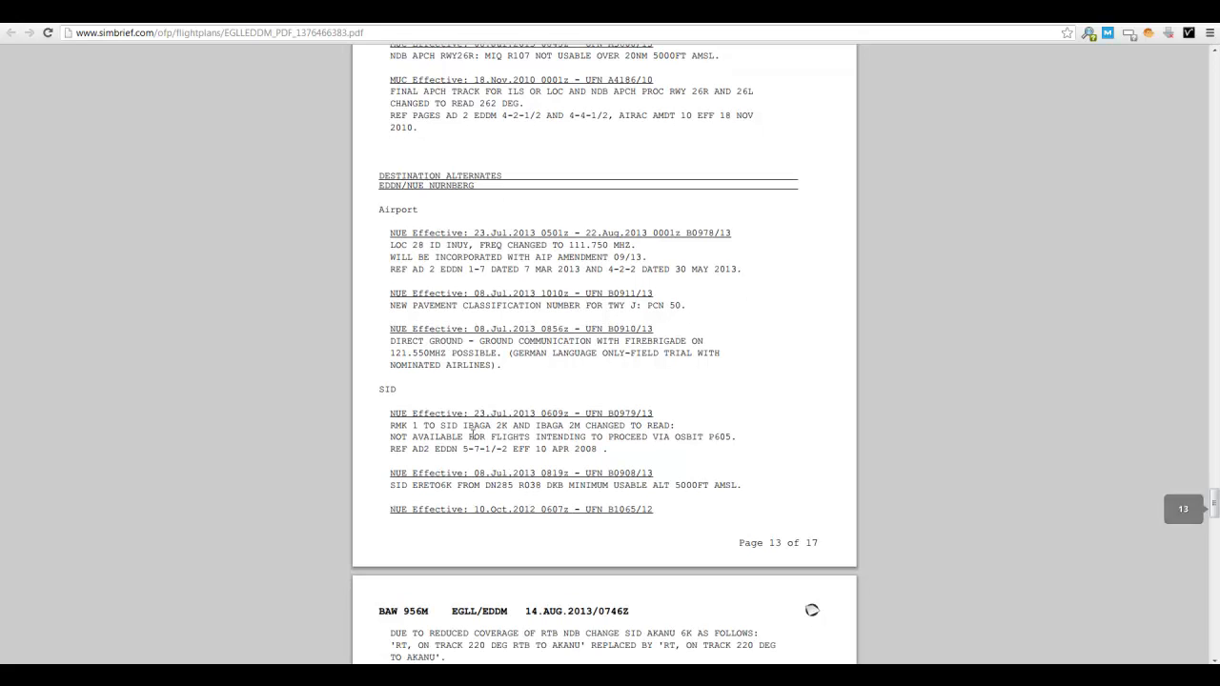
scroll(down, 3)
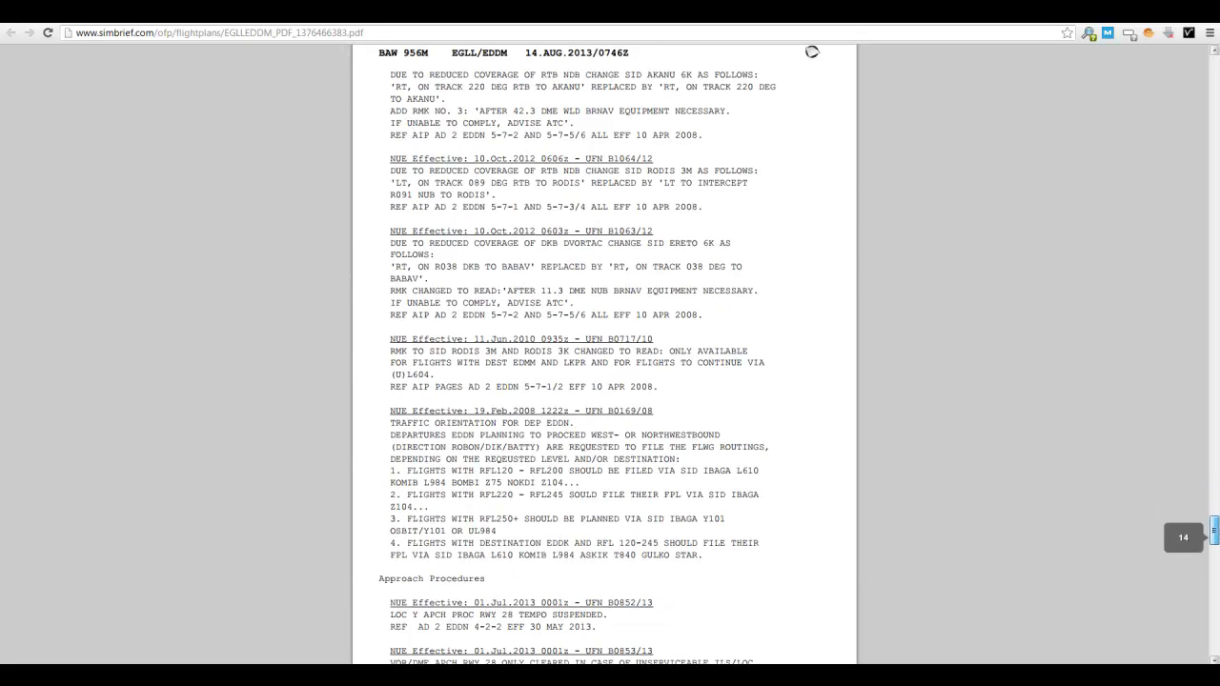
scroll(down, 3)
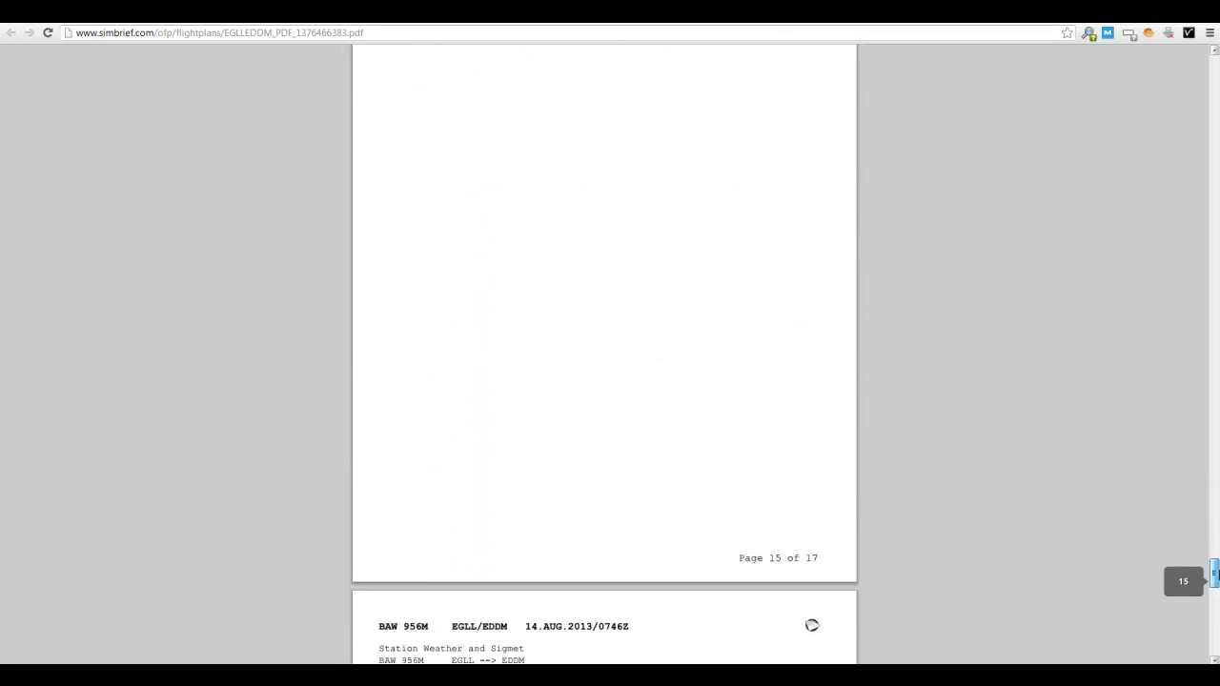
Read the page 16 METAR/TAF entries for Heathrow, Munich and Nuremberg, then reach the page 17 route map.
scroll(down, 3)
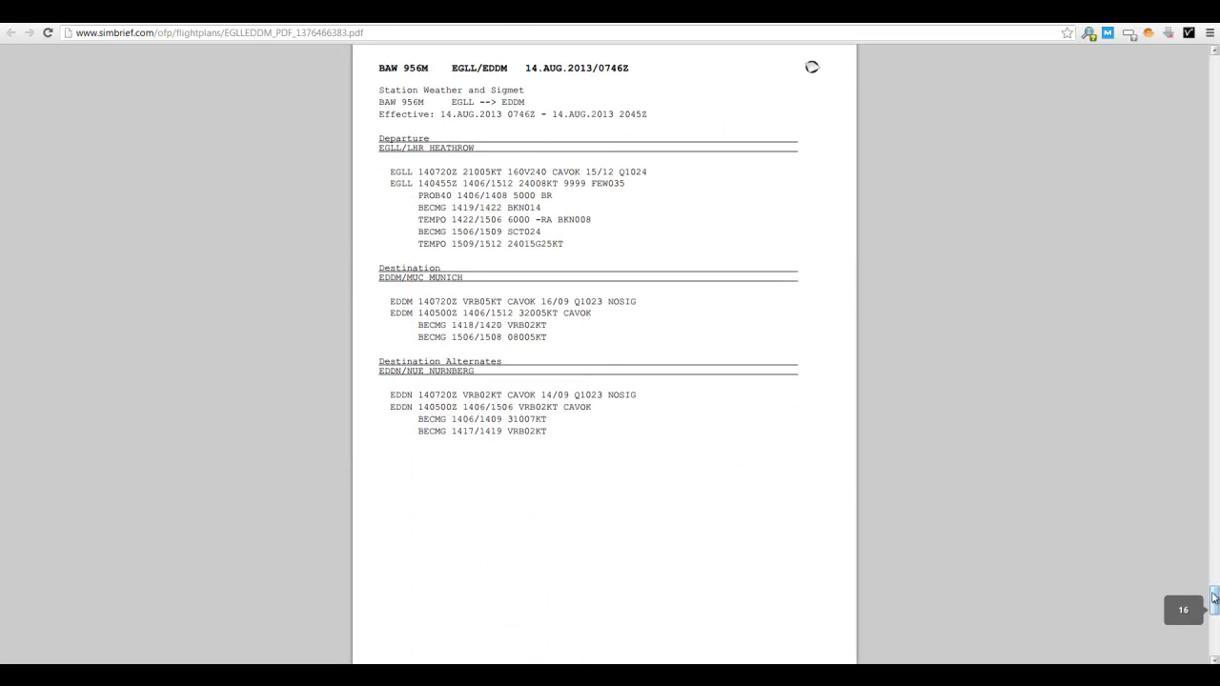
mouse_move(877, 353)
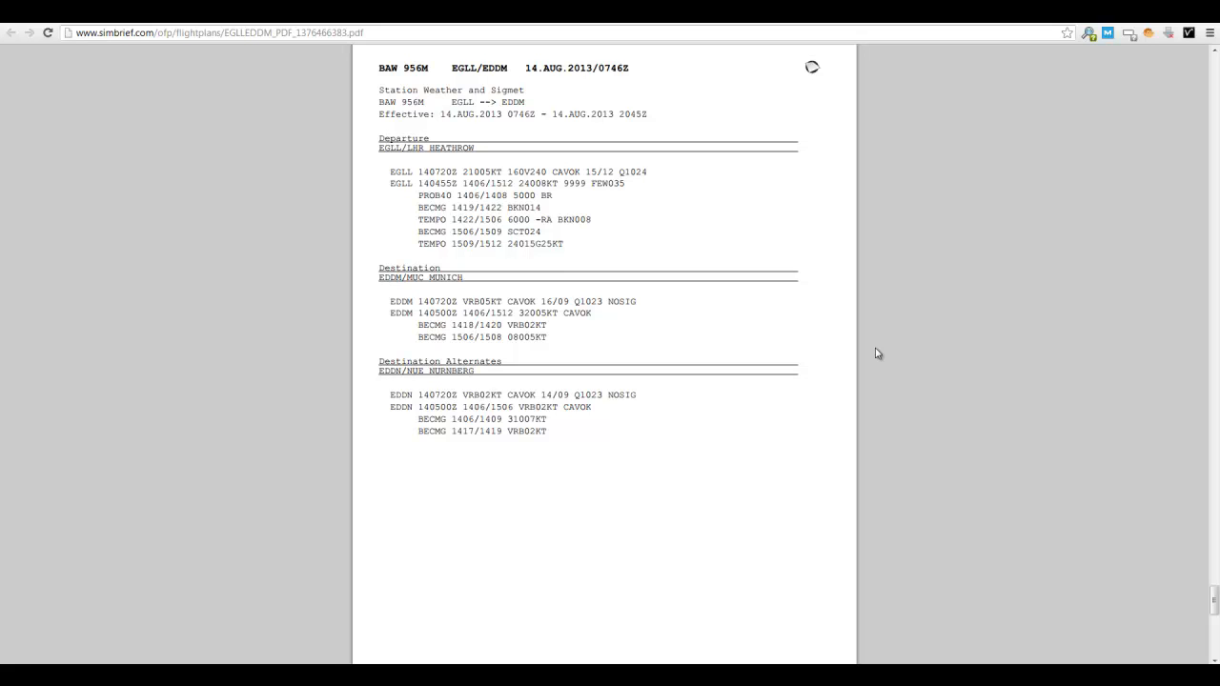
mouse_move(874, 453)
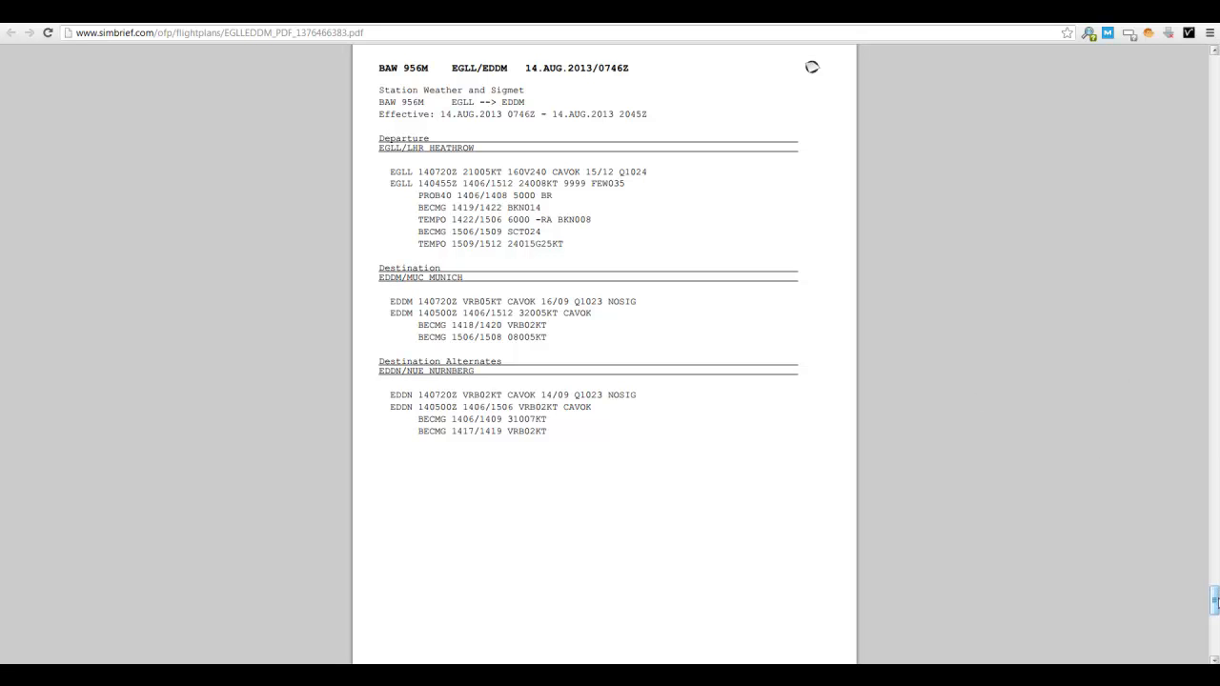
mouse_move(738, 425)
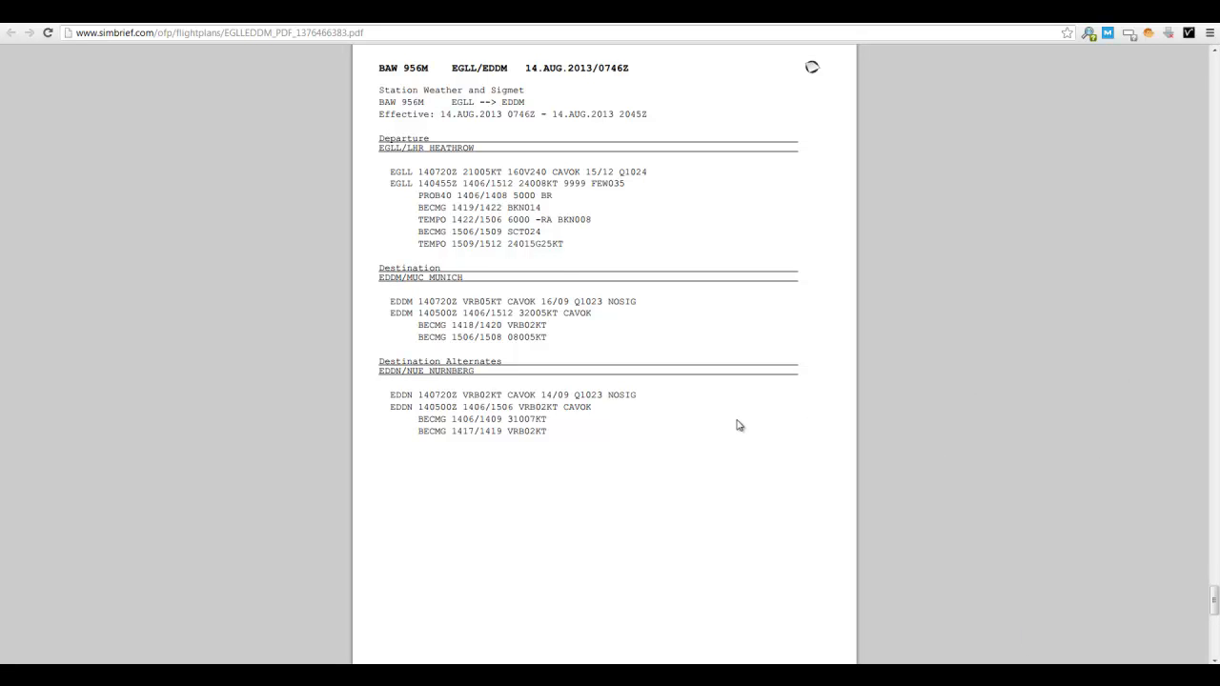
scroll(down, 3)
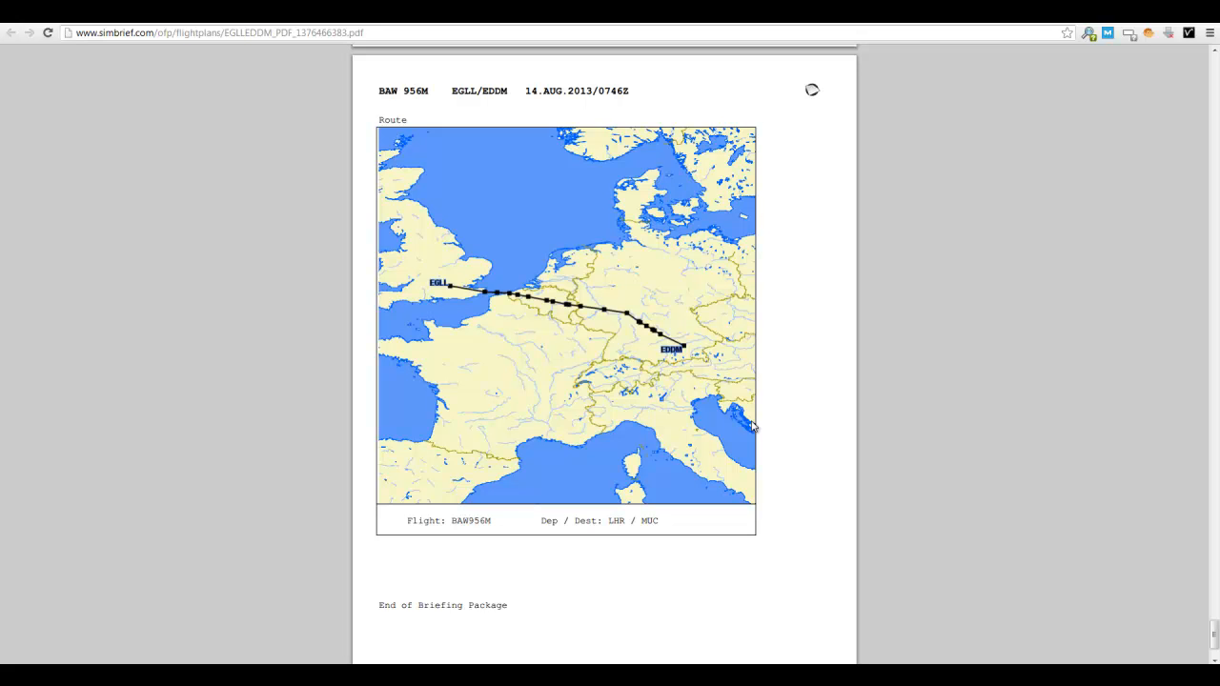
mouse_move(515, 380)
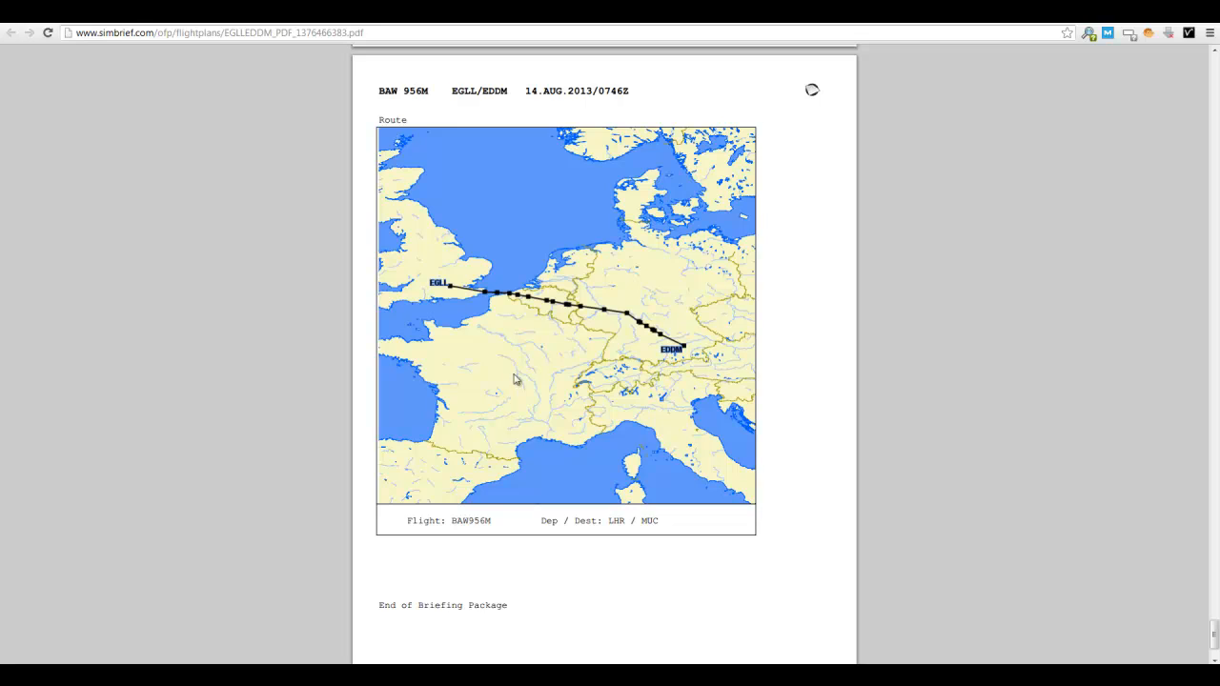
mouse_move(1106, 636)
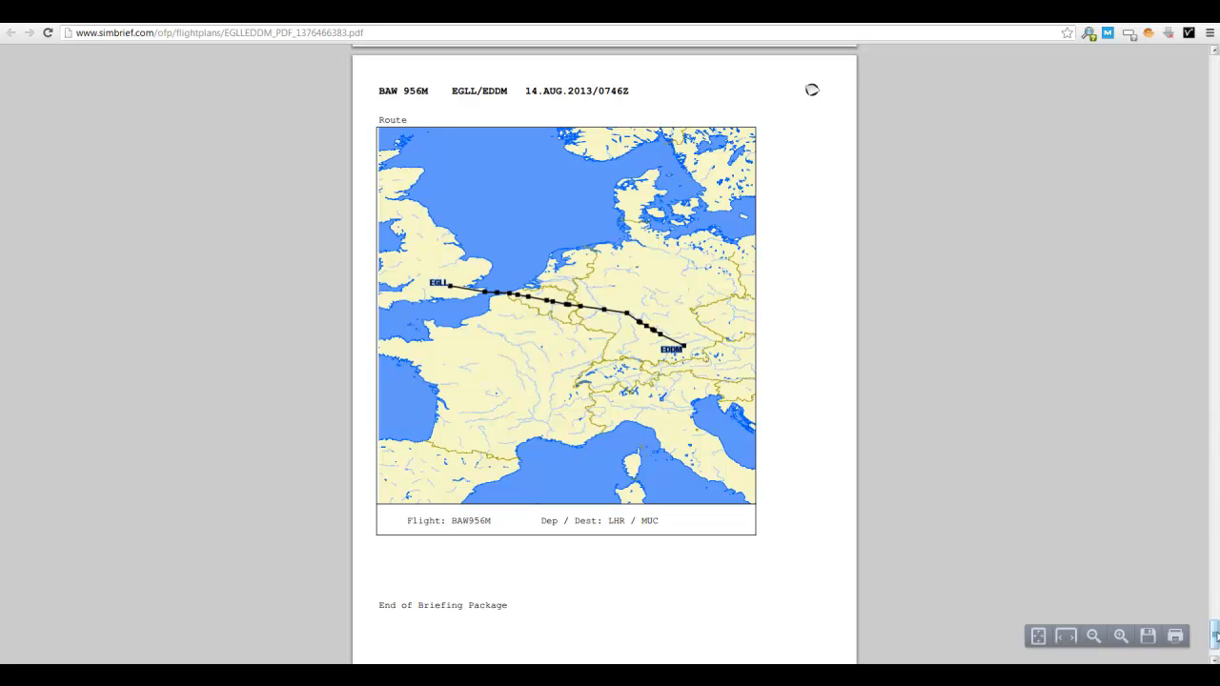
Scroll back up from the route map to the page 8 Heathrow departure NOTAMs.
scroll(up, 3)
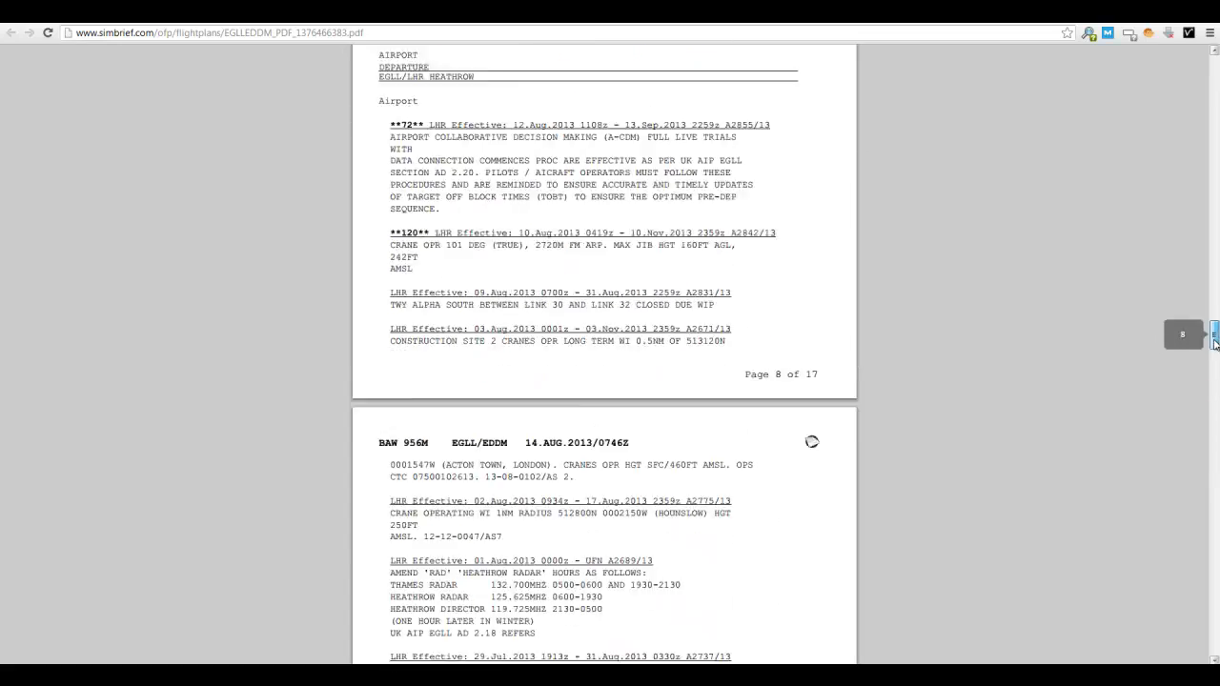
Scroll up through the PDF and jump to page 1, the Operational Flight Plan header and route.
scroll(down, 3)
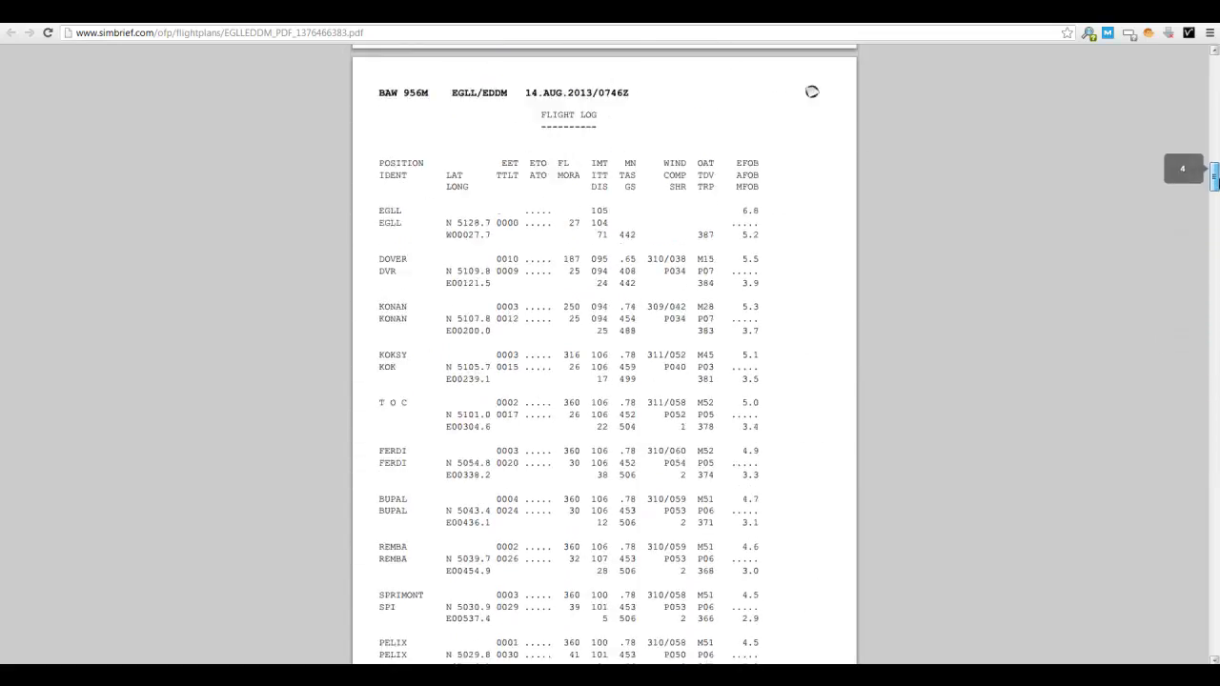
scroll(up, 3)
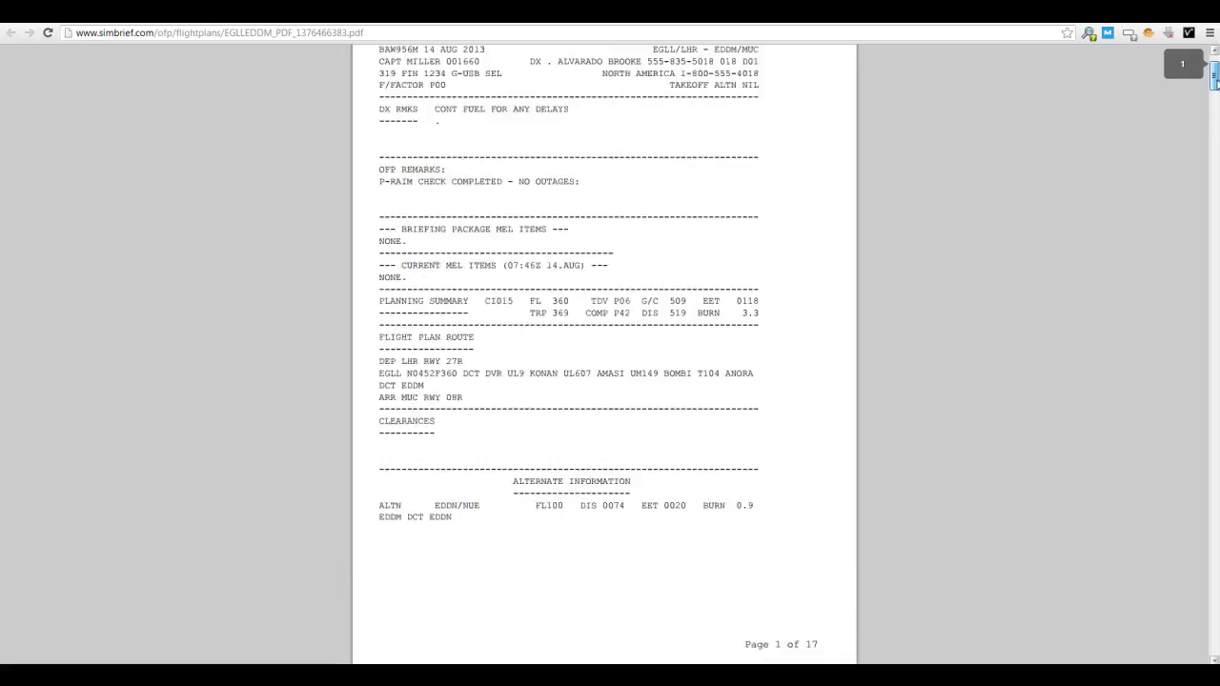
scroll(up, 3)
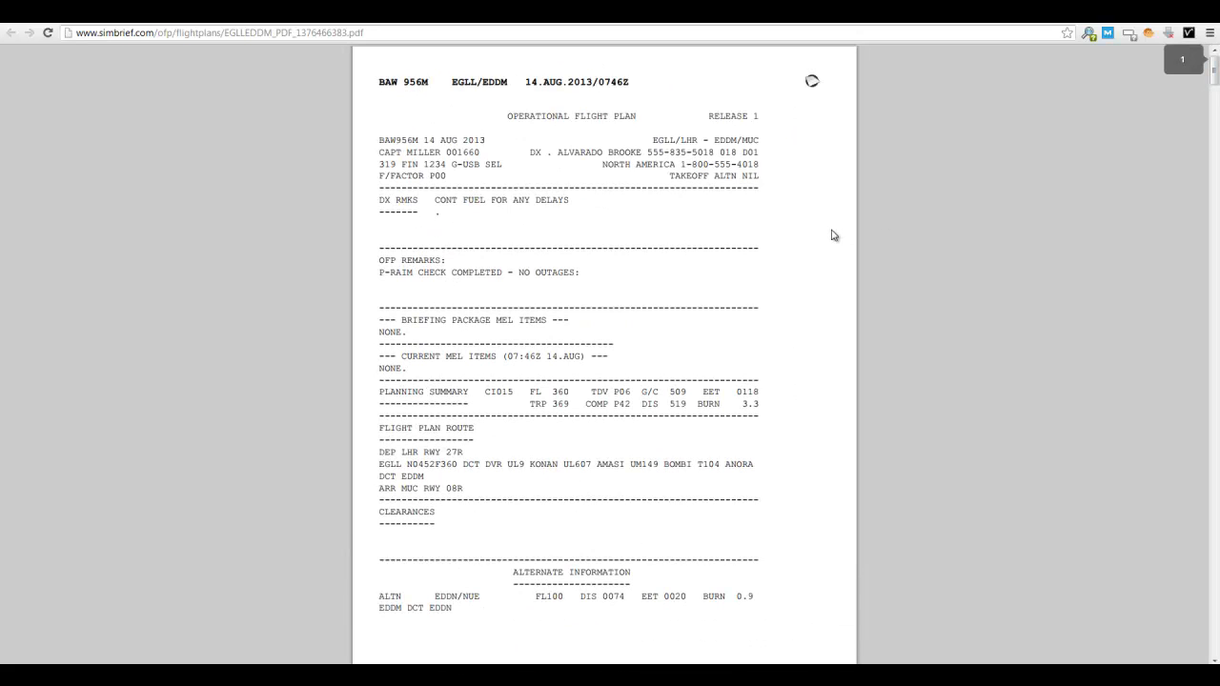
mouse_move(461, 234)
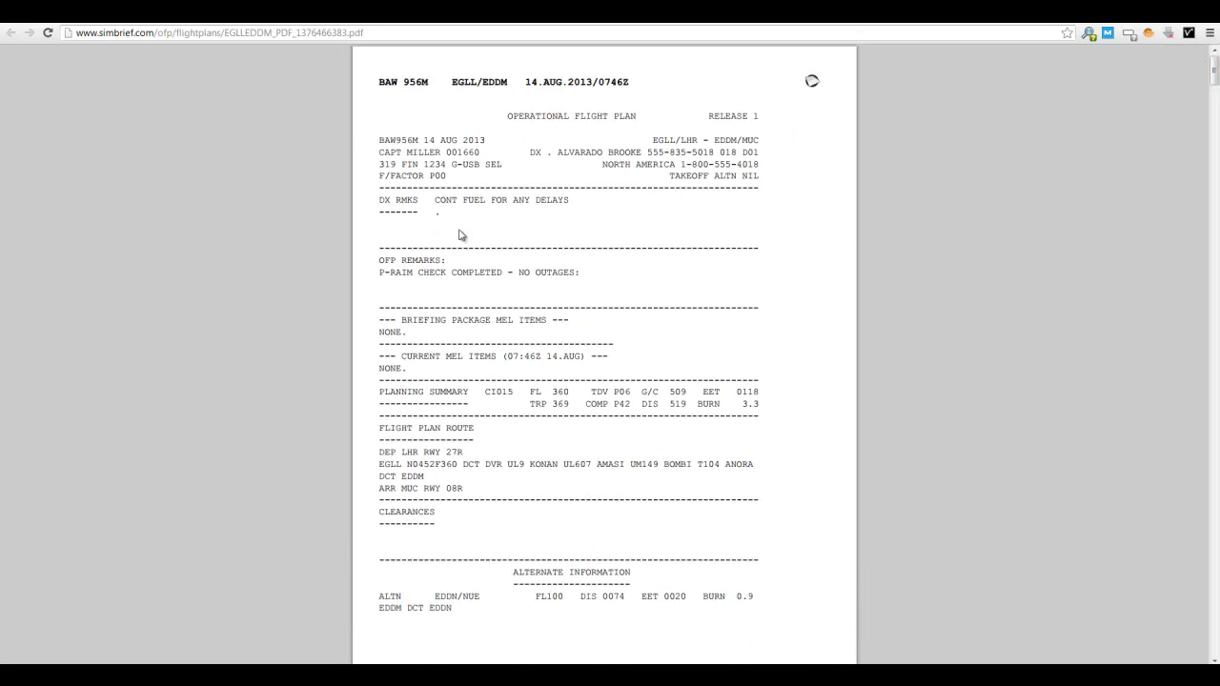
mouse_move(485, 408)
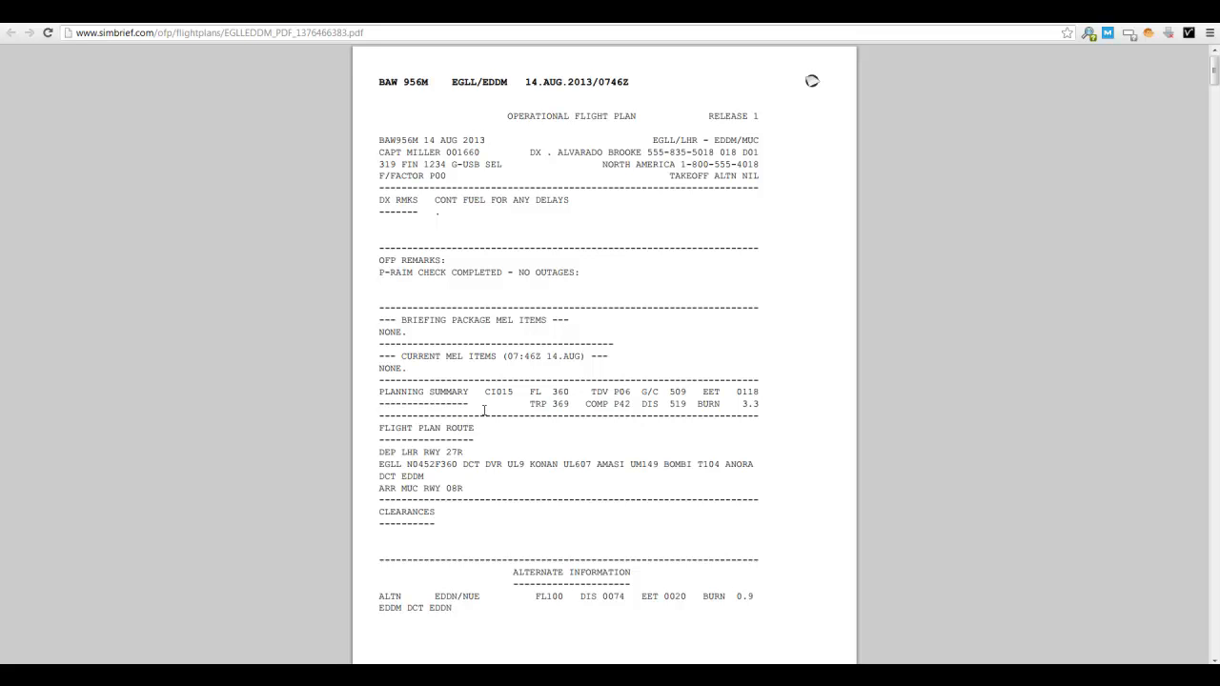
mouse_move(393, 517)
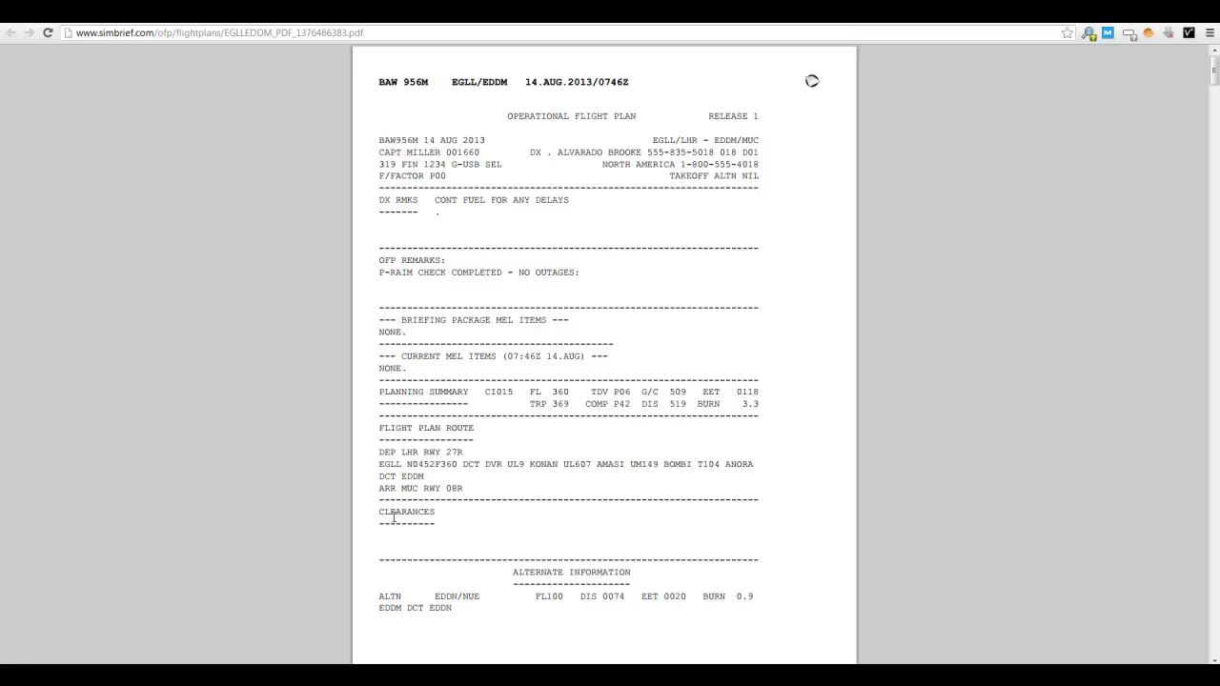
scroll(down, 3)
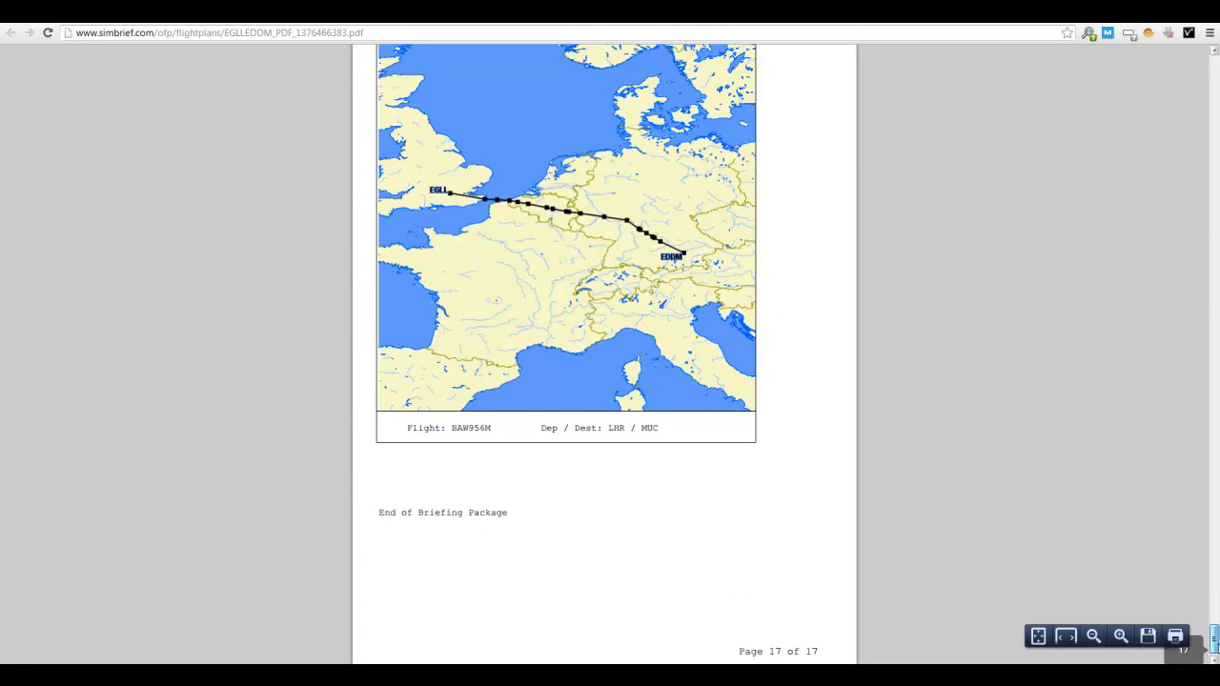
scroll(up, 3)
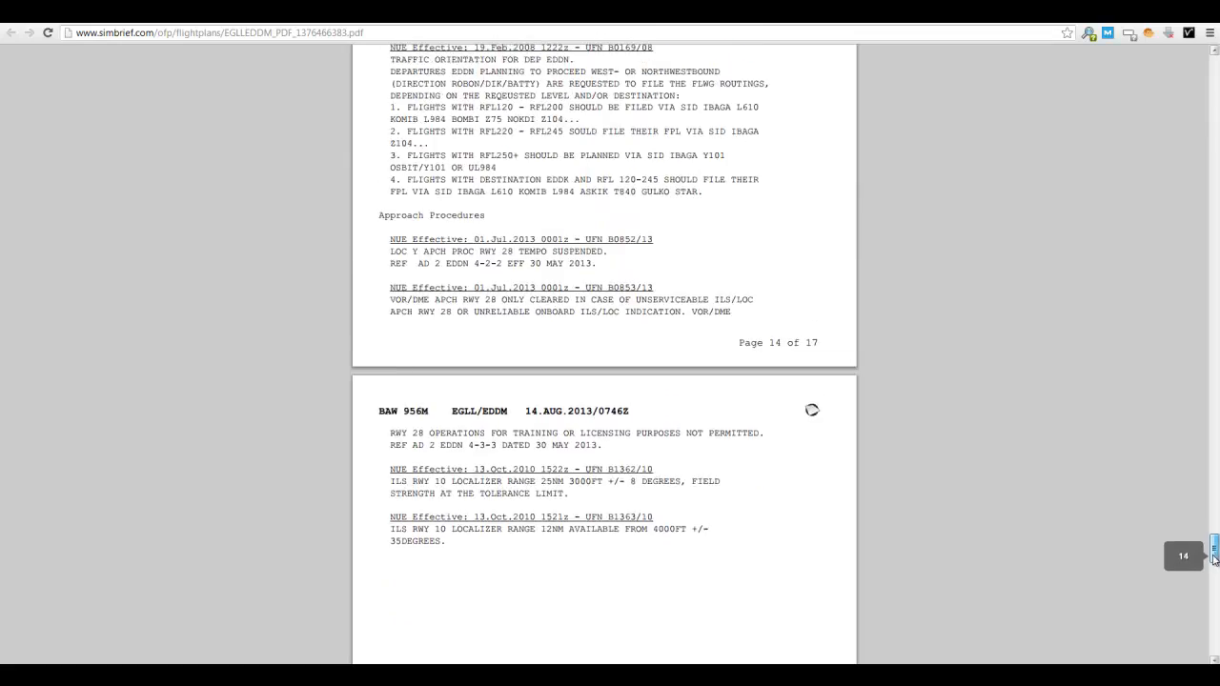
scroll(up, 3)
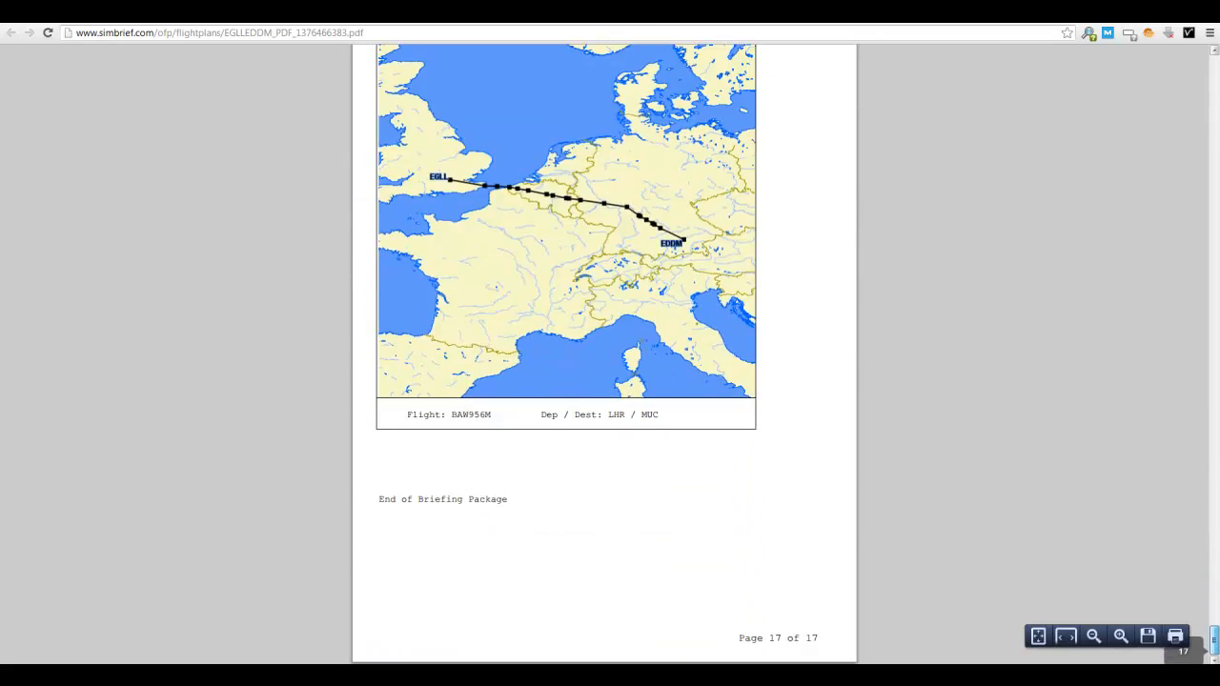
click(1182, 59)
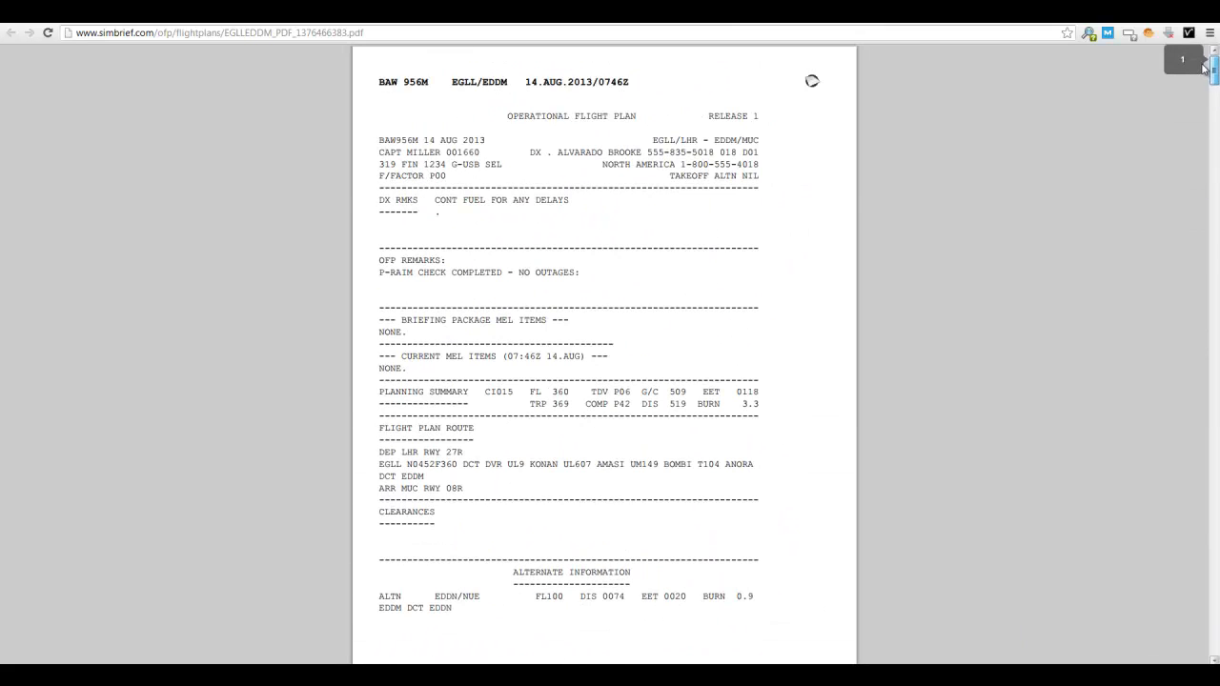